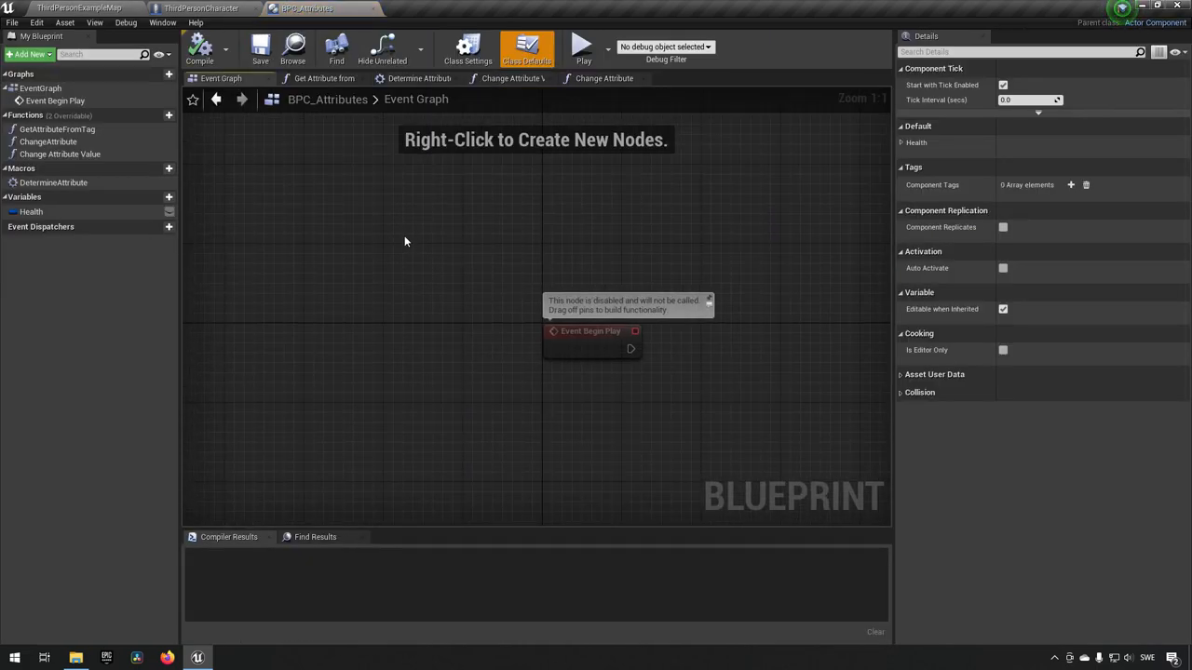
pyautogui.moveTo(358, 201)
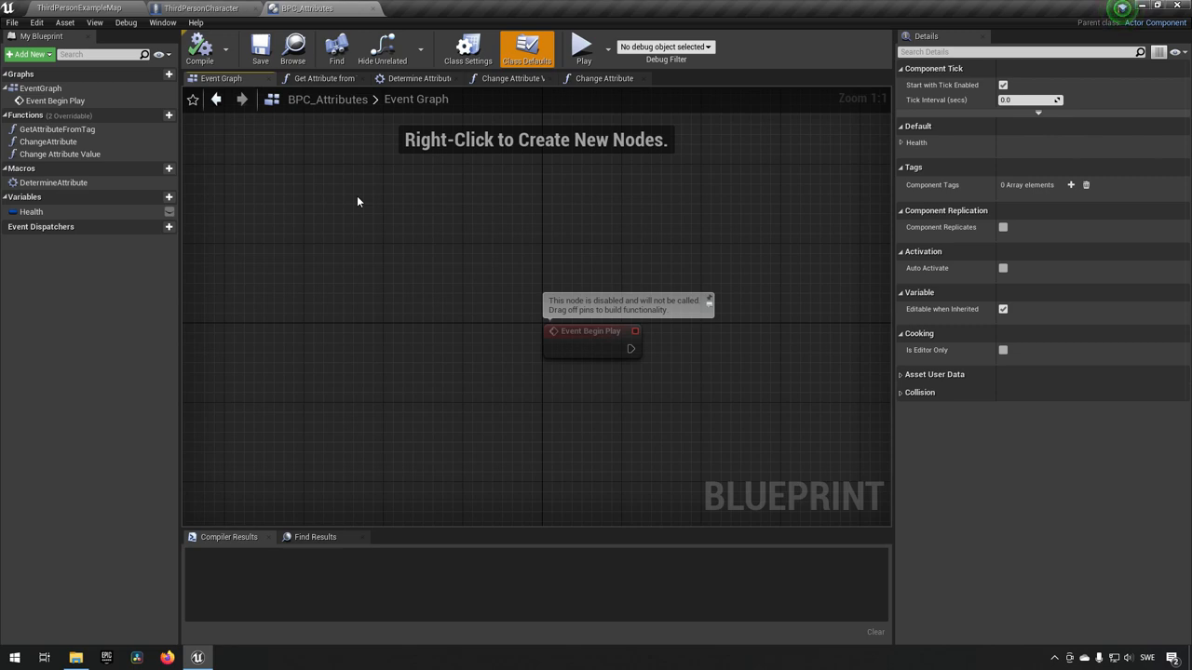
pyautogui.moveTo(143, 360)
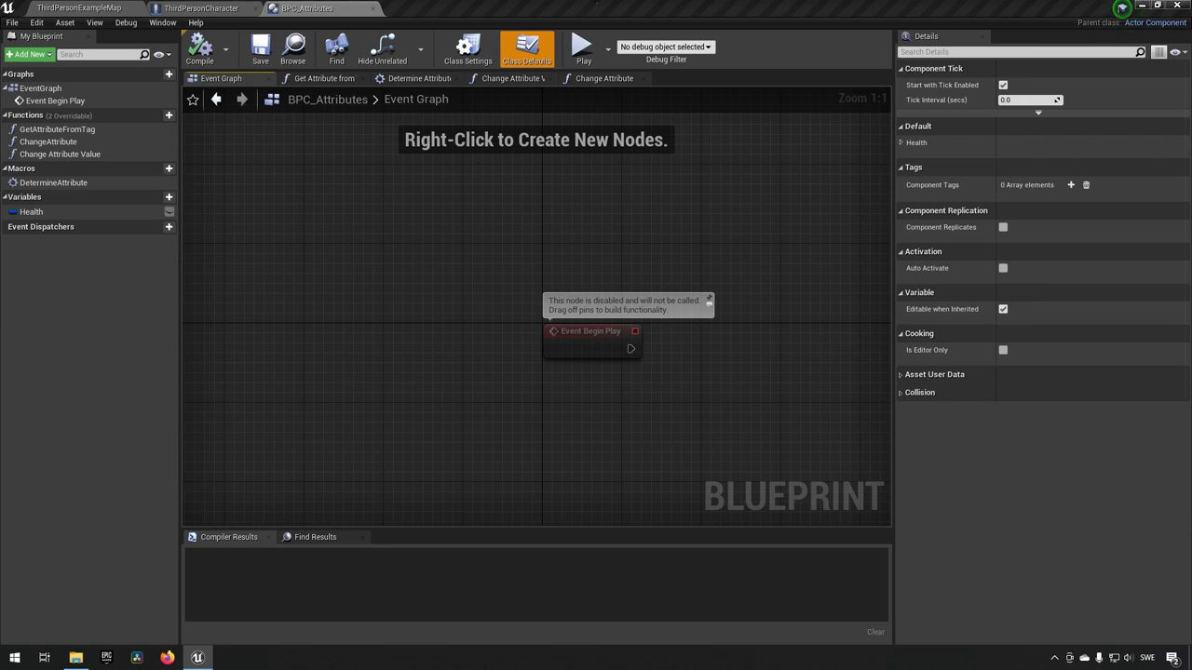
pyautogui.moveTo(131, 230)
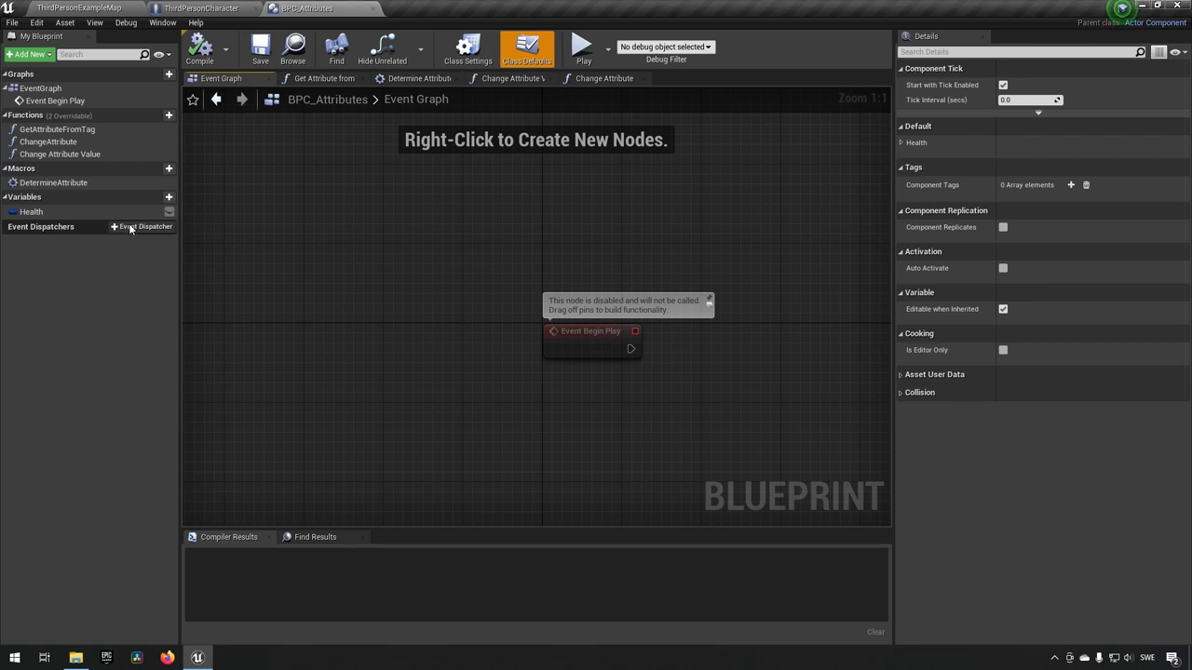
# Step: Create the AddAttributeListener function and give it a Gameplay Tag input named AttributeTag
pyautogui.click(141, 115)
pyautogui.write('AddAttributeListener')
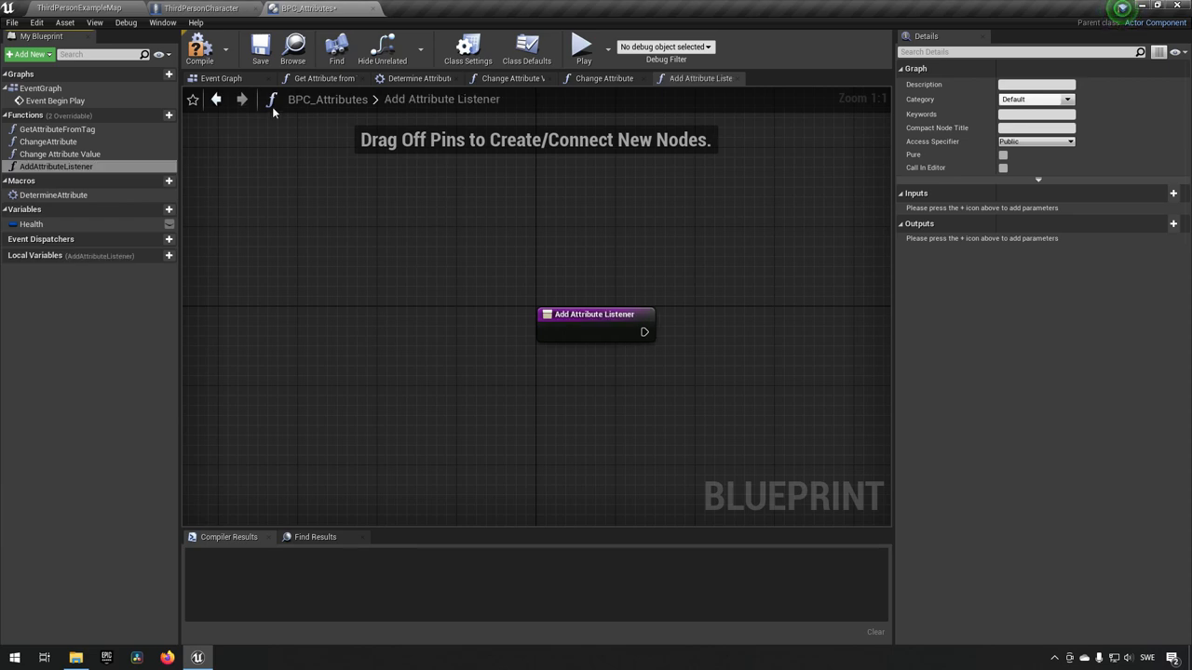
pyautogui.click(199, 48)
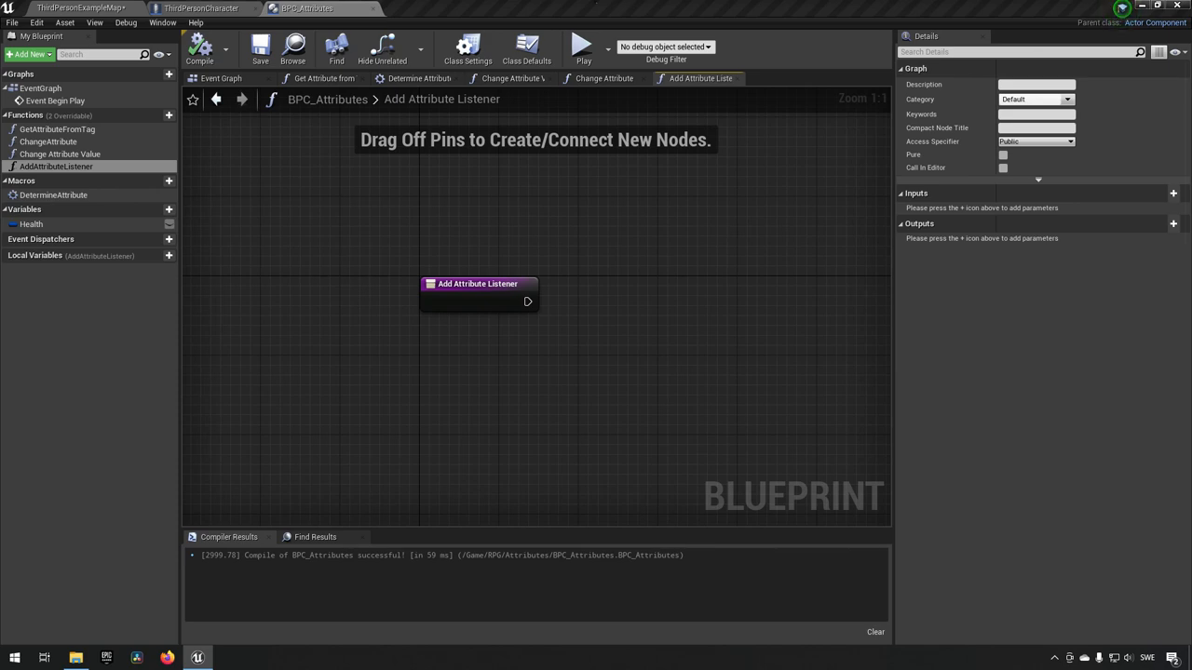
pyautogui.moveTo(498, 286)
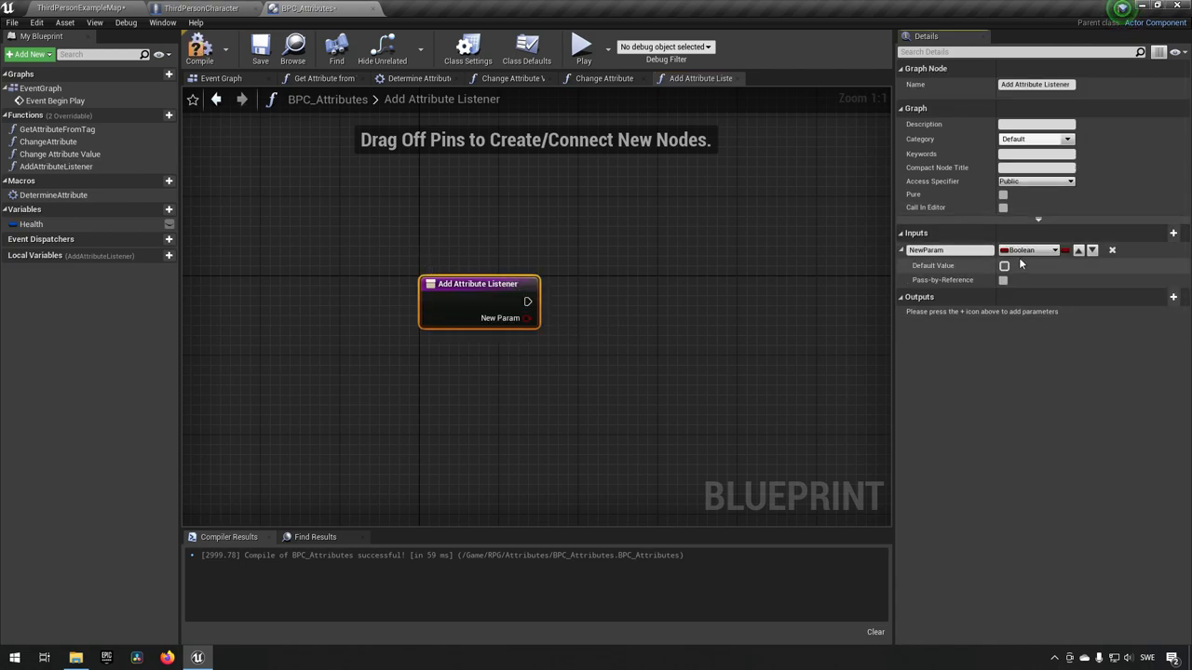
pyautogui.click(1057, 249)
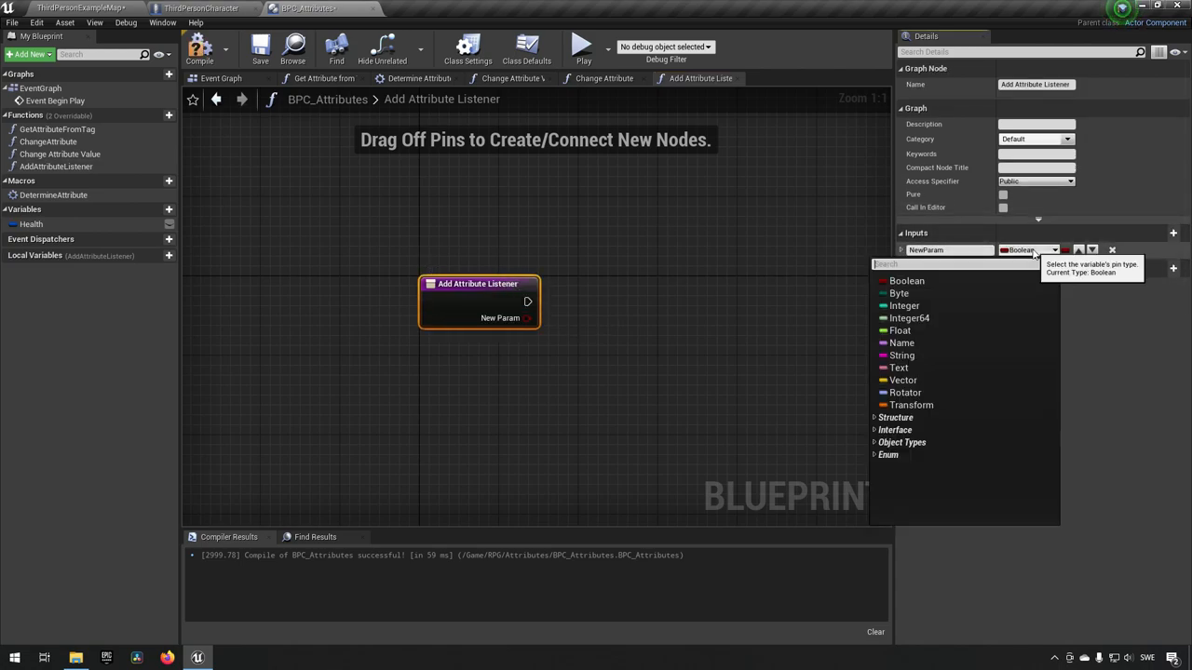
pyautogui.write('gmaaeplay fa')
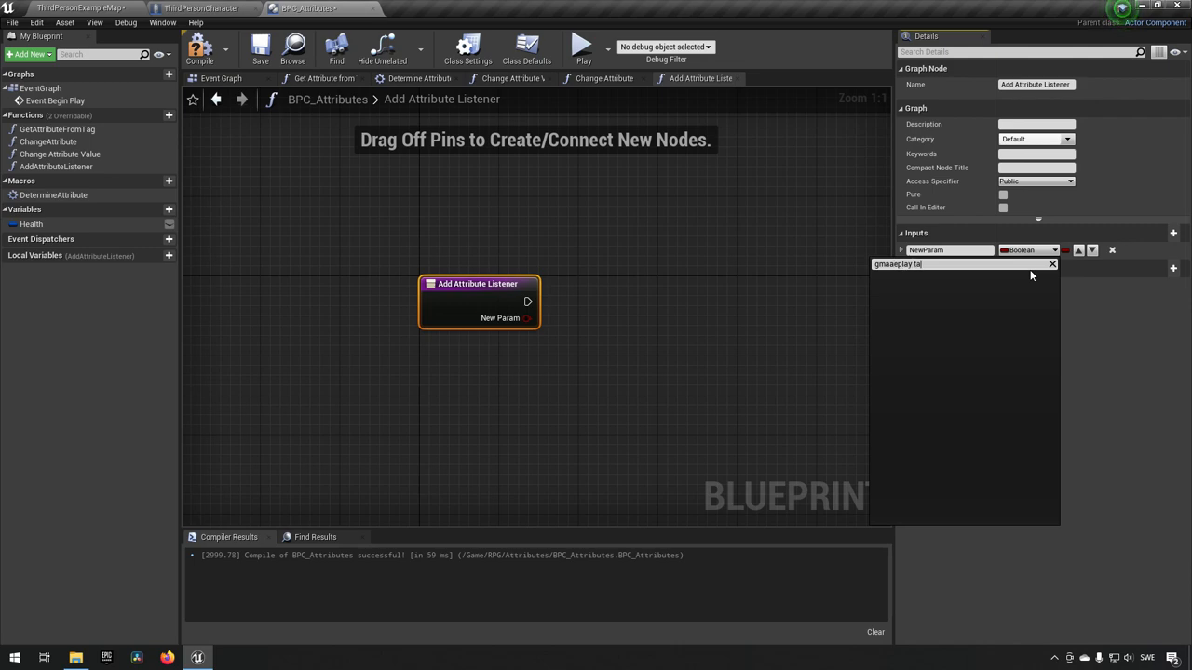
pyautogui.write('gameplay tag')
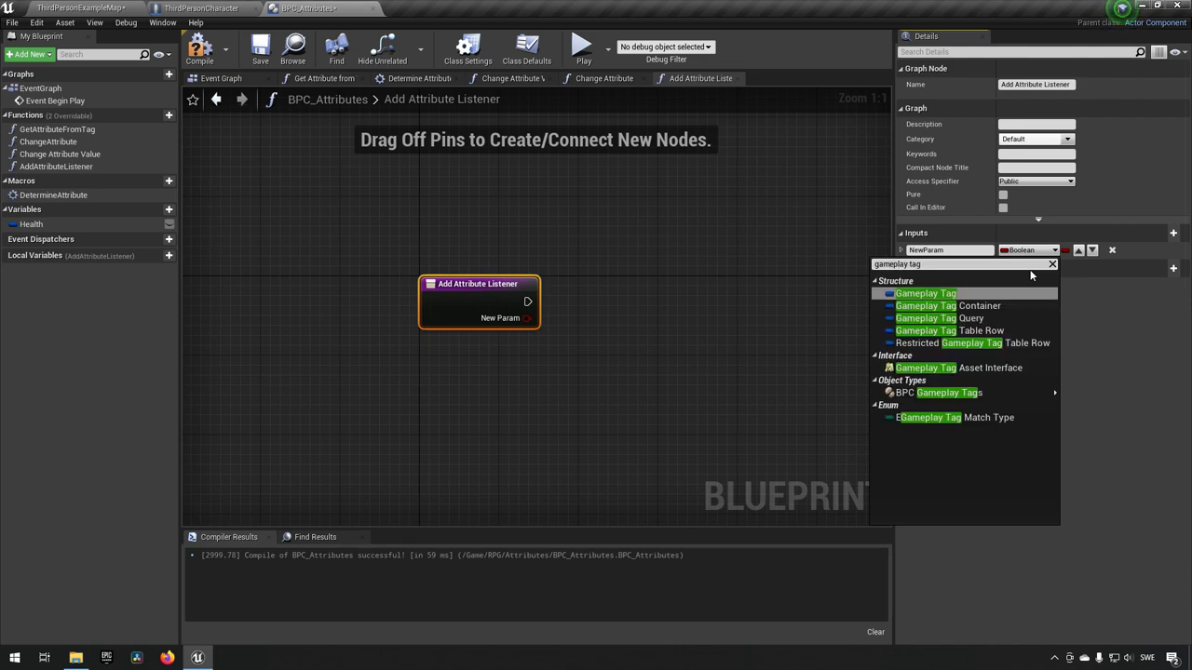
pyautogui.click(928, 293)
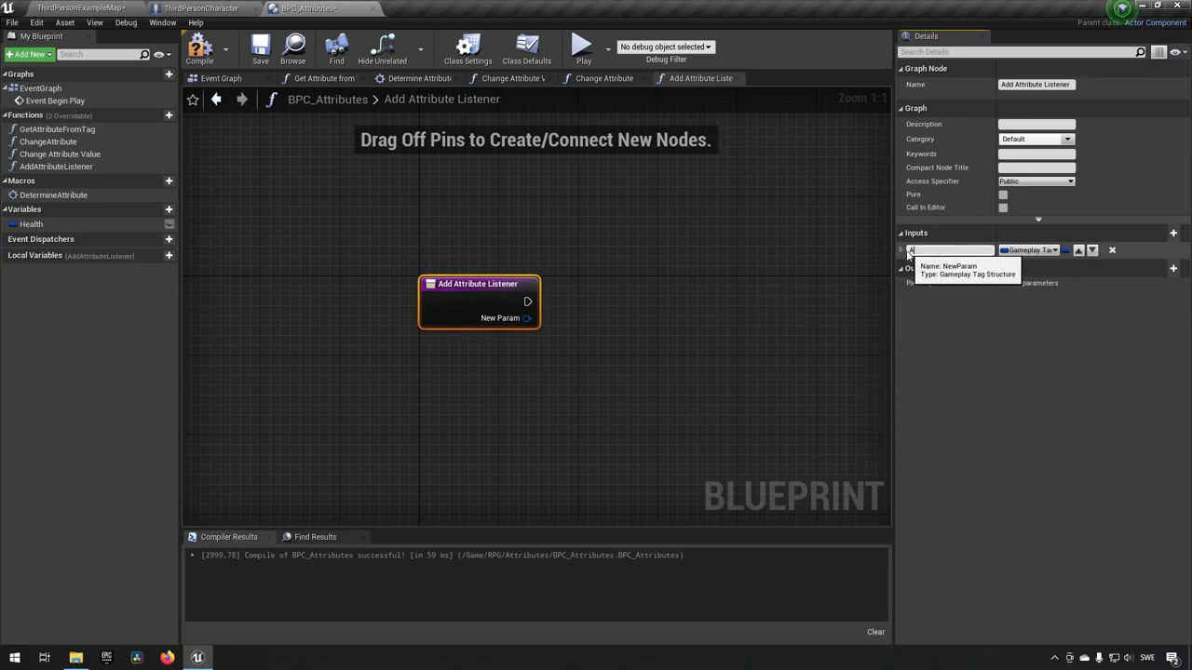
pyautogui.write('AttributeTag')
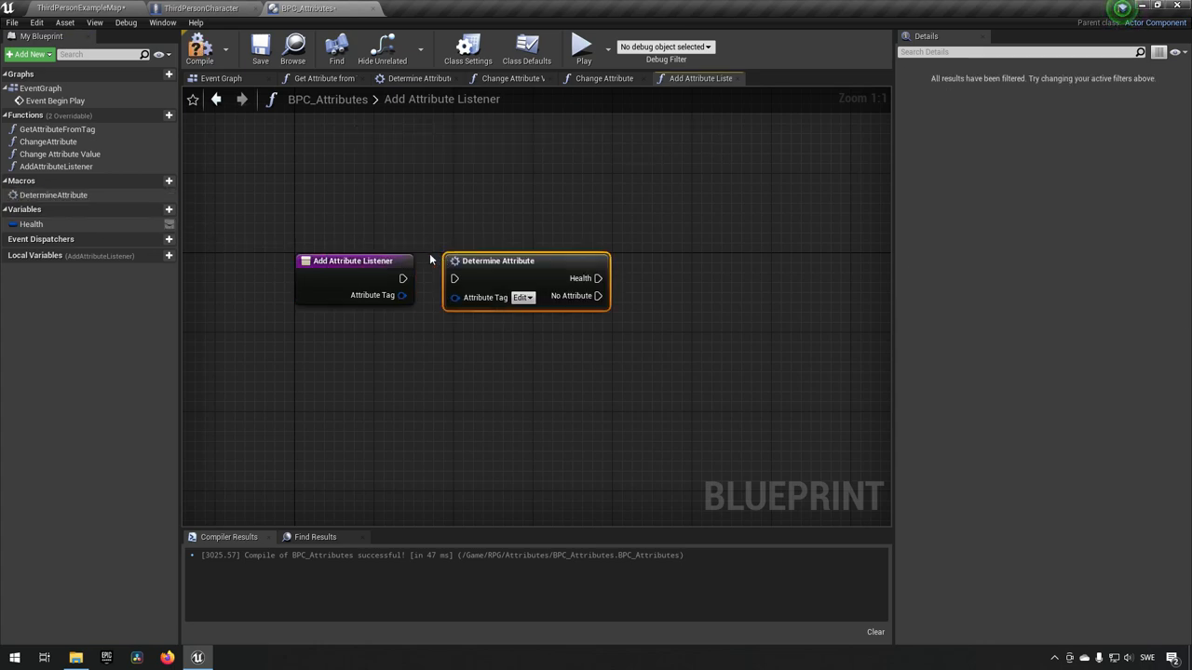
# Step: Connect the AddAttributeListener entry's exec and AttributeTag pins to Determine Attribute
pyautogui.moveTo(402, 296); pyautogui.dragTo(440, 300)
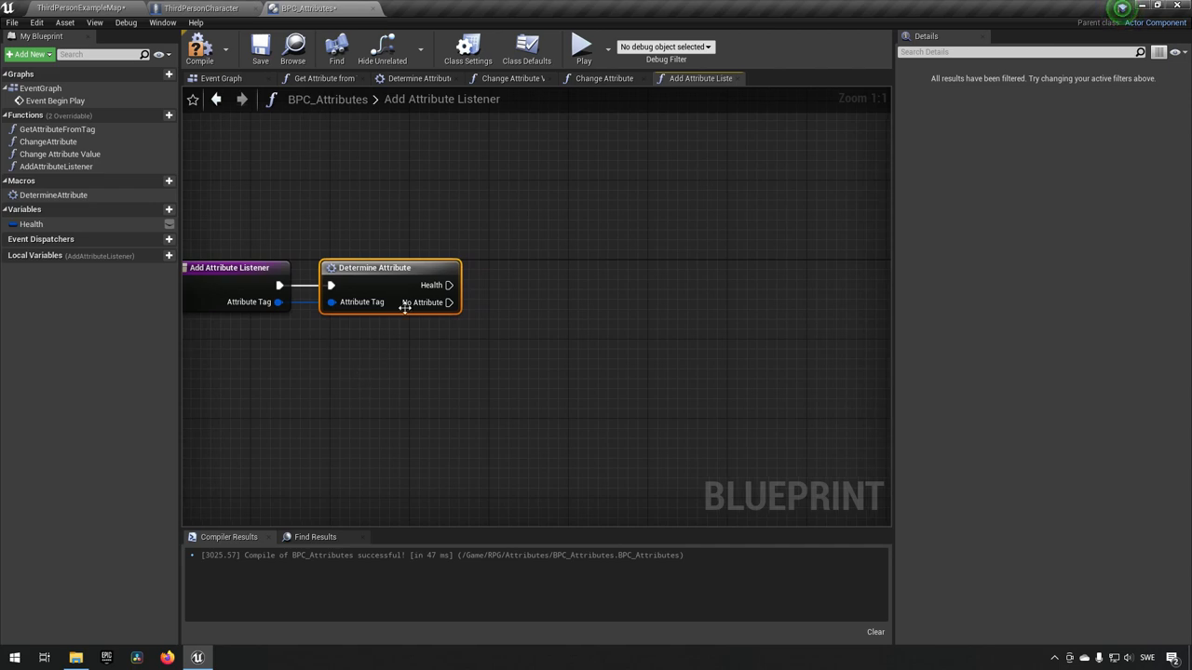
pyautogui.moveTo(451, 285)
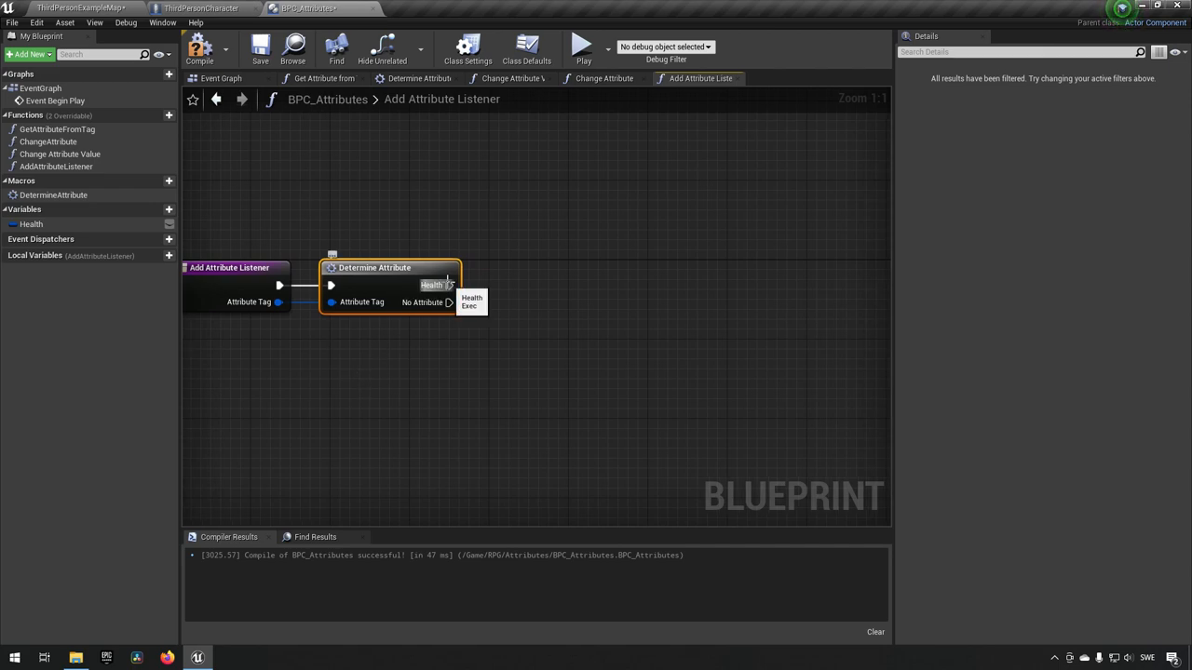
pyautogui.moveTo(451, 285); pyautogui.dragTo(616, 287)
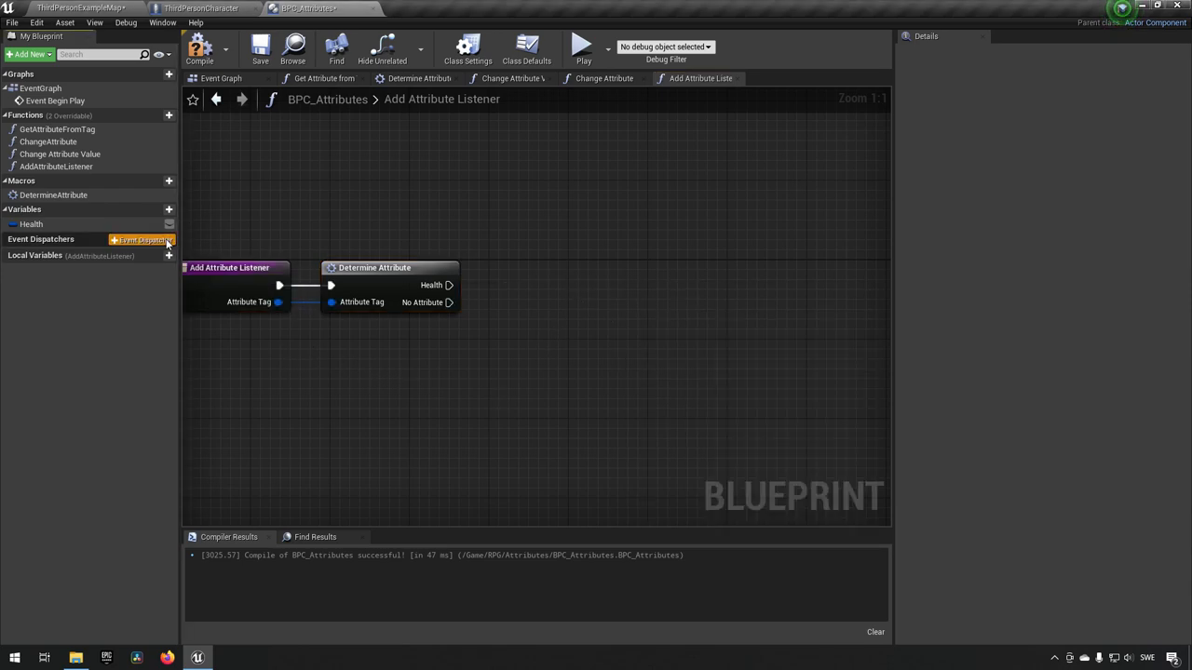
# Step: Add an event dispatcher named AttributeHealthChanged and compile the blueprint
pyautogui.click(168, 239)
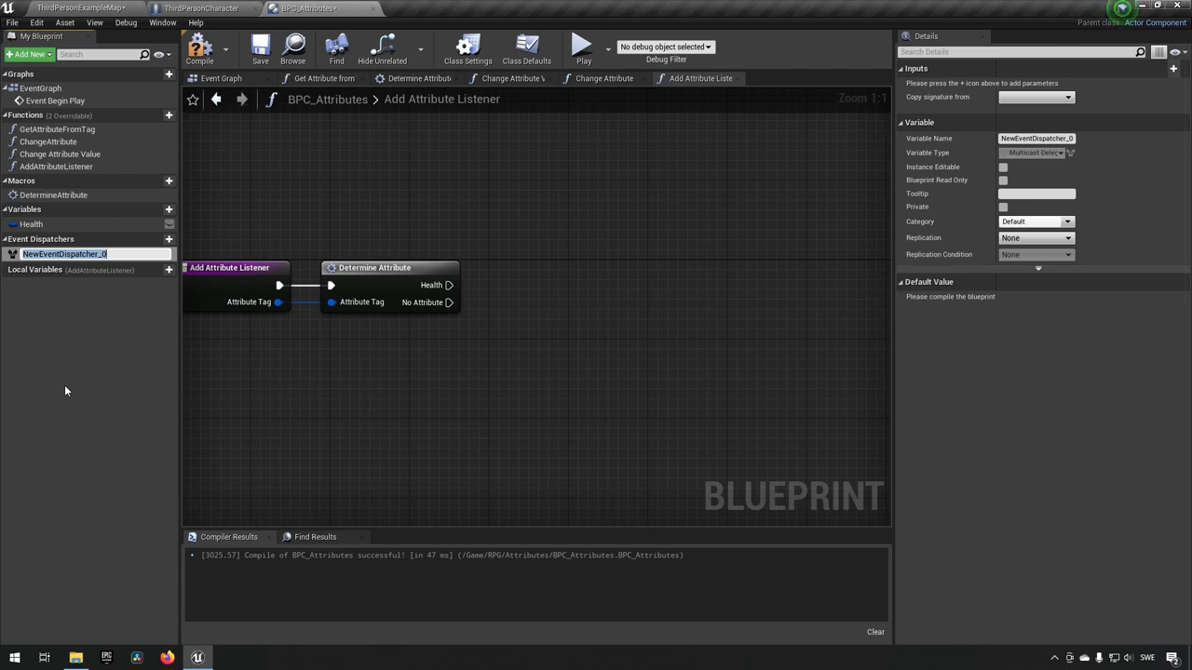
pyautogui.write('AttributeHealthChanged')
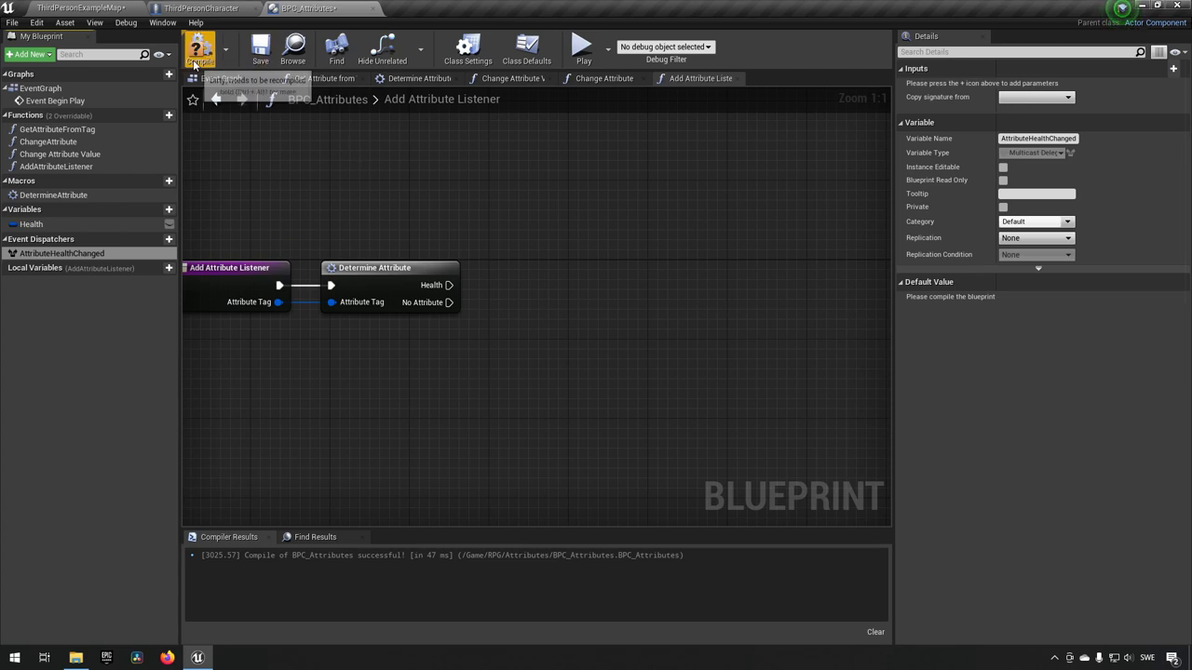
pyautogui.click(221, 47)
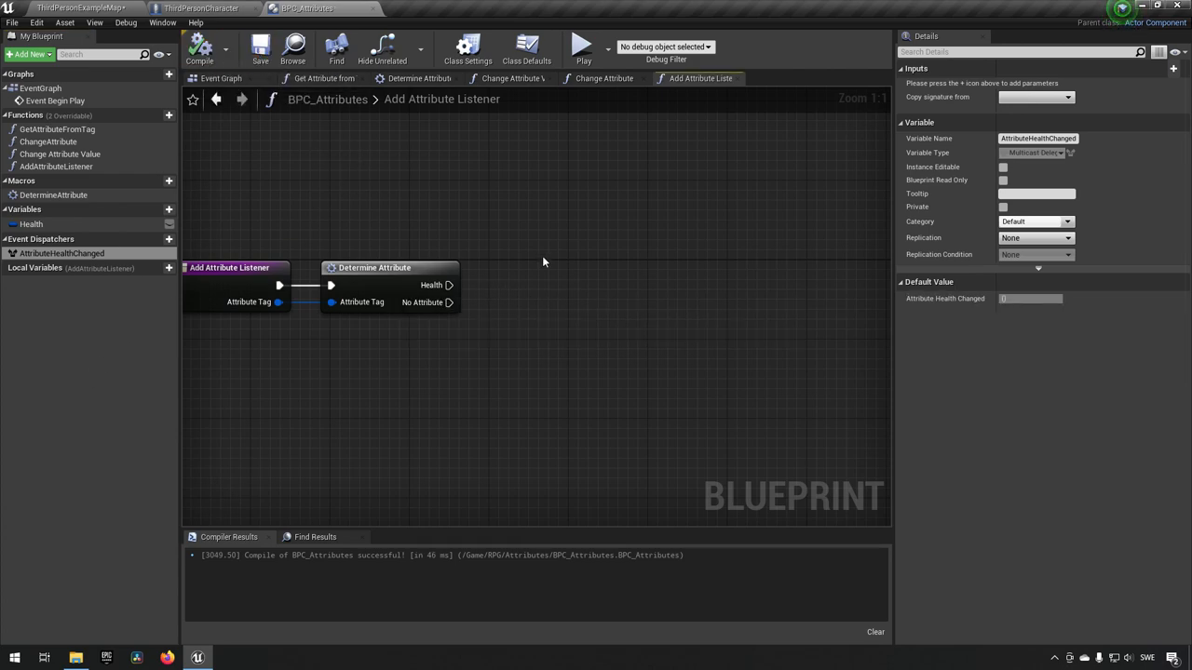
pyautogui.moveTo(773, 243)
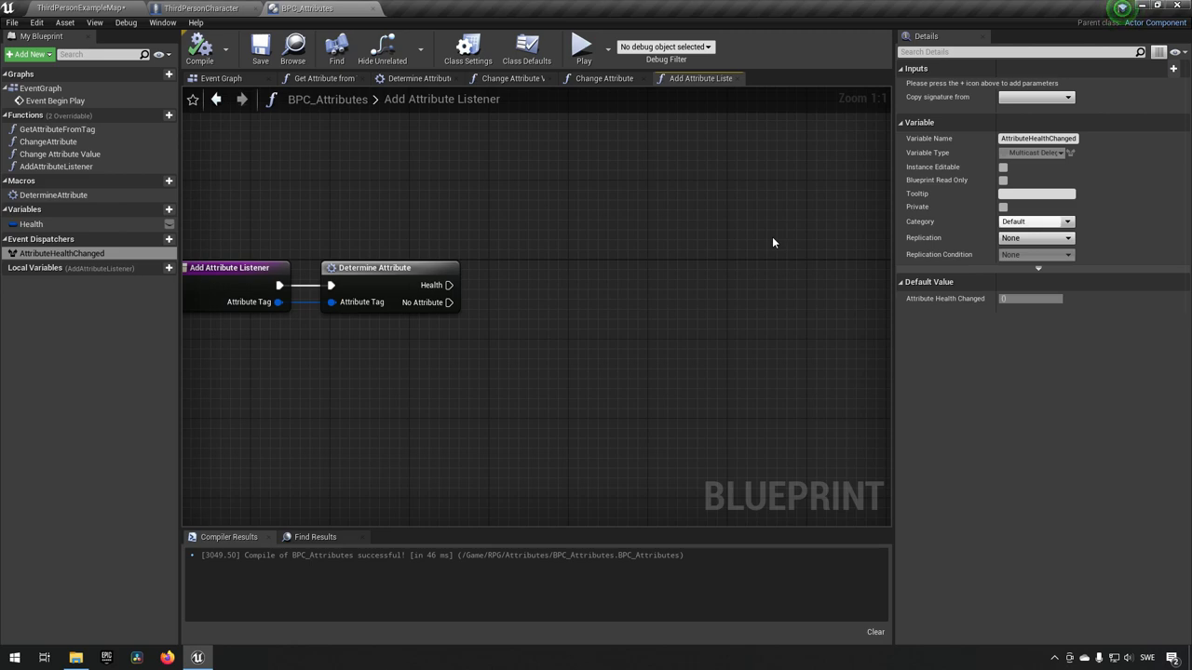
pyautogui.moveTo(615, 219)
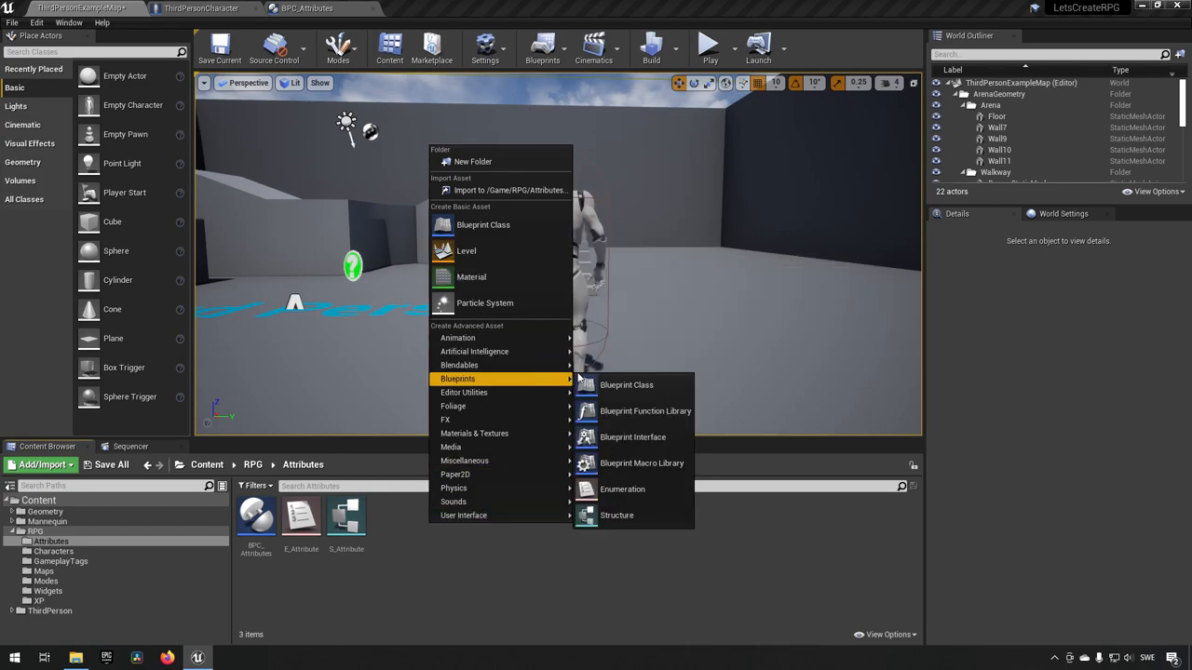
# Step: Add a structure asset named S_AttributeContext to the RPG Attributes folder
pyautogui.click(616, 515)
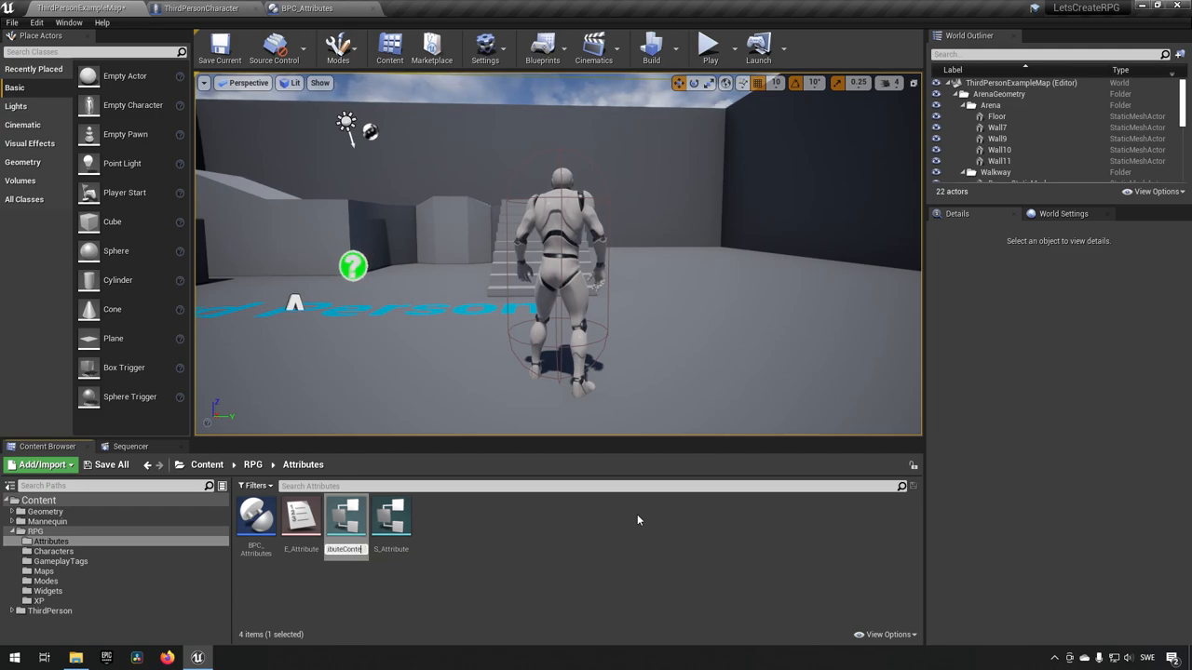
pyautogui.click(391, 515)
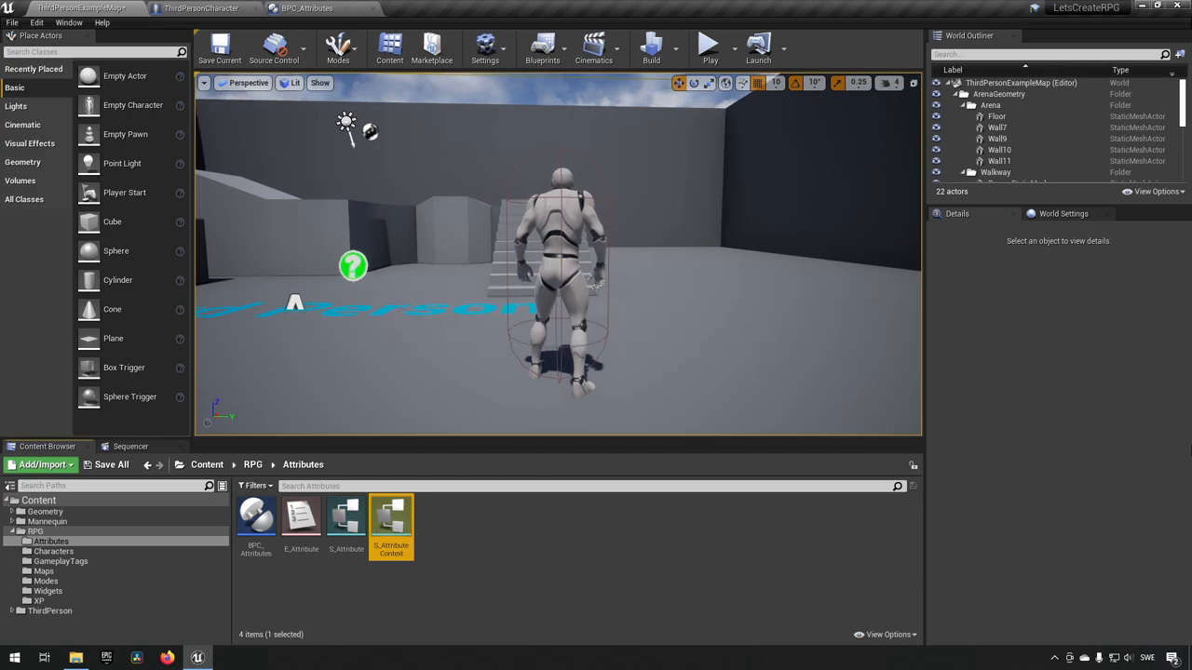
# Step: Make S_AttributeContext's first member an S_Attribute variable named AttributeChanged
pyautogui.doubleClick(391, 515)
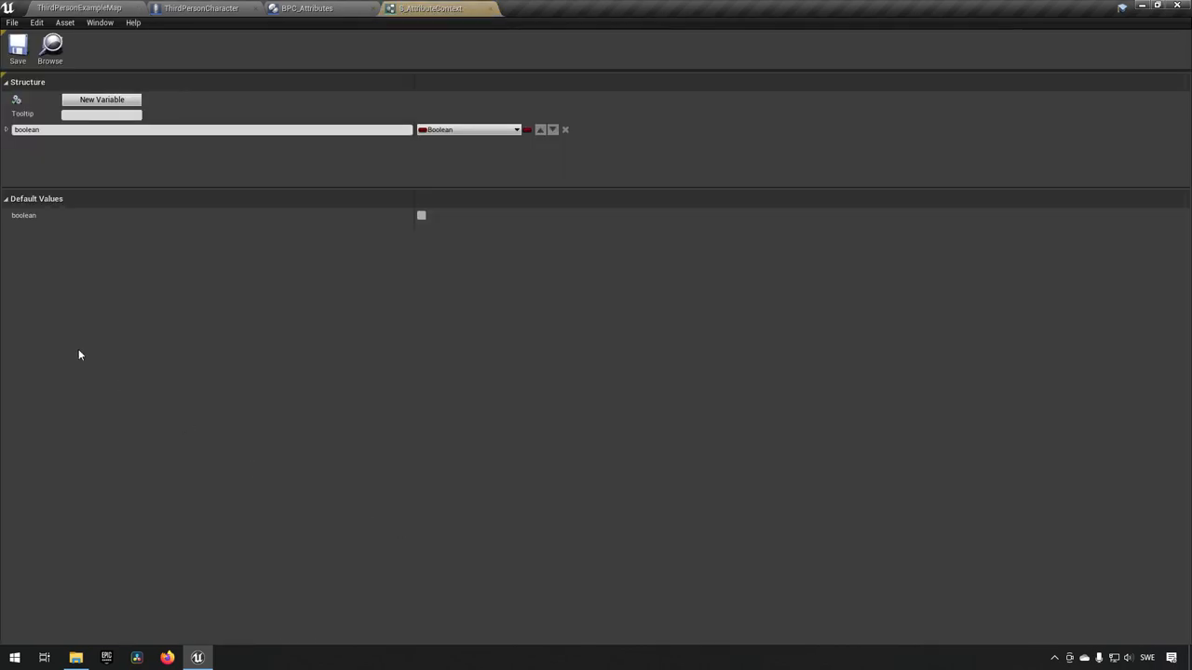
pyautogui.moveTo(482, 187)
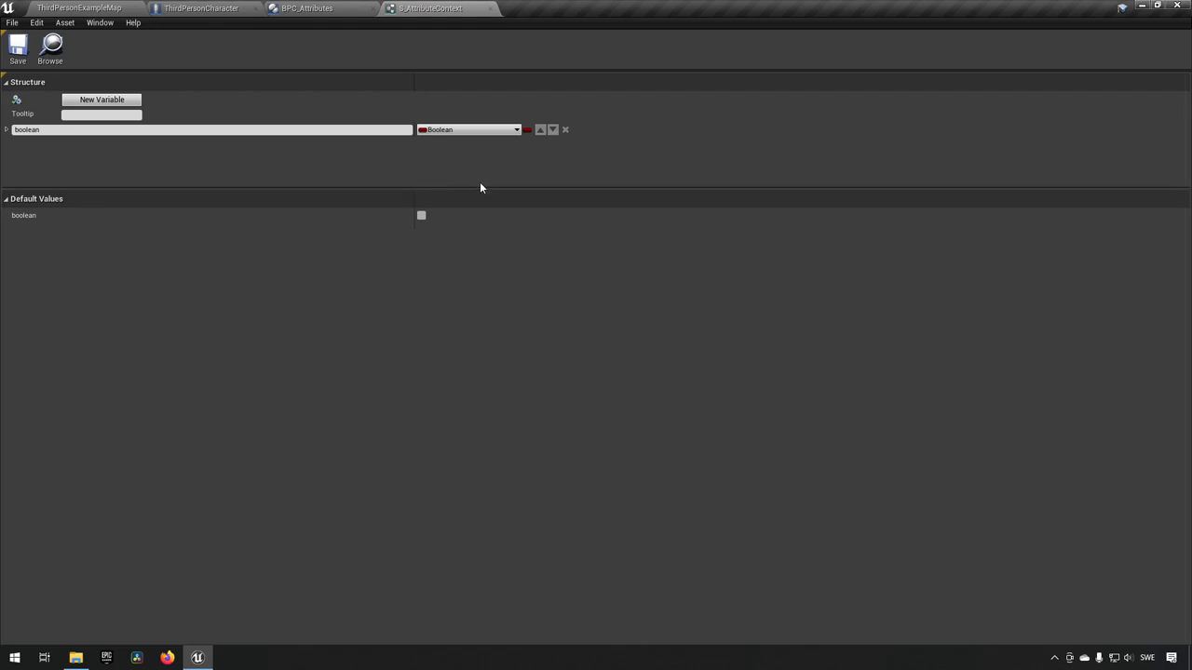
pyautogui.moveTo(489, 129)
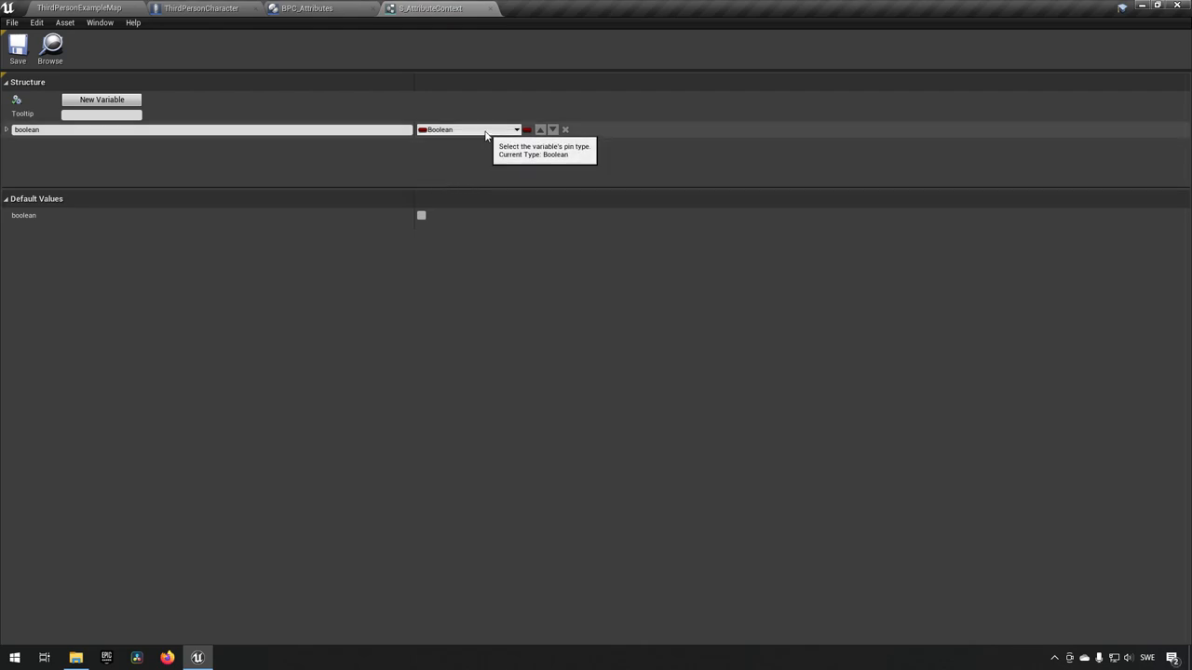
pyautogui.click(516, 129)
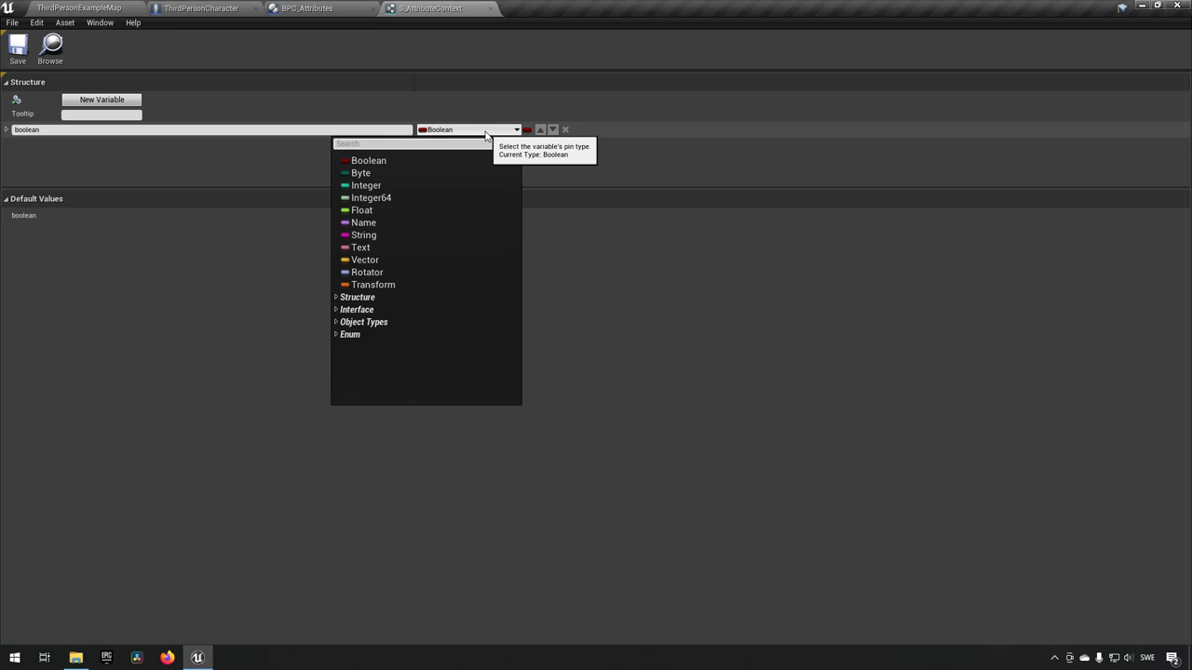
pyautogui.write('s_attrib')
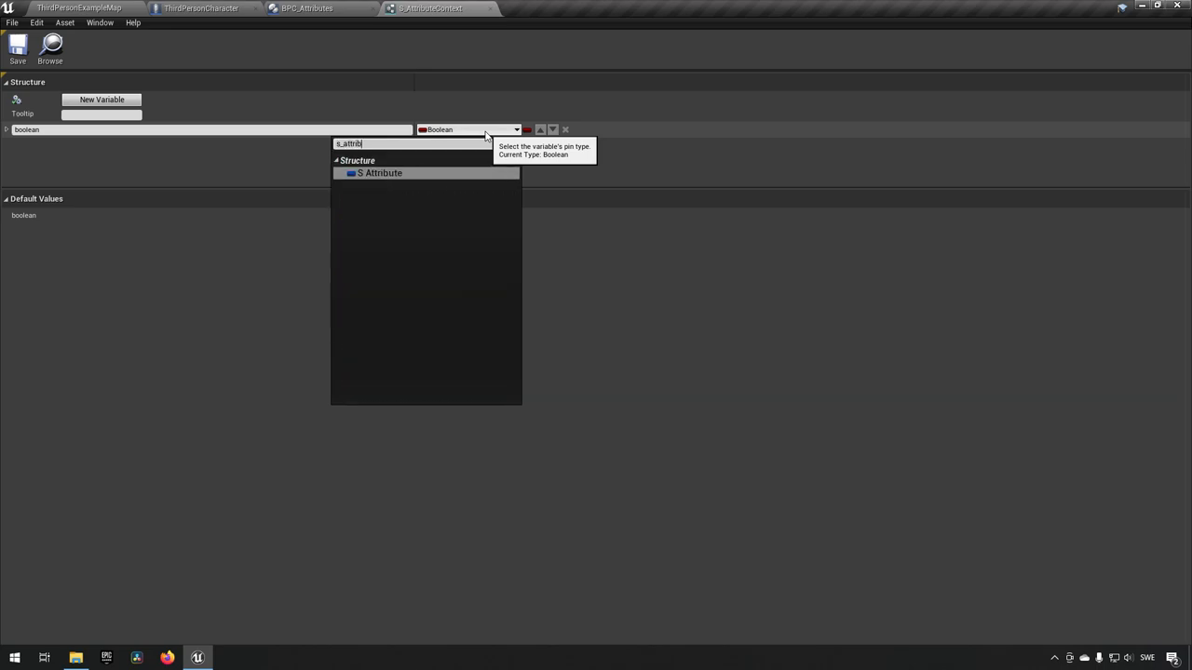
pyautogui.click(378, 174)
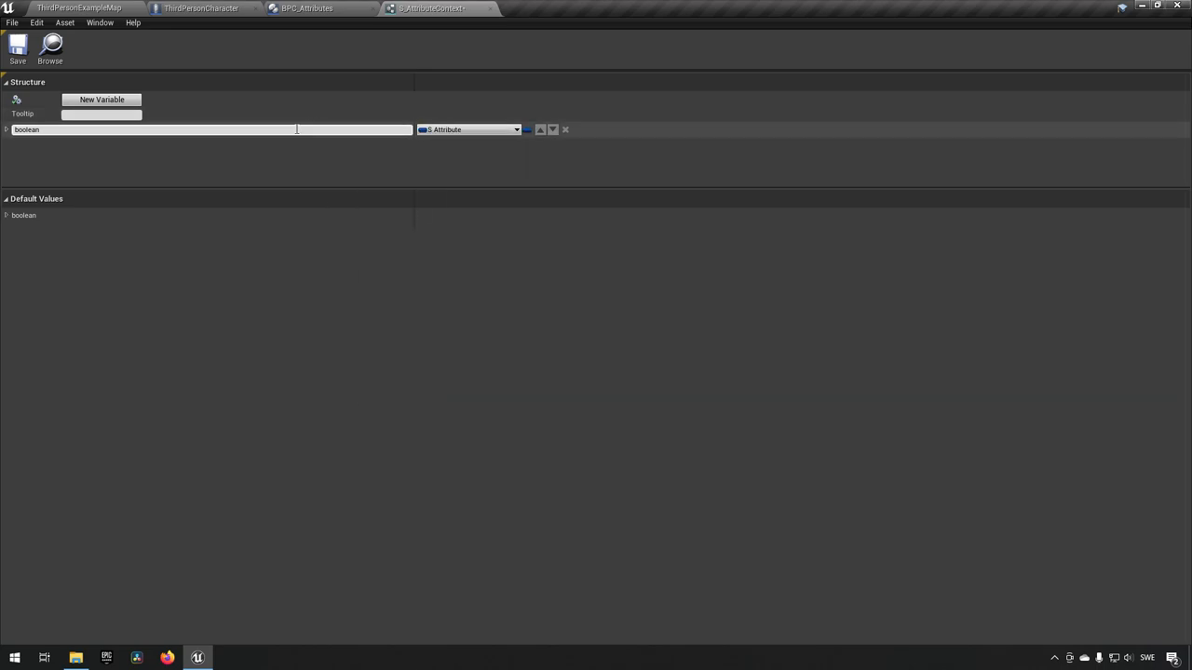
pyautogui.doubleClick(31, 131)
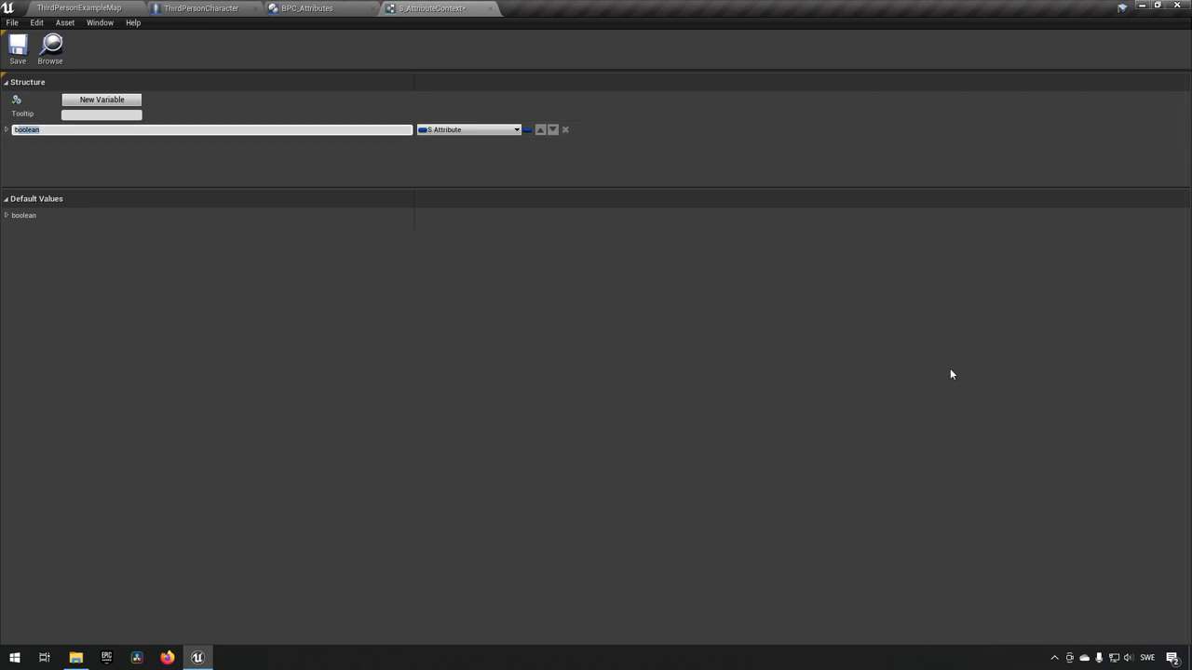
pyautogui.write('Attri')
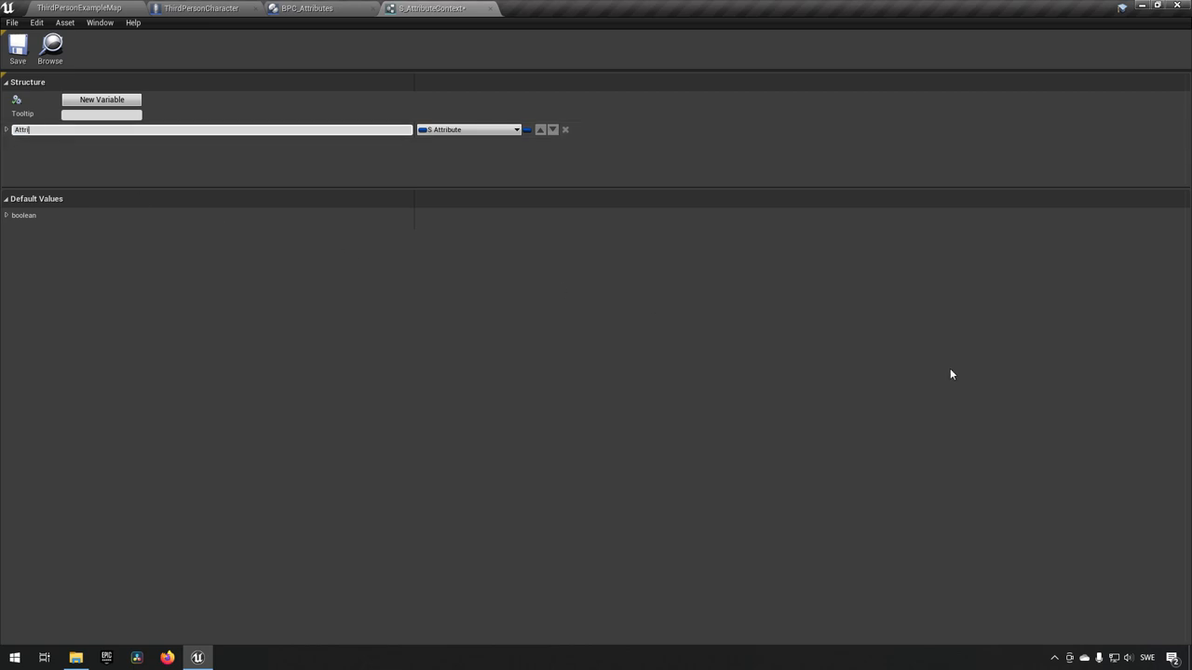
pyautogui.write('AttributeChanged')
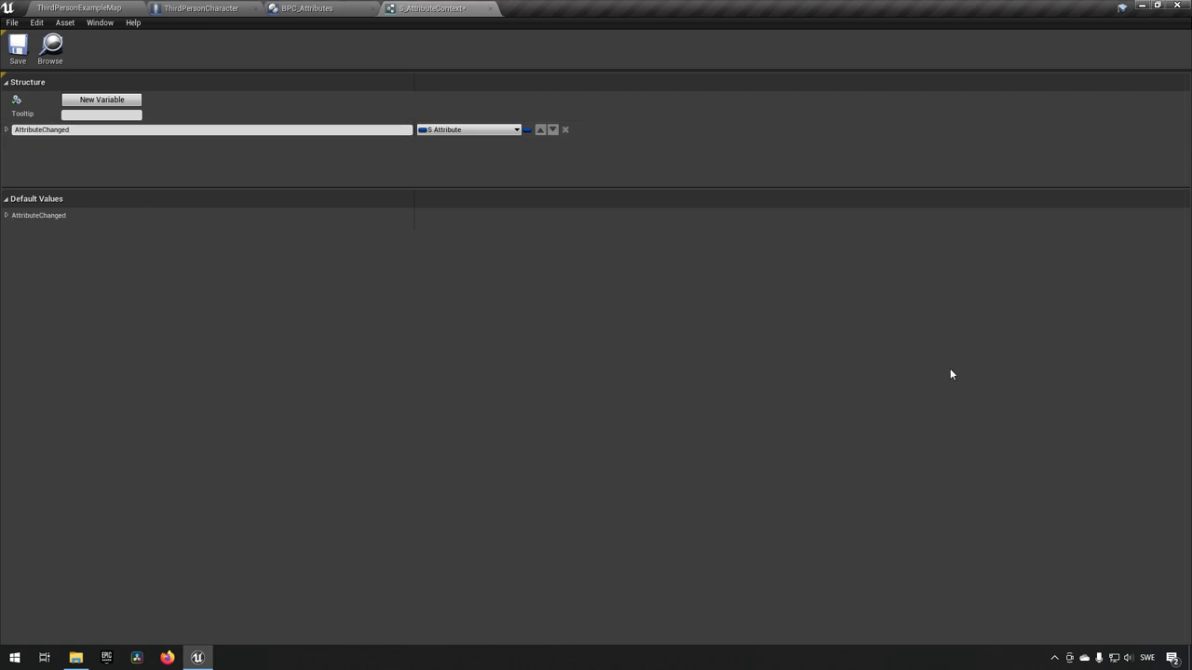
pyautogui.click(88, 7)
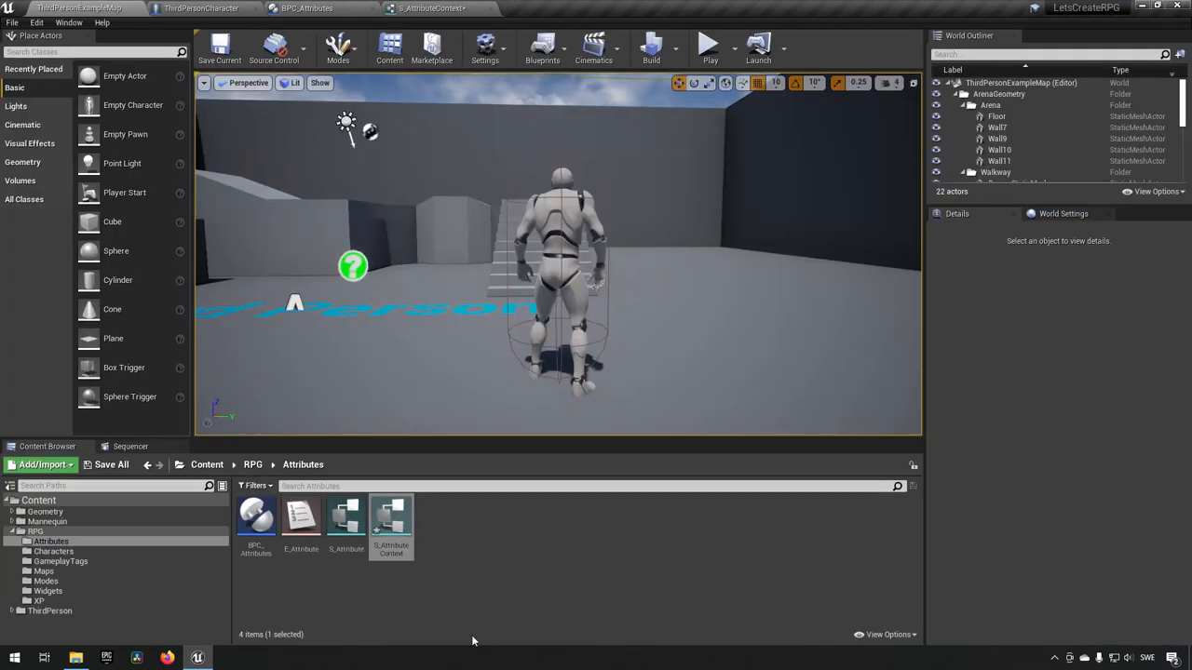
pyautogui.doubleClick(345, 514)
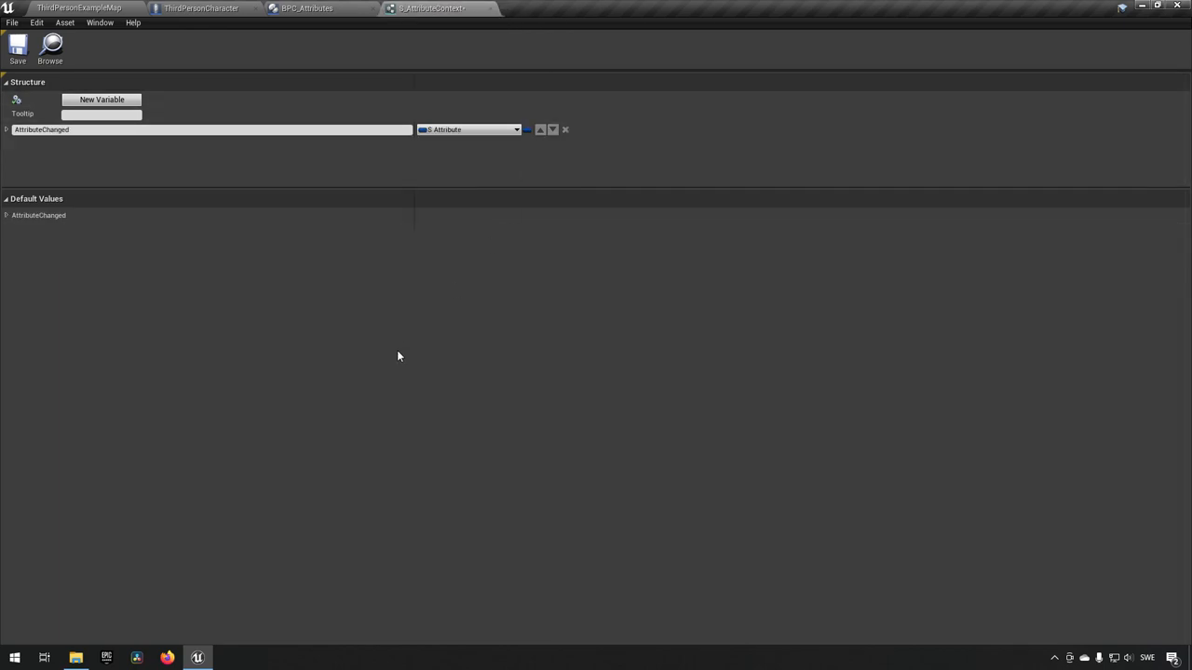
pyautogui.moveTo(254, 274)
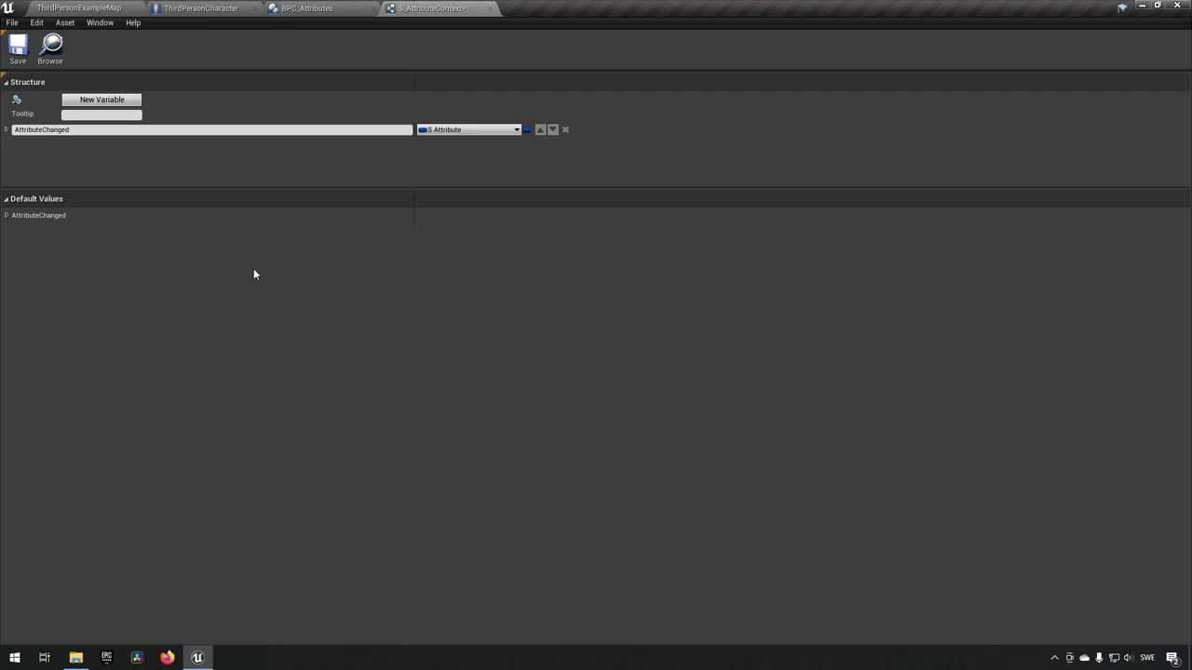
pyautogui.moveTo(113, 105)
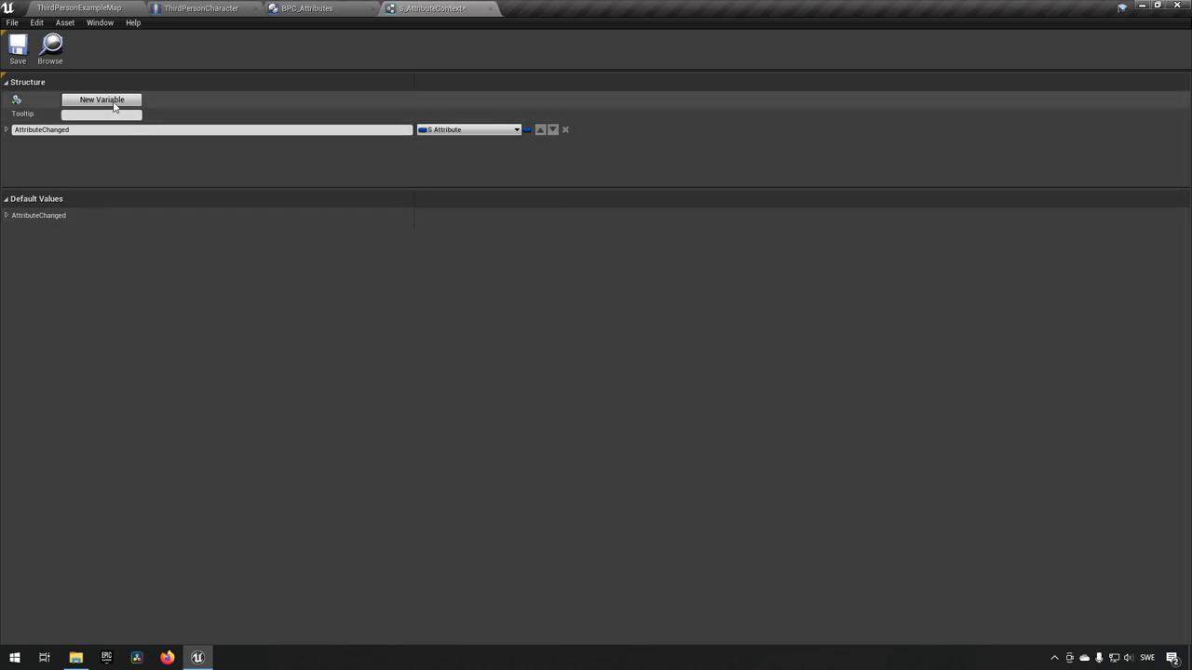
pyautogui.moveTo(109, 105)
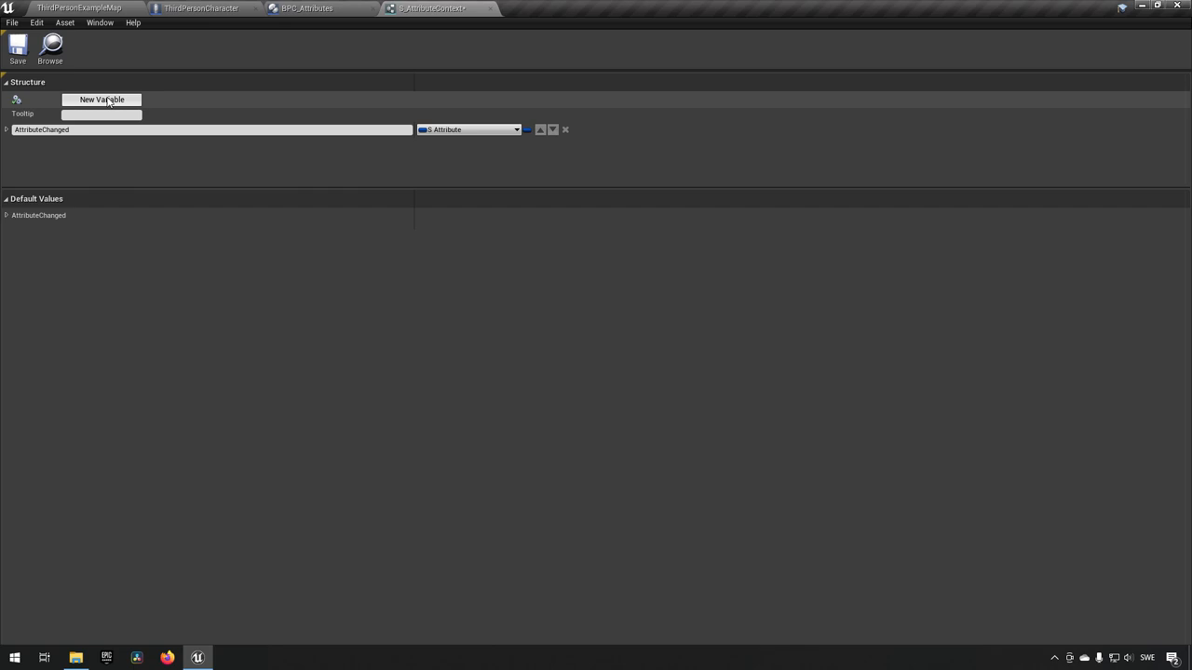
# Step: Add a Float member named ValueChange to S_AttributeContext
pyautogui.click(101, 99)
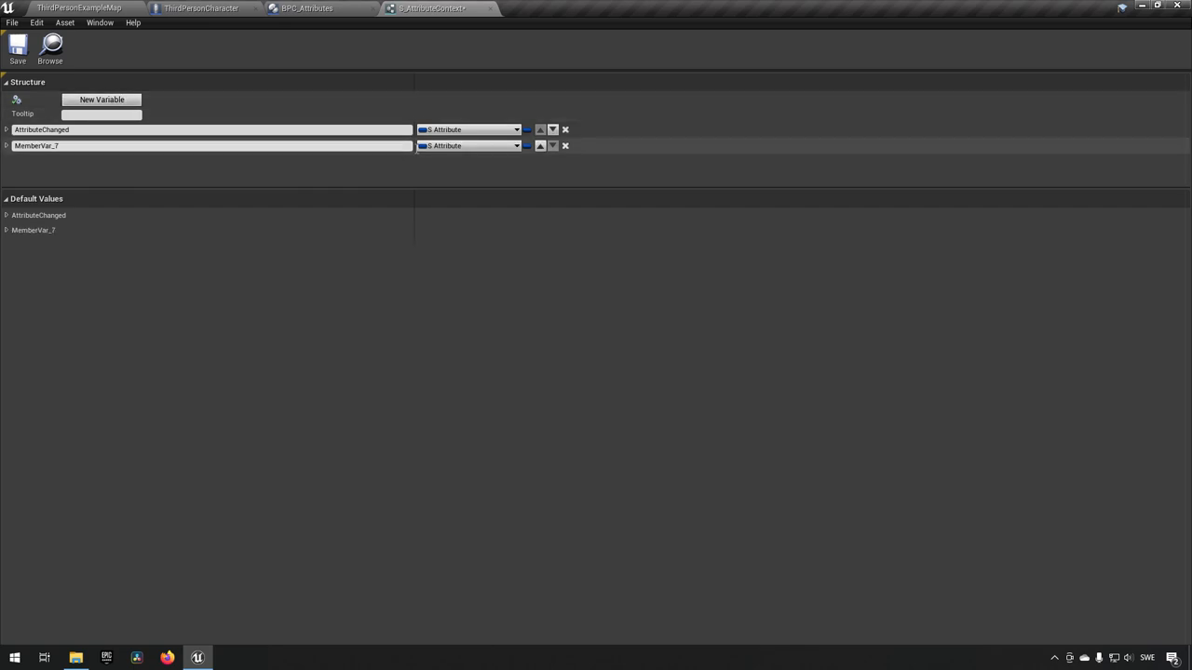
pyautogui.click(471, 145)
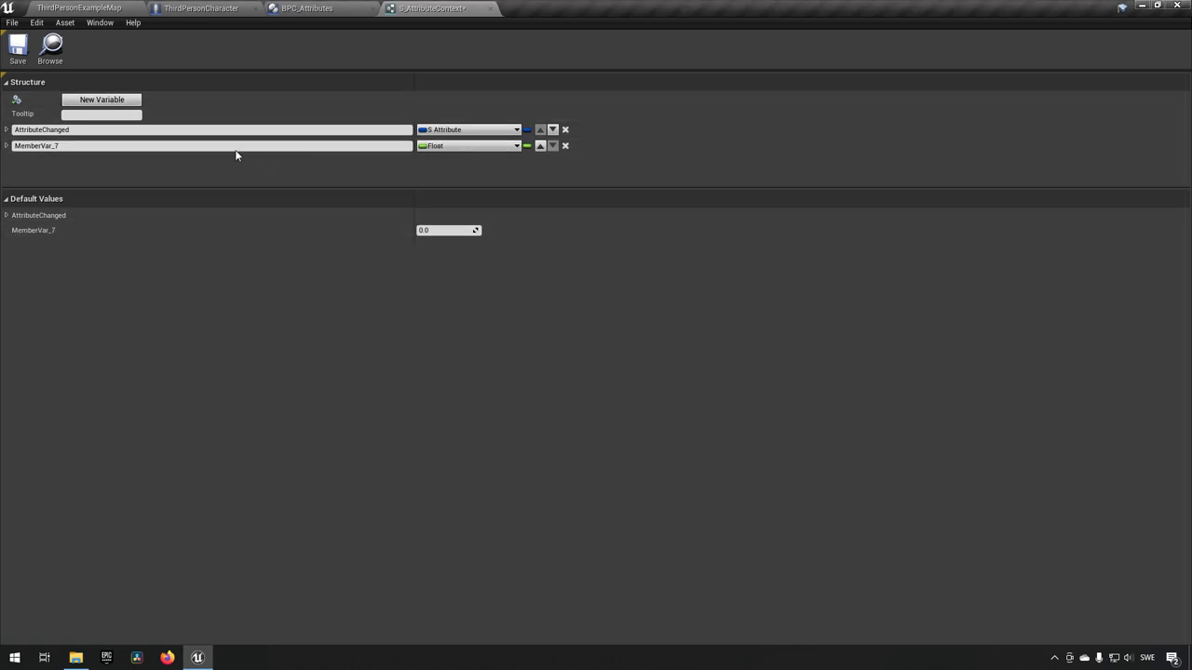
pyautogui.doubleClick(37, 146)
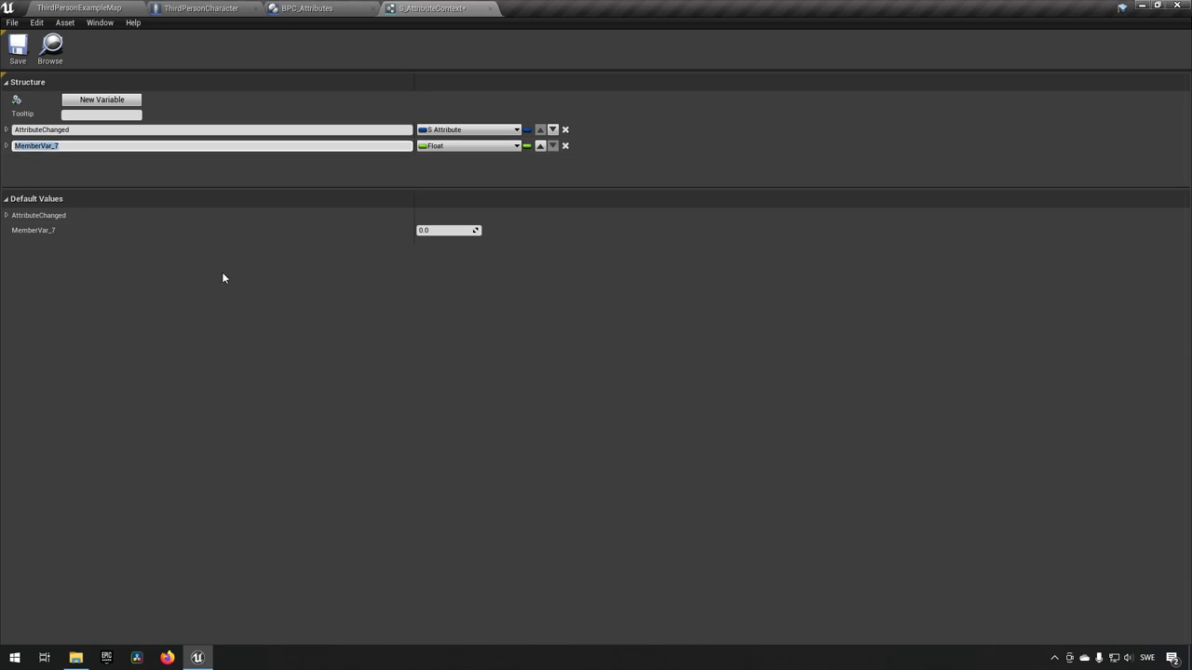
pyautogui.write('VAlueChange')
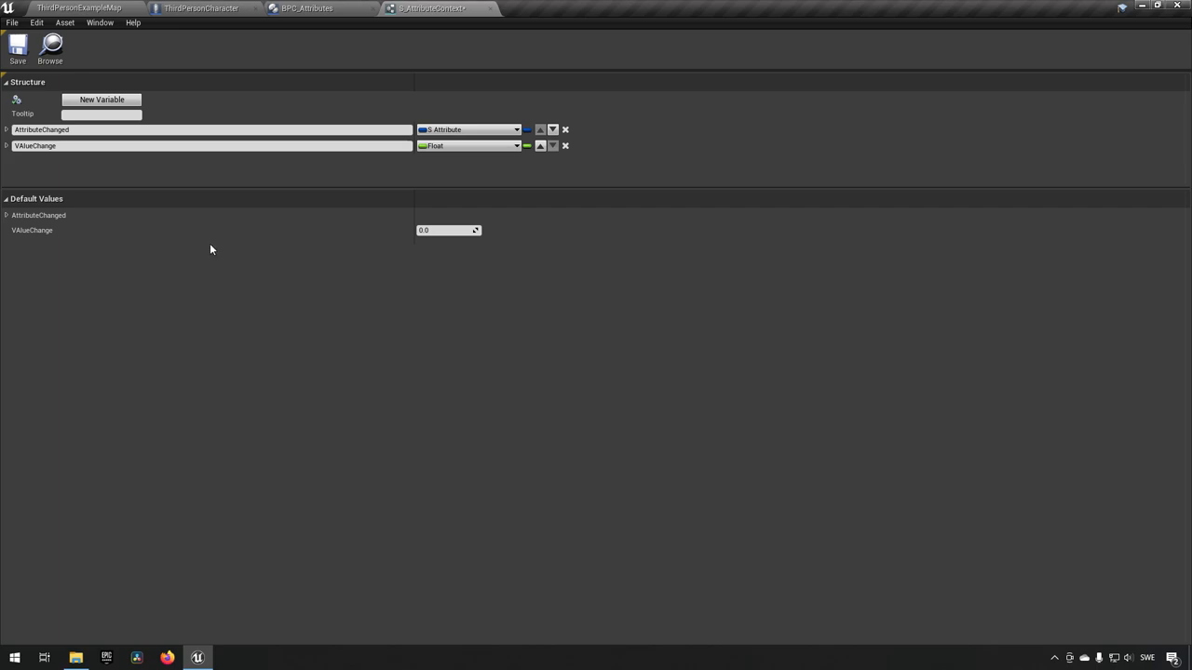
pyautogui.click(160, 145)
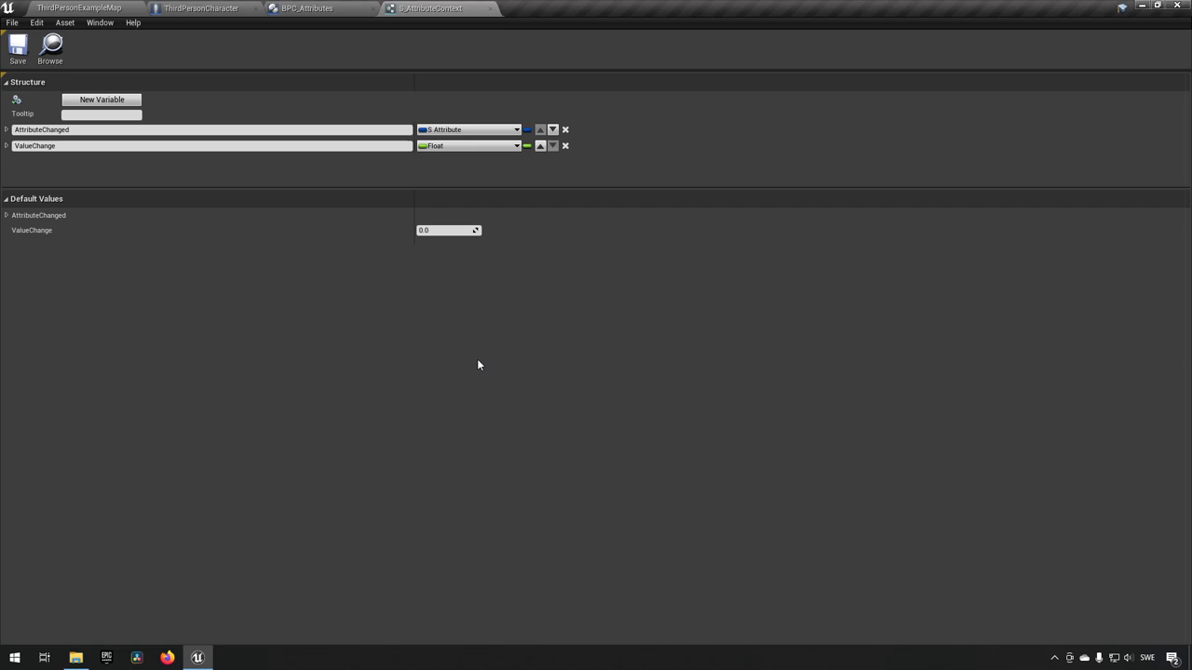
pyautogui.moveTo(449, 146)
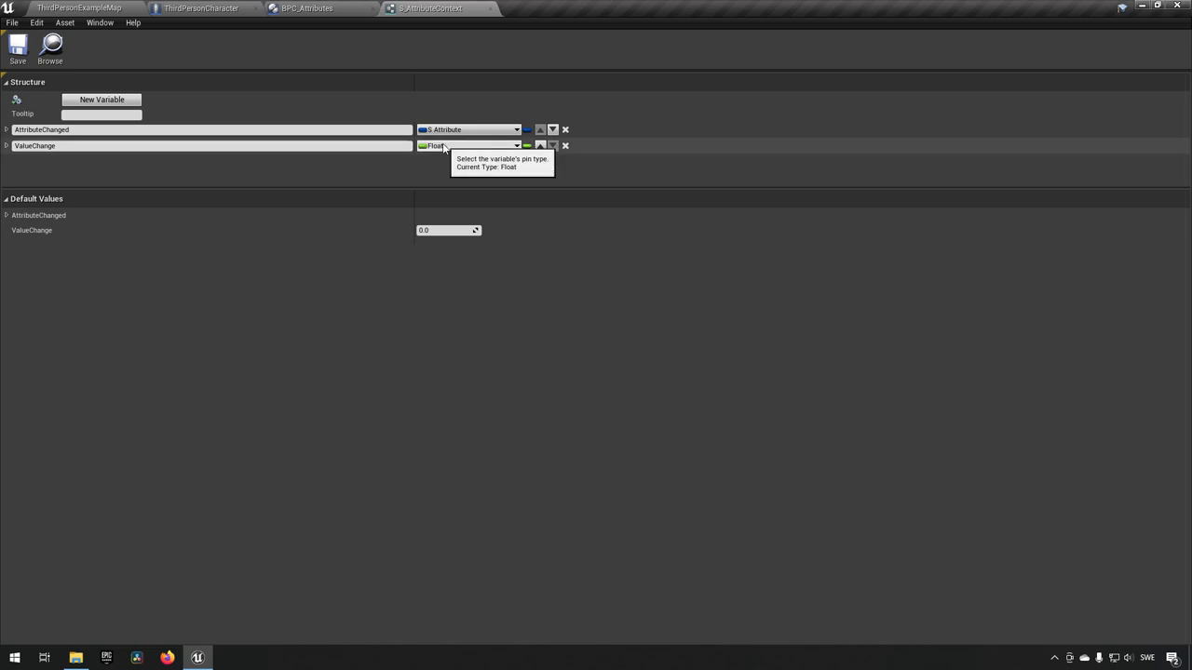
# Step: Add an S_Origin member named Origin to the structure
pyautogui.click(107, 100)
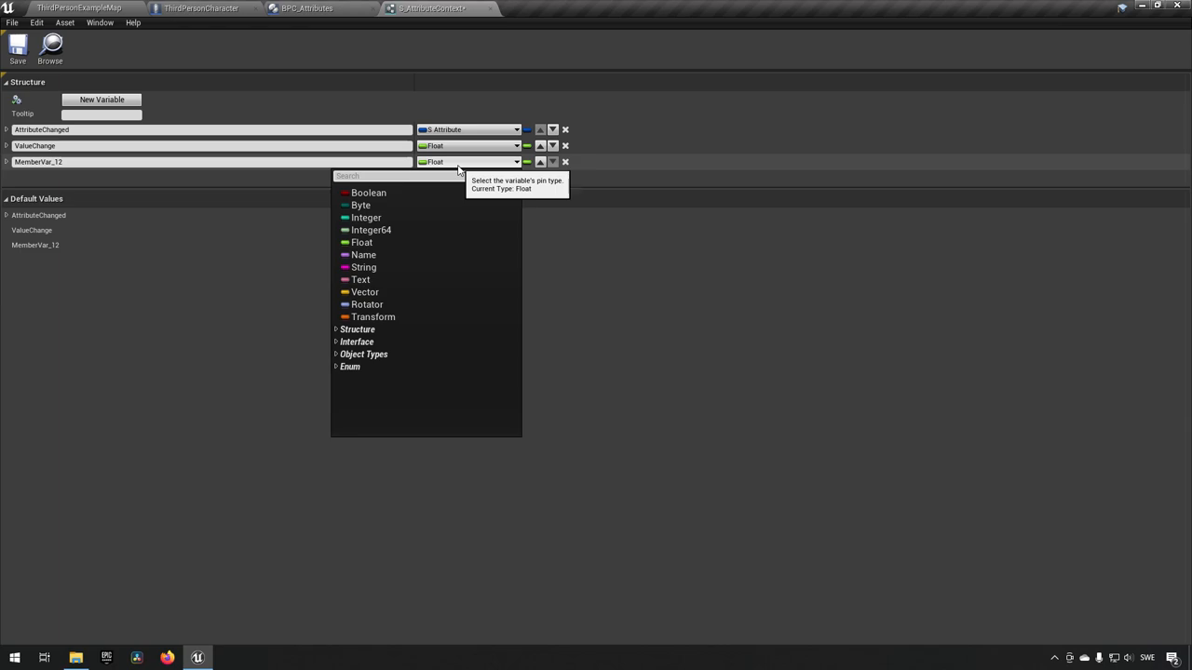
pyautogui.write('origin')
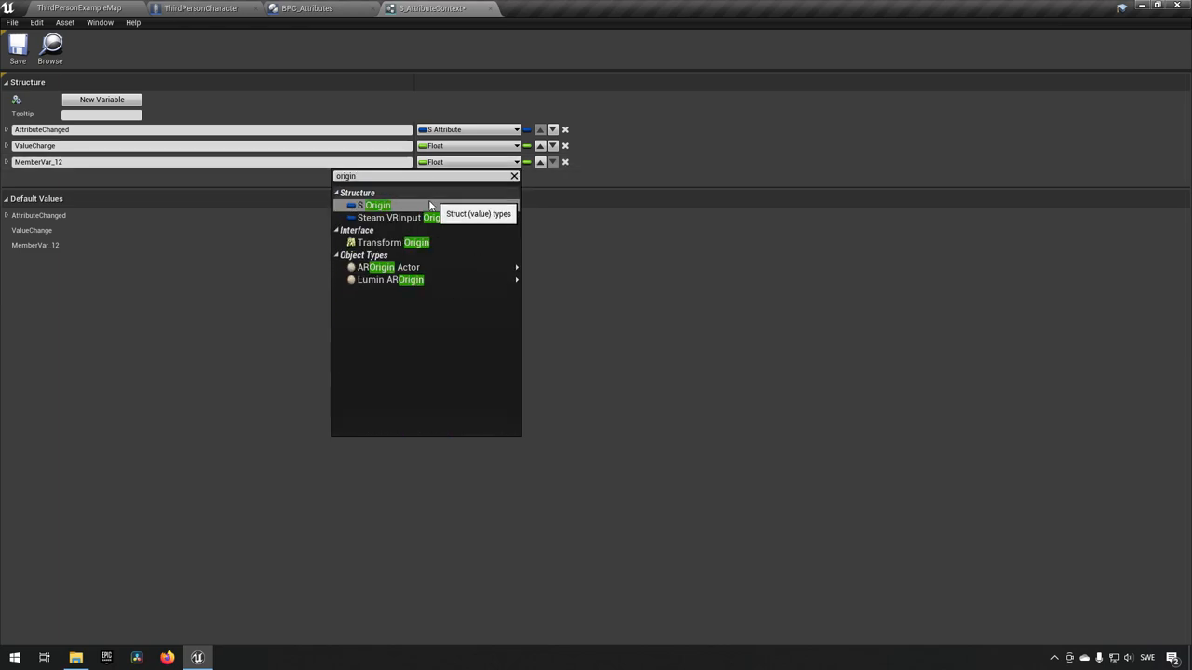
pyautogui.click(377, 205)
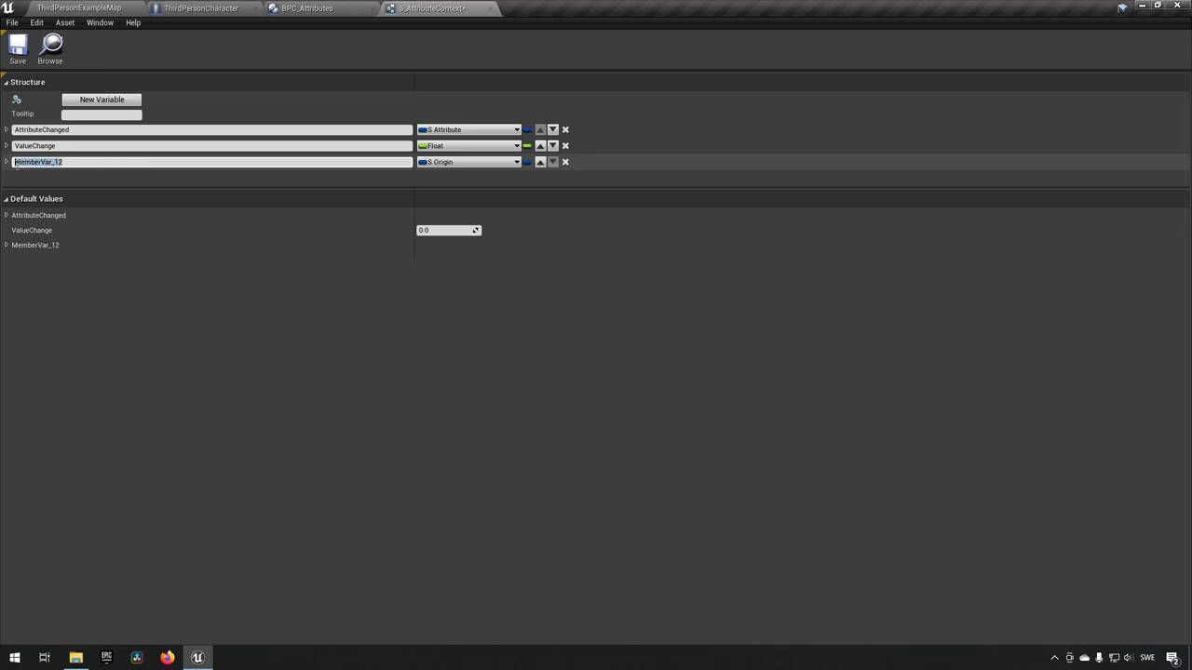
pyautogui.write('Origin')
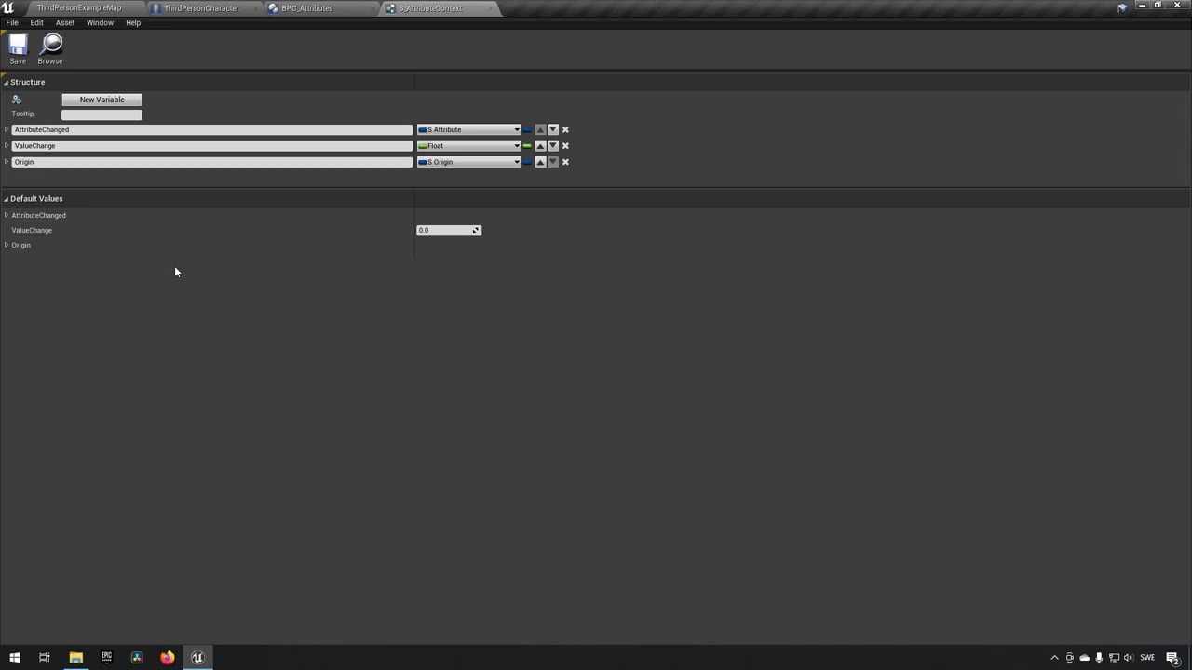
# Step: Give AttributeHealthChanged an S Attribute Context input named AttributeContext, then compile BPC_Attributes
pyautogui.click(318, 8)
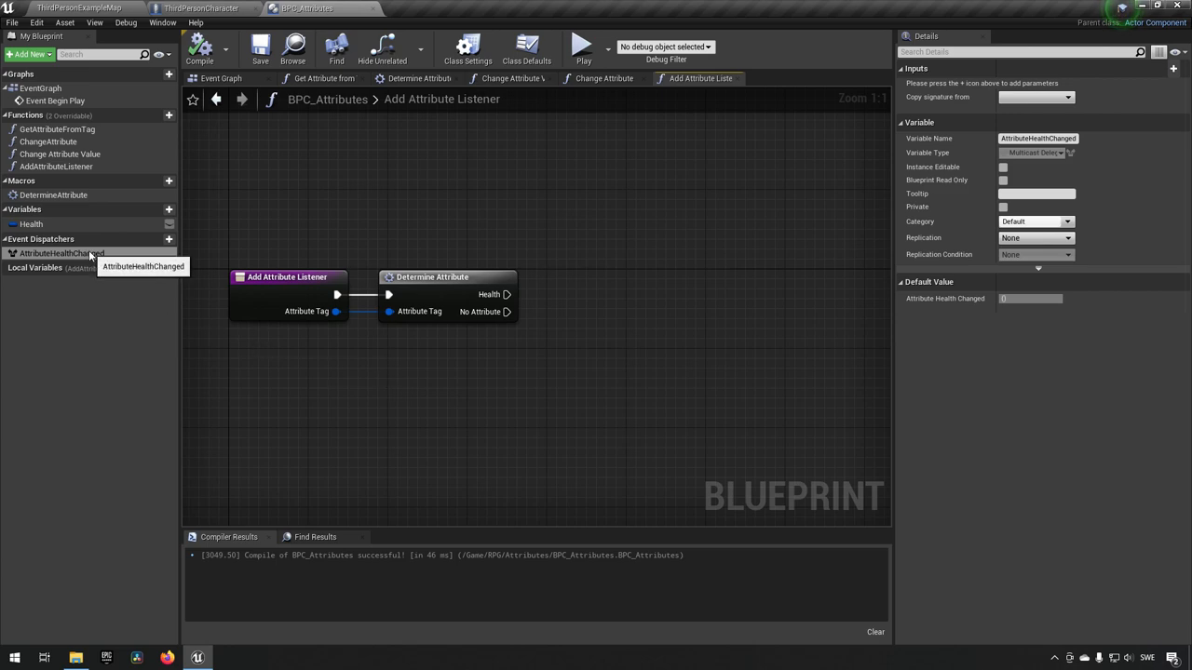
pyautogui.click(62, 253)
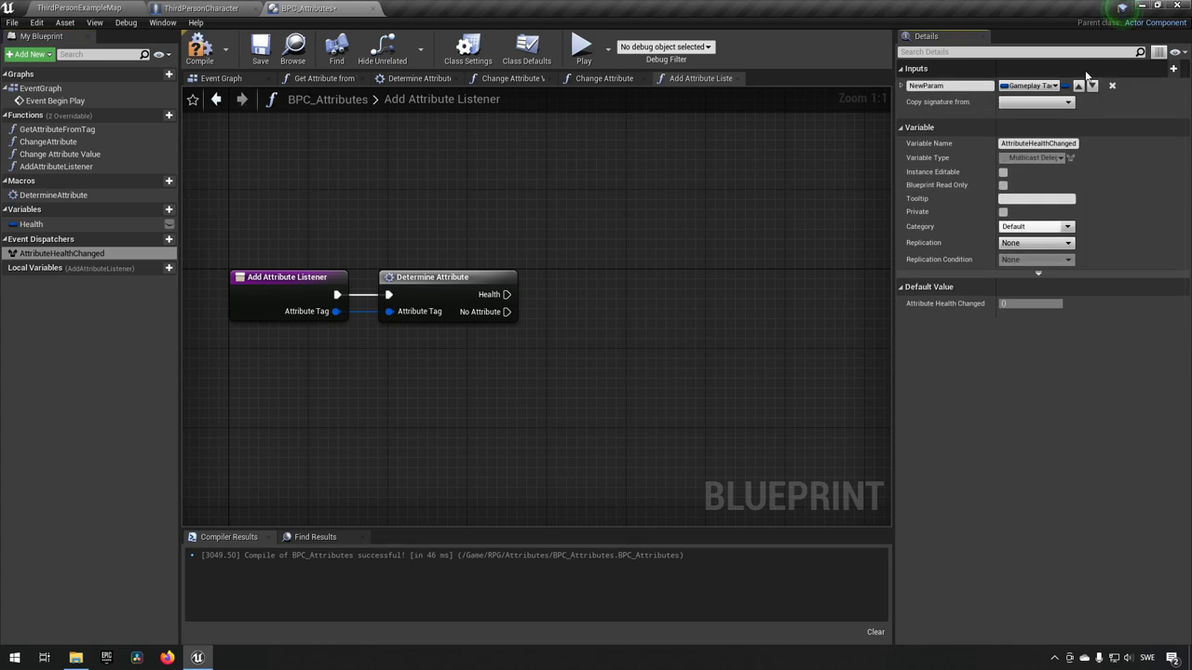
pyautogui.click(1040, 85)
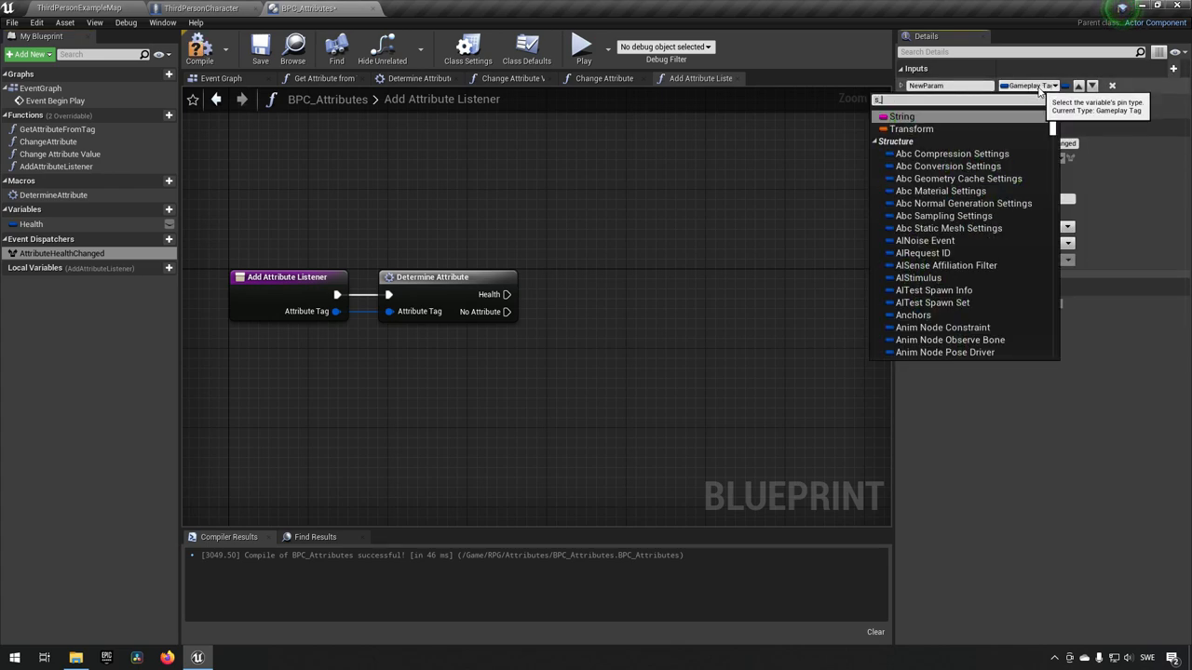
pyautogui.write('_attribute')
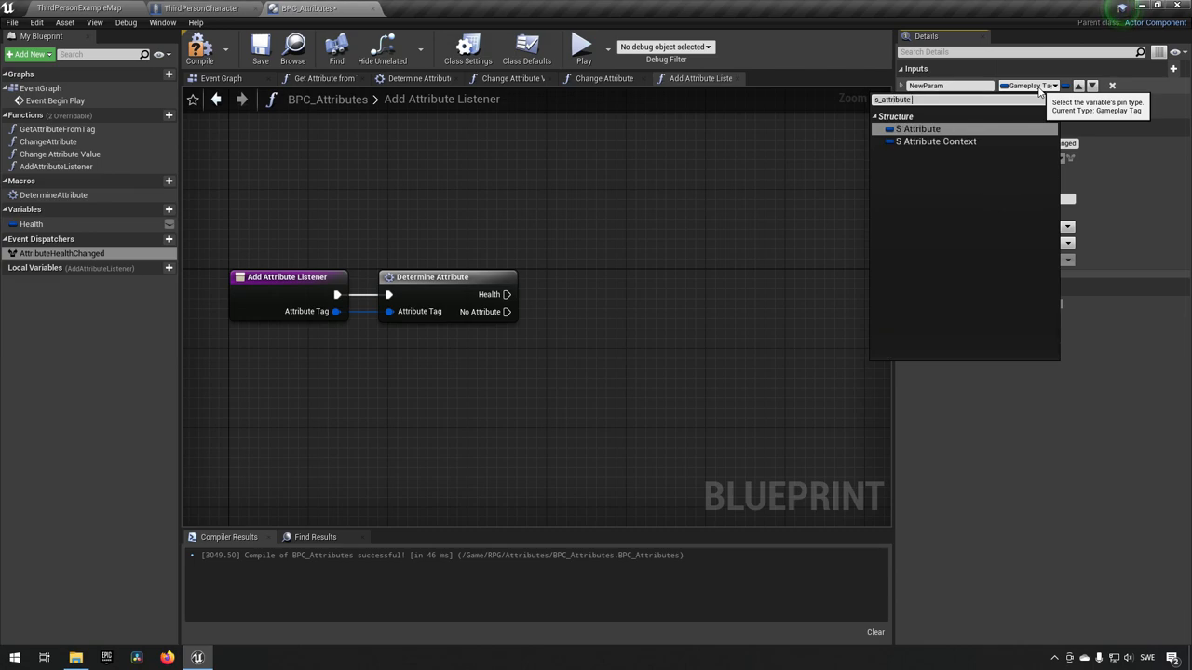
pyautogui.click(938, 141)
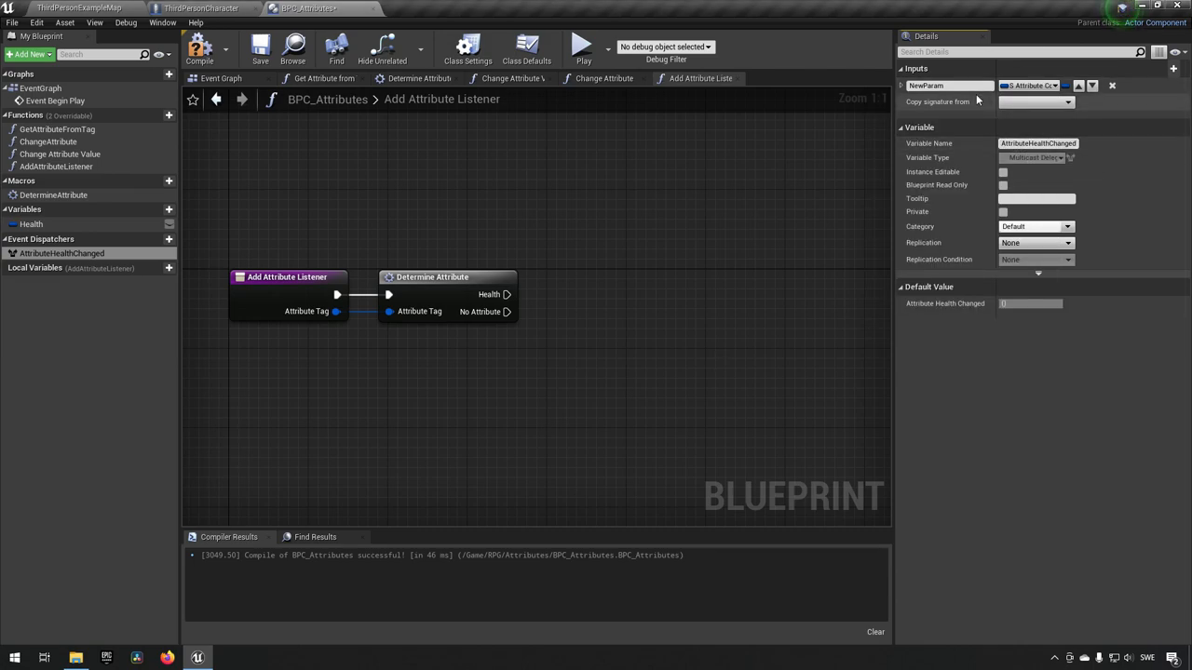
pyautogui.doubleClick(926, 84)
pyautogui.write('AttributeContext')
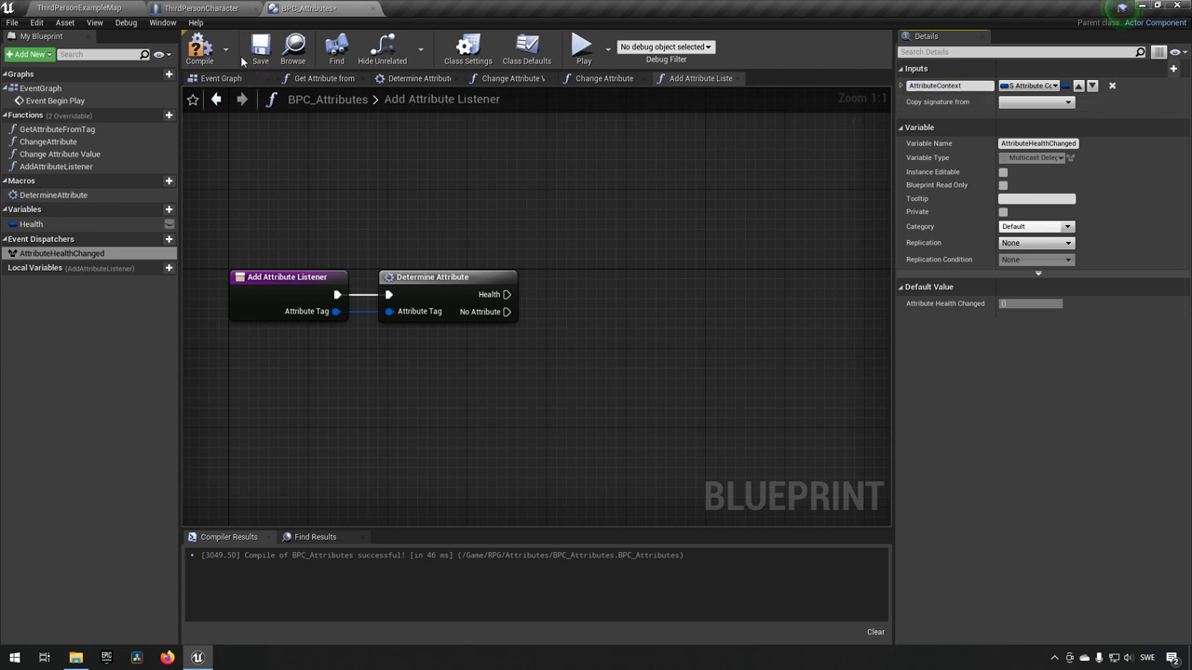
pyautogui.click(225, 78)
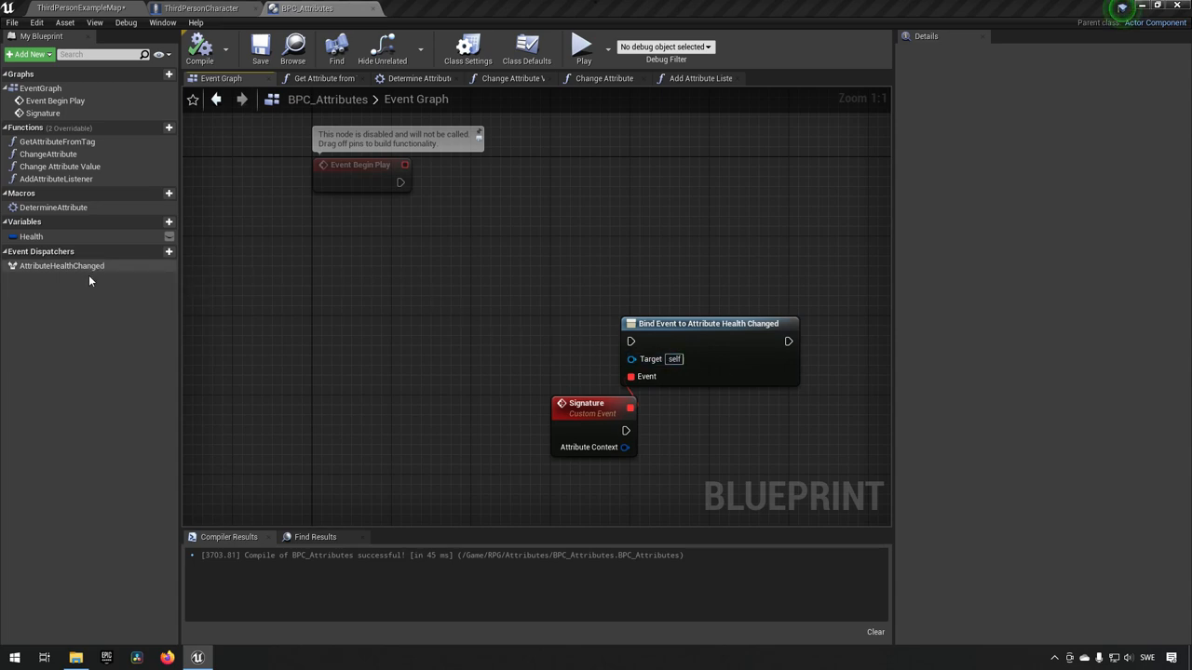
pyautogui.moveTo(48, 154)
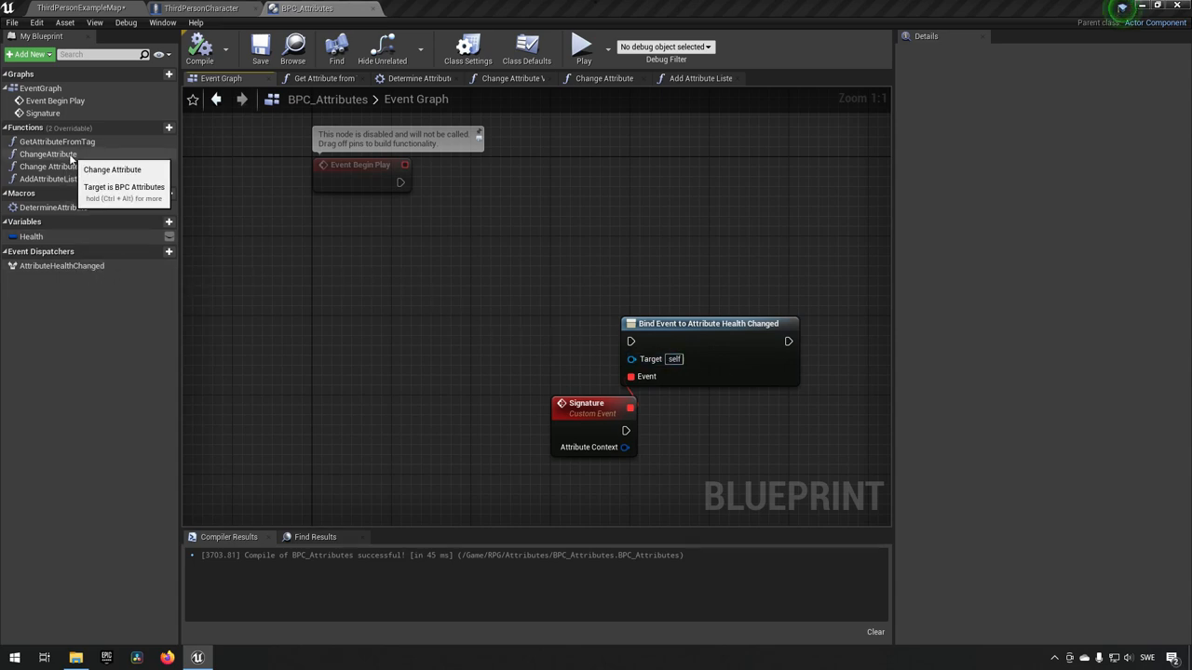
pyautogui.moveTo(65, 167)
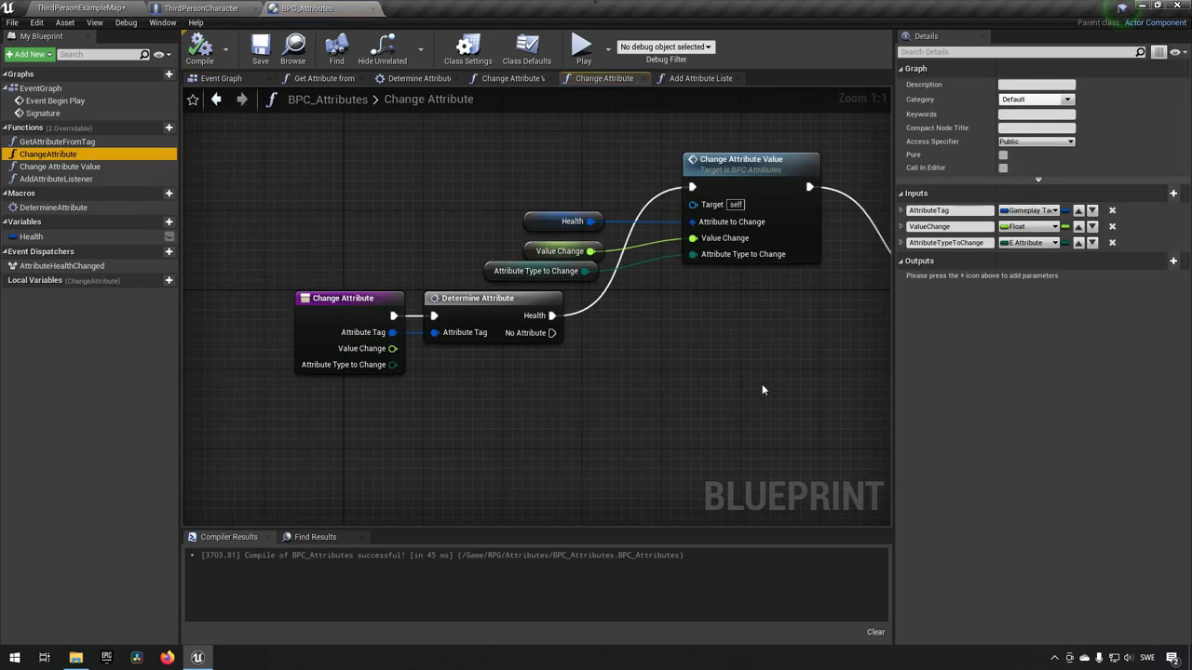
# Step: Link the Attribute Health Changed call to the Return Node and feed it a Make S_AttributeContext
pyautogui.scroll(-3)
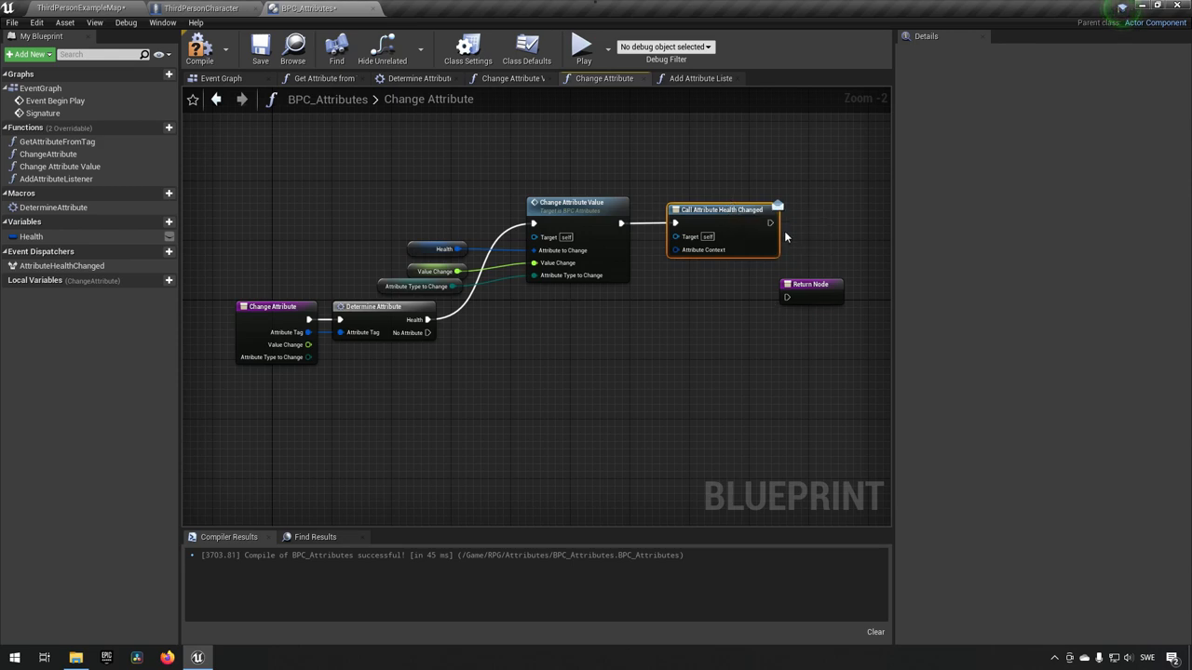
pyautogui.click(808, 284)
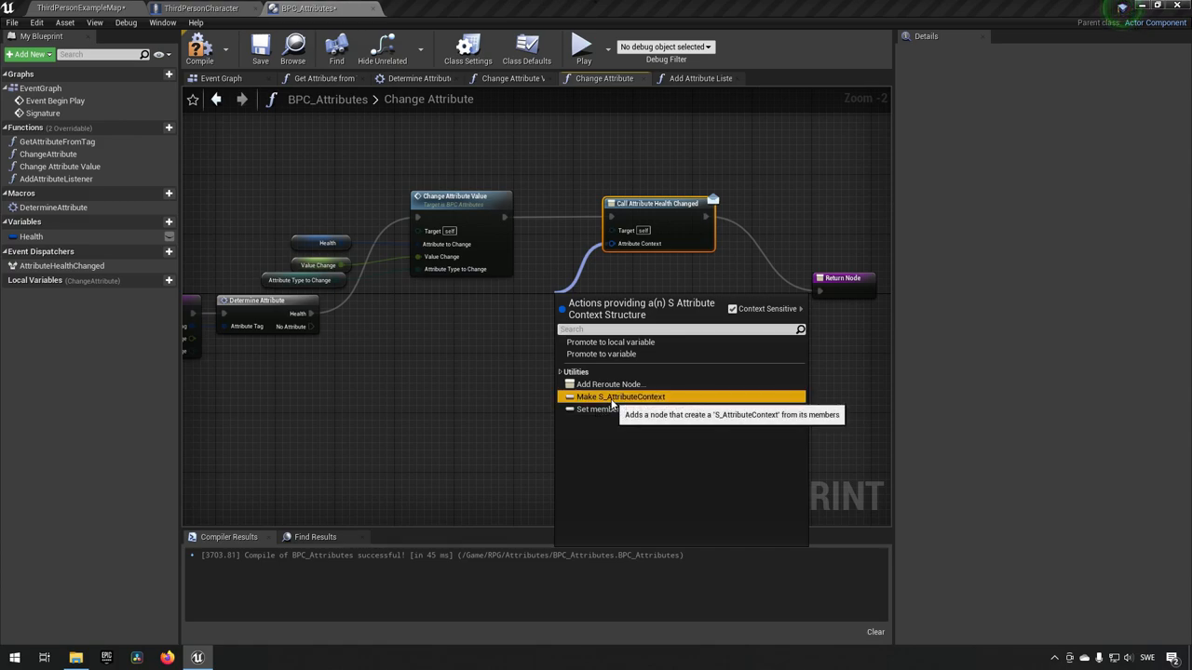
pyautogui.click(611, 396)
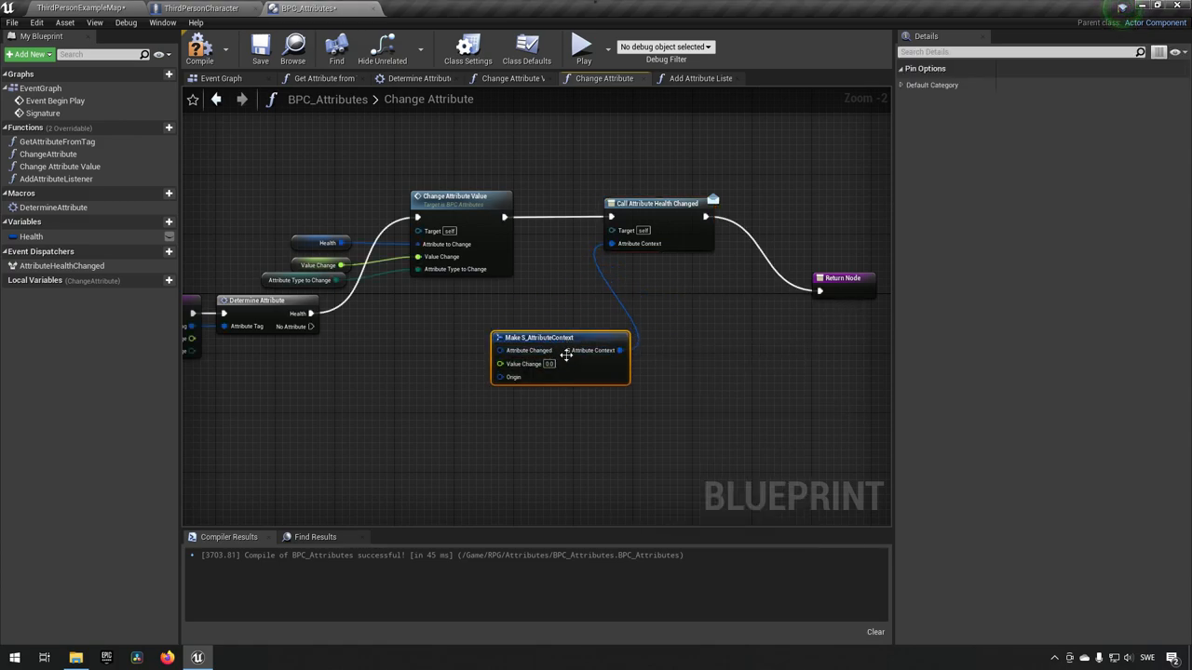
pyautogui.moveTo(501, 350)
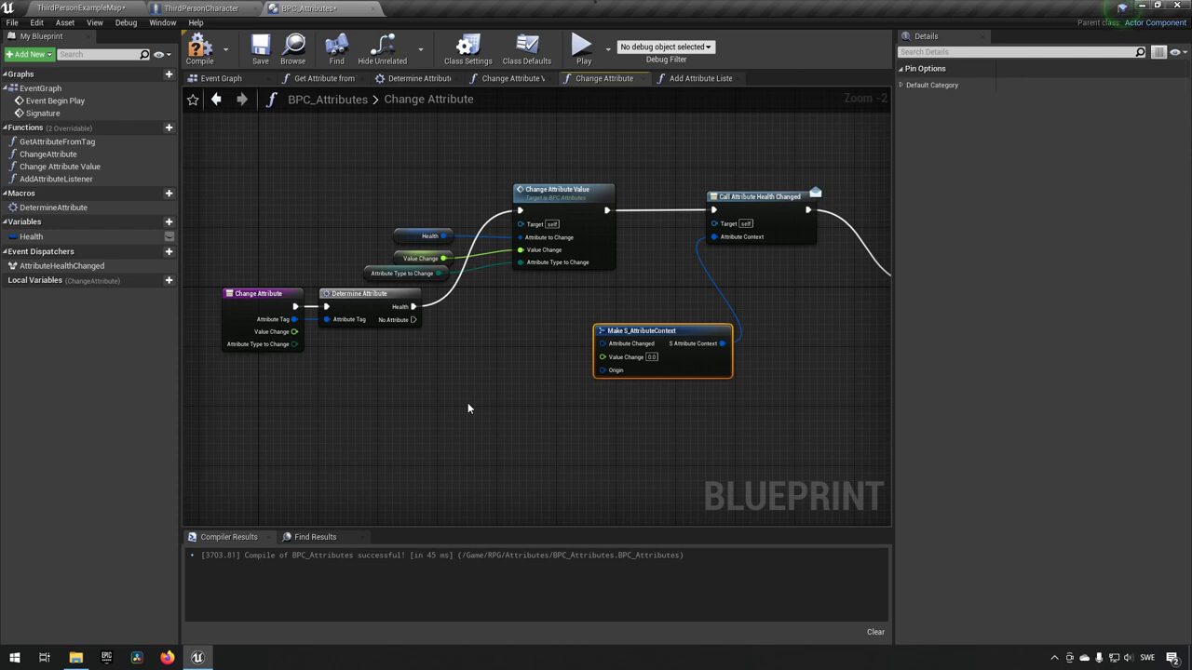
pyautogui.moveTo(905, 259)
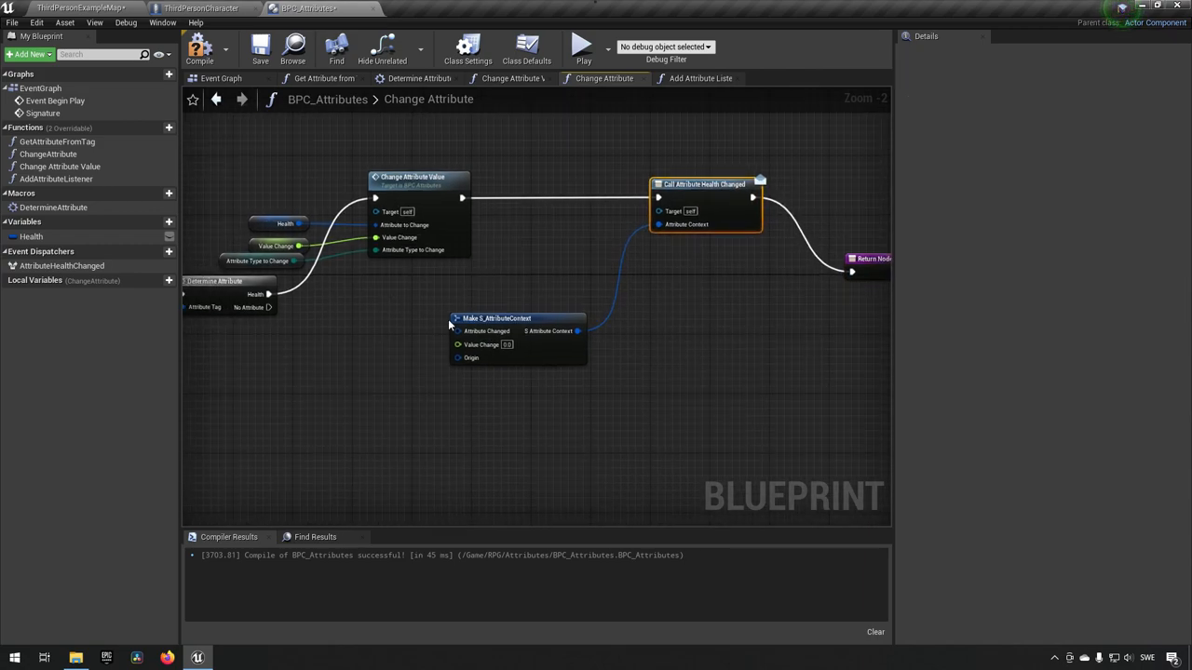
pyautogui.click(516, 318)
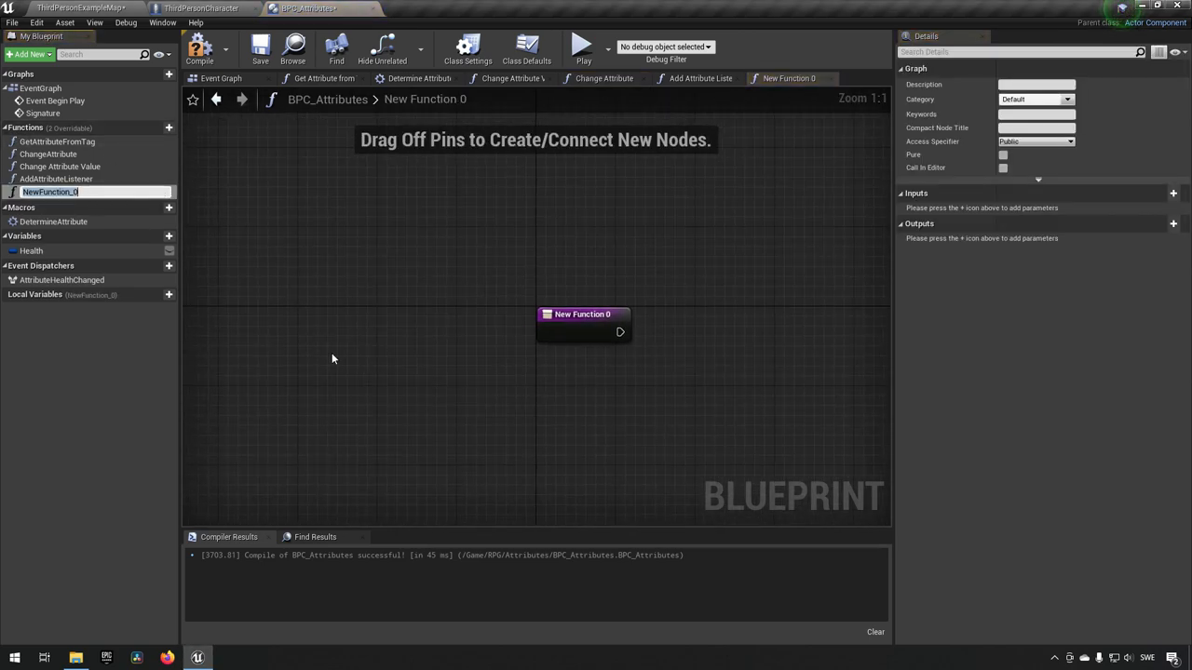
# Step: Build CreateAttributeContext with a Context output from Make S_AttributeContext and AttributeChanged, ValueChange, Origin inputs
pyautogui.write('CreateAttrubteContext')
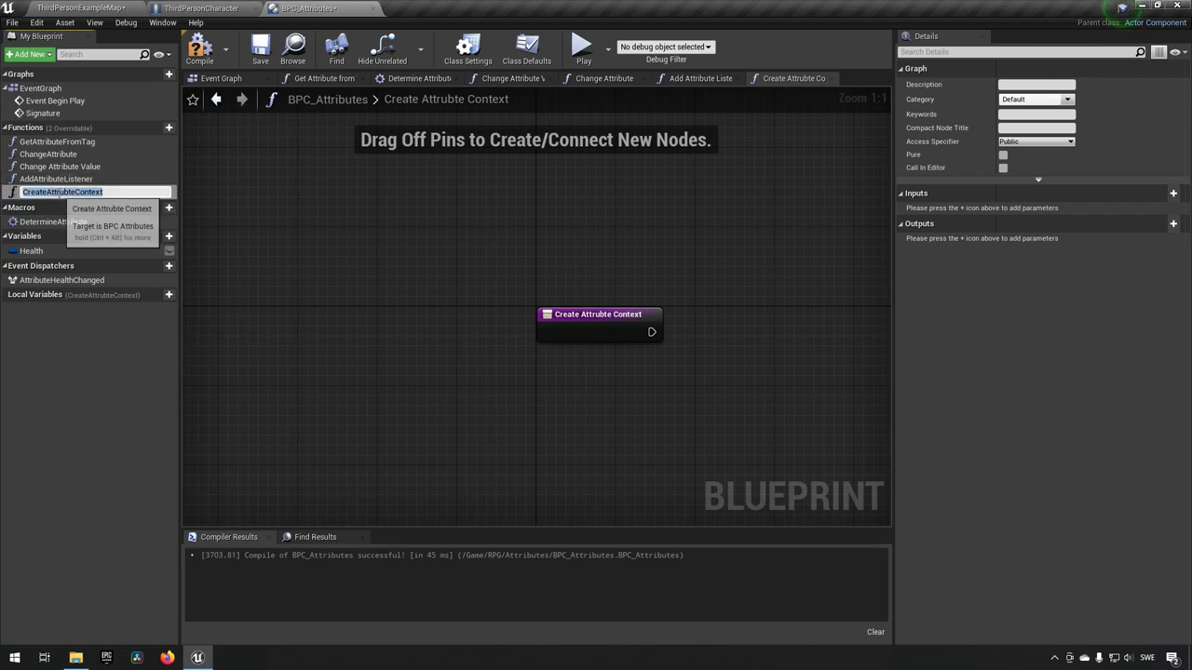
pyautogui.moveTo(55, 226)
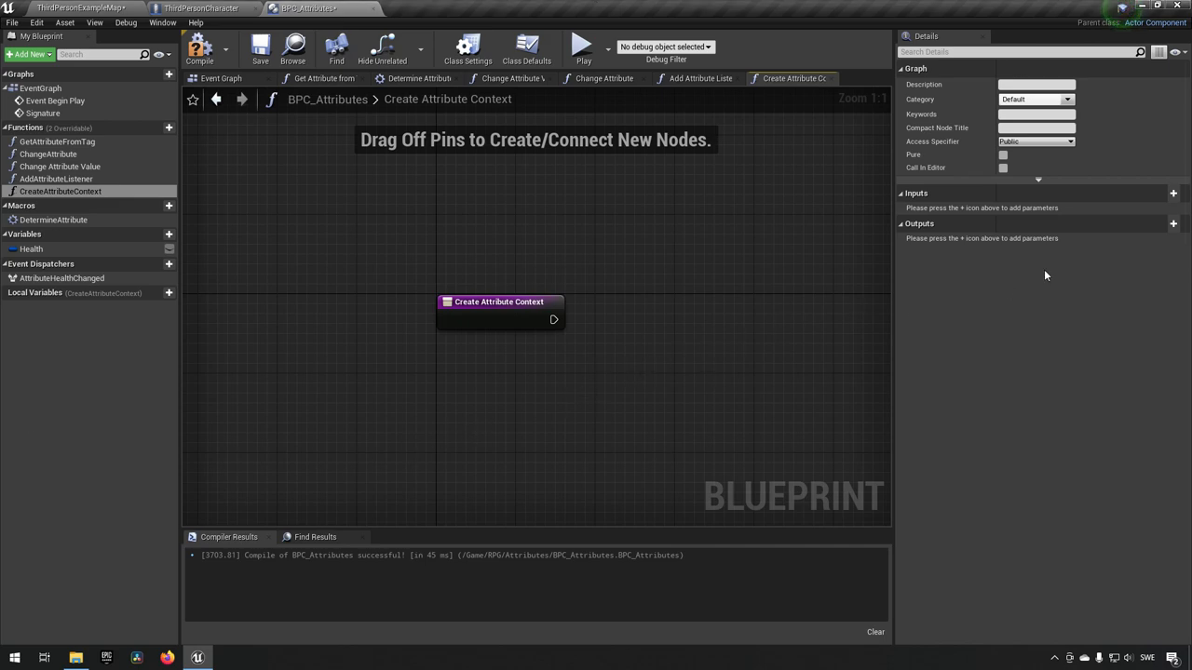
pyautogui.click(1173, 224)
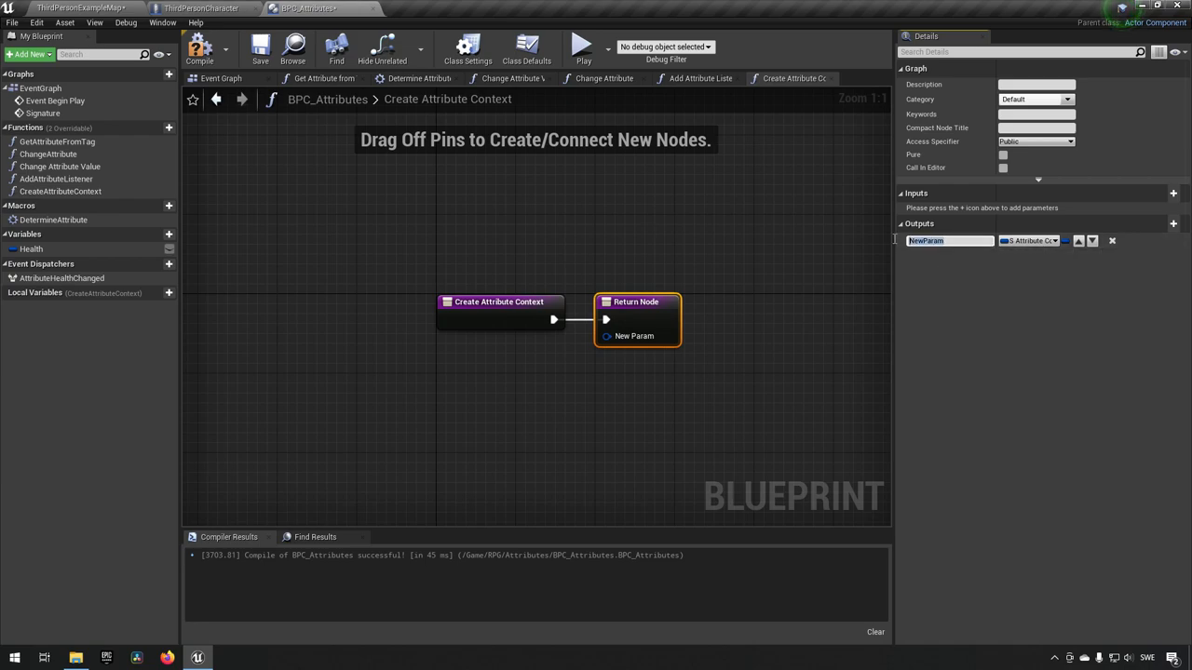
pyautogui.moveTo(905, 405)
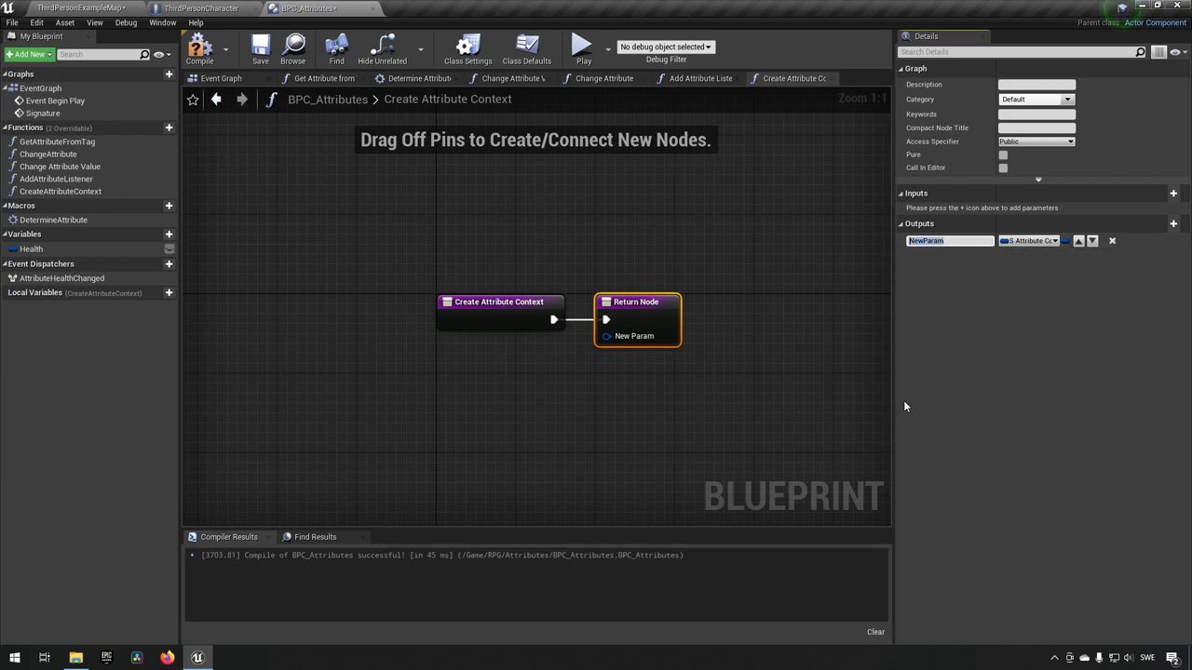
pyautogui.write('Context')
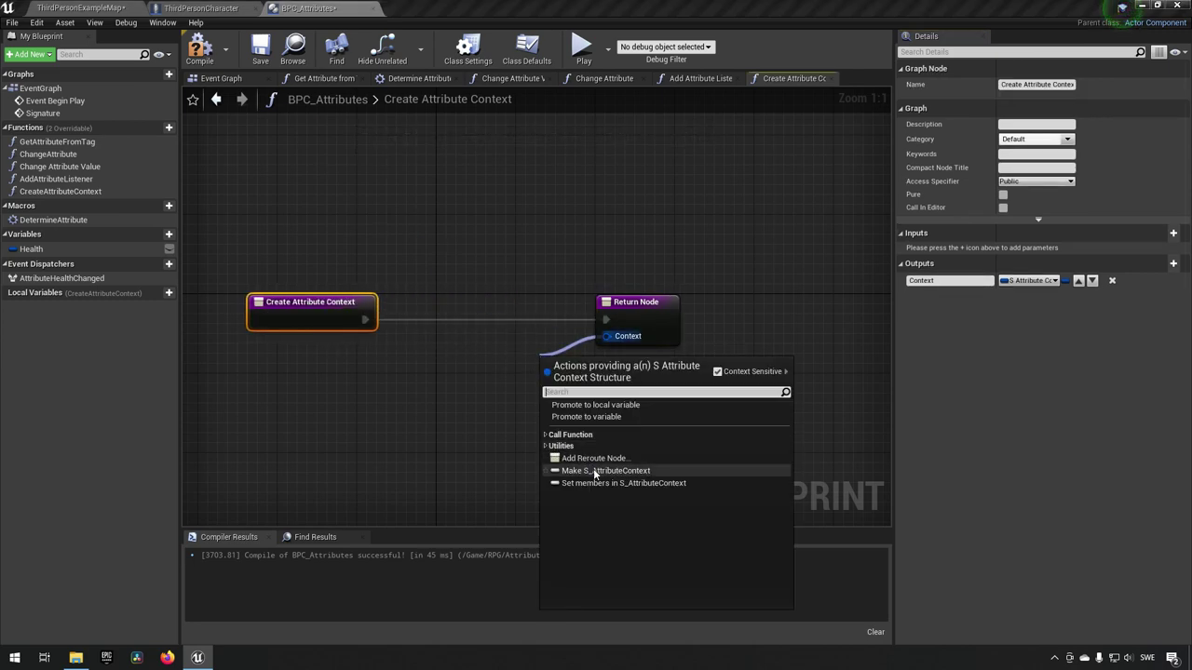
pyautogui.click(604, 470)
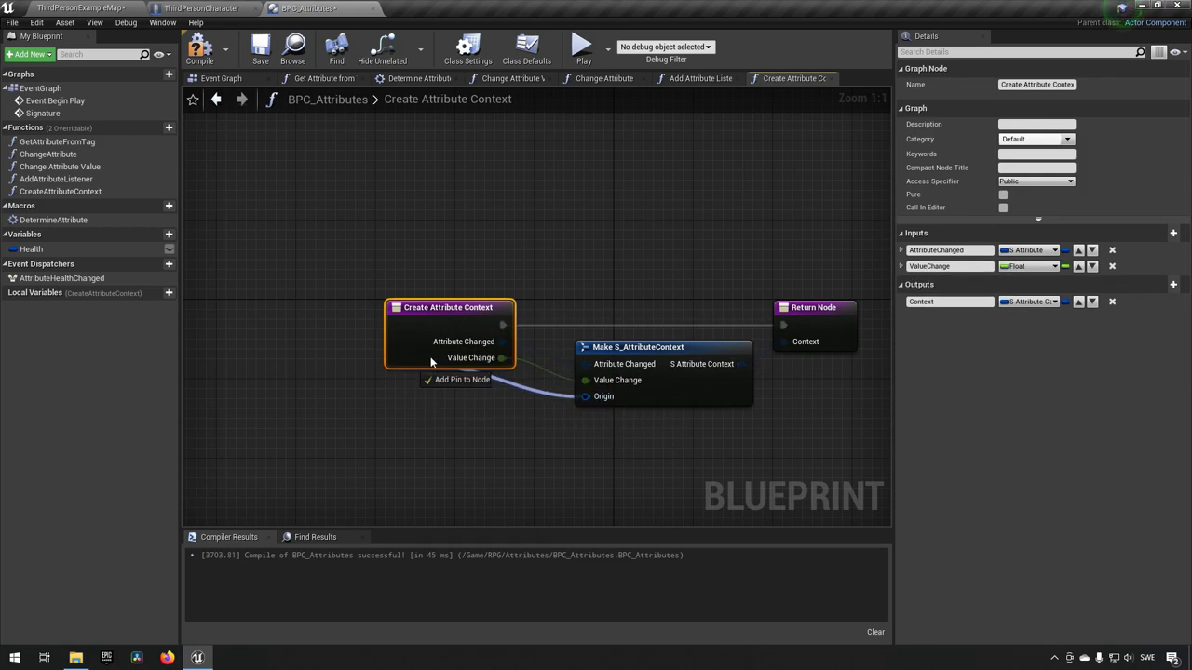
pyautogui.click(461, 380)
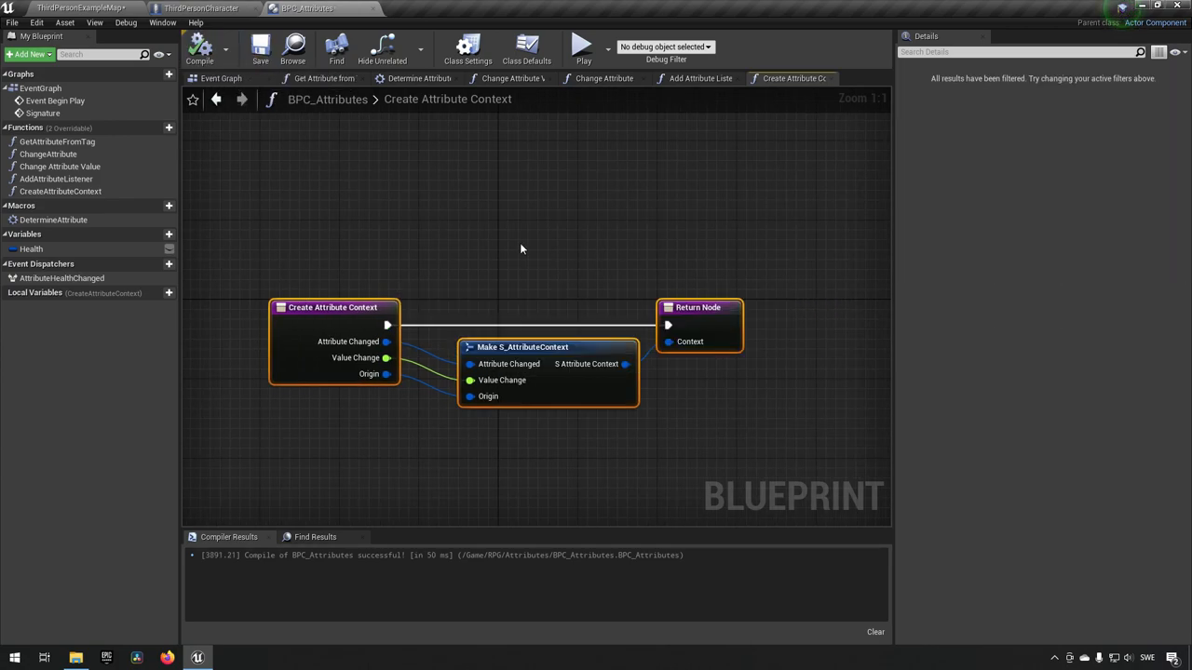
pyautogui.moveTo(805, 78)
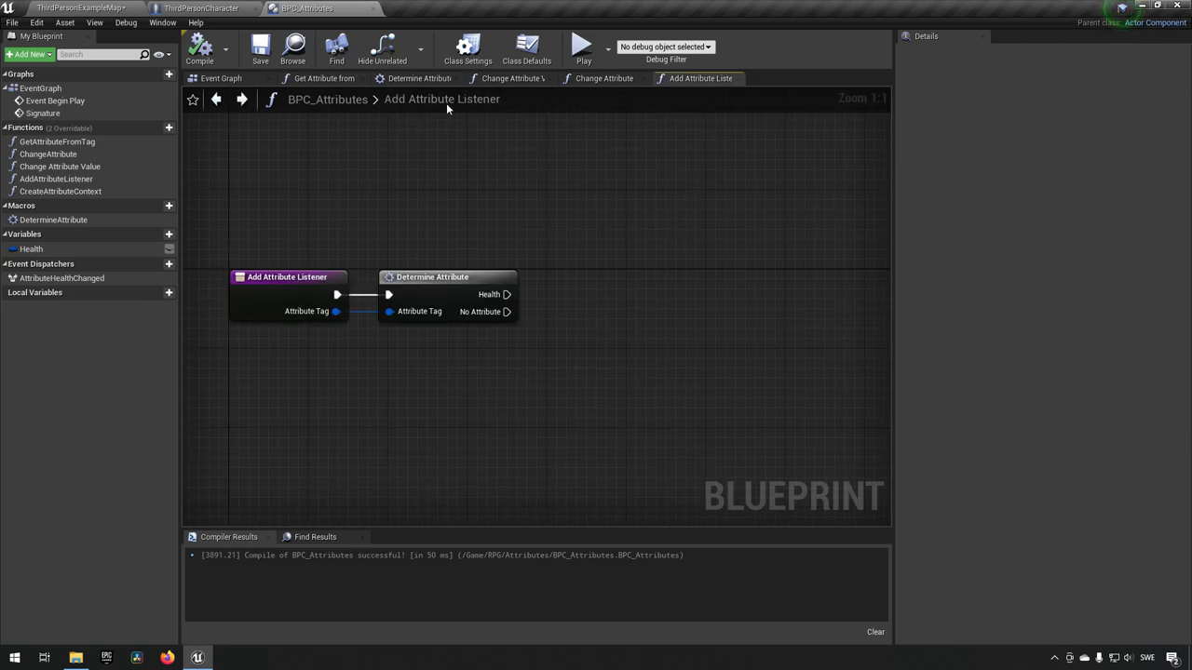
# Step: Place a CreateAttributeContext call in Change Attribute, running before the health-changed call
pyautogui.click(221, 78)
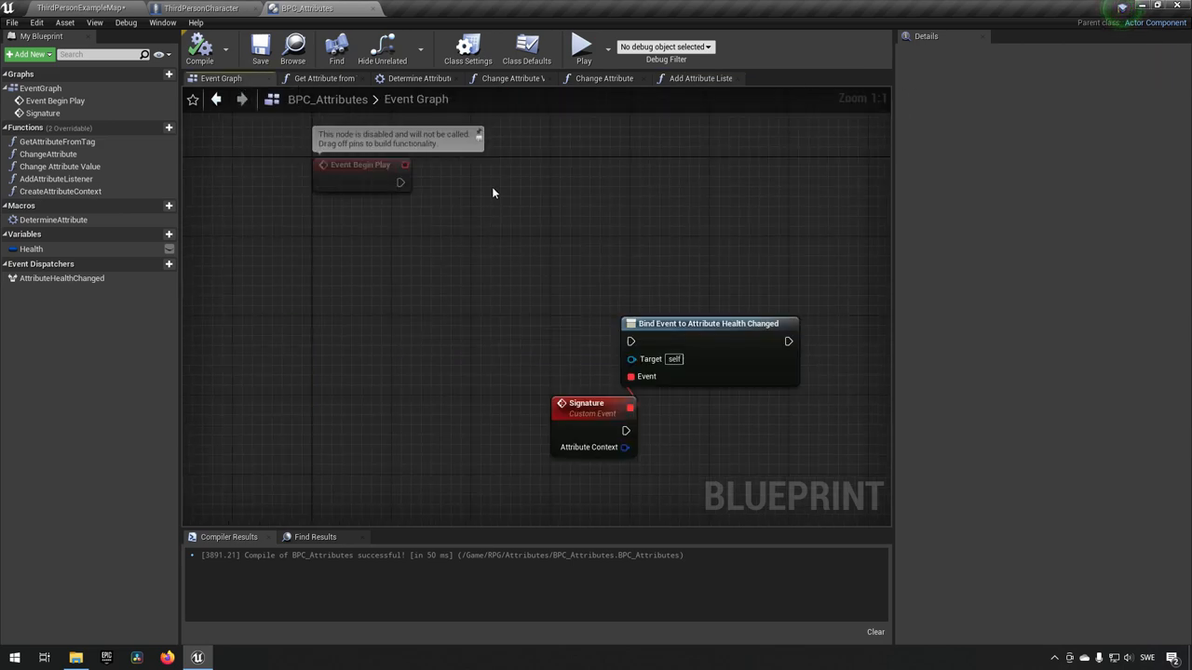
pyautogui.click(606, 78)
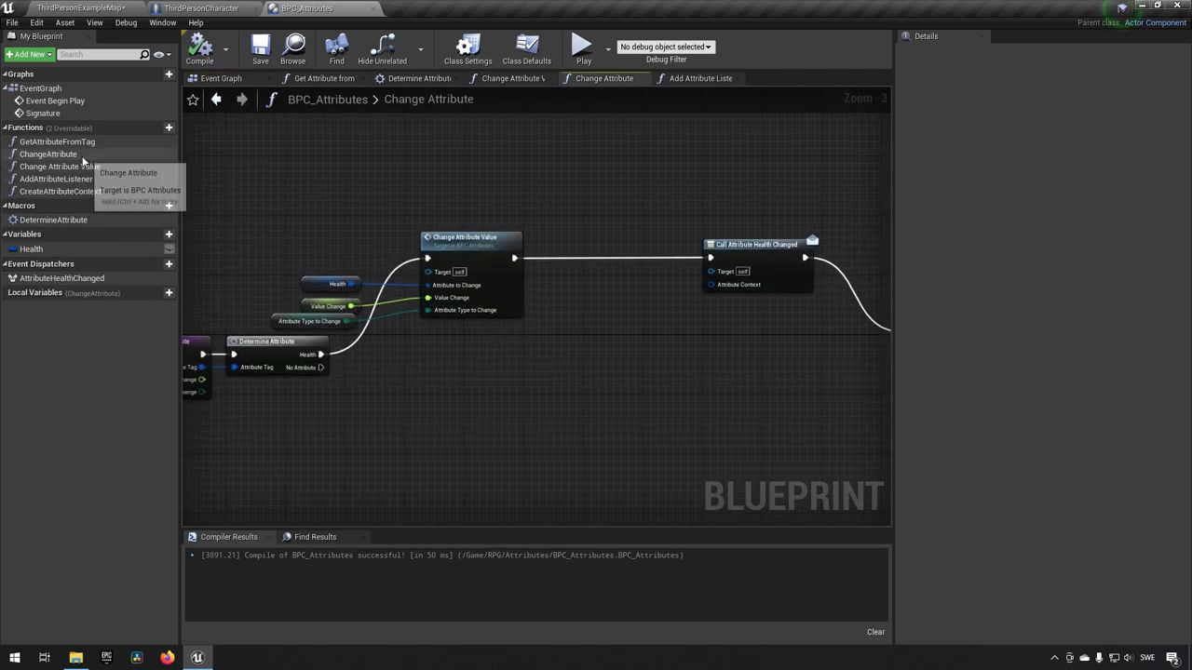
pyautogui.moveTo(84, 191)
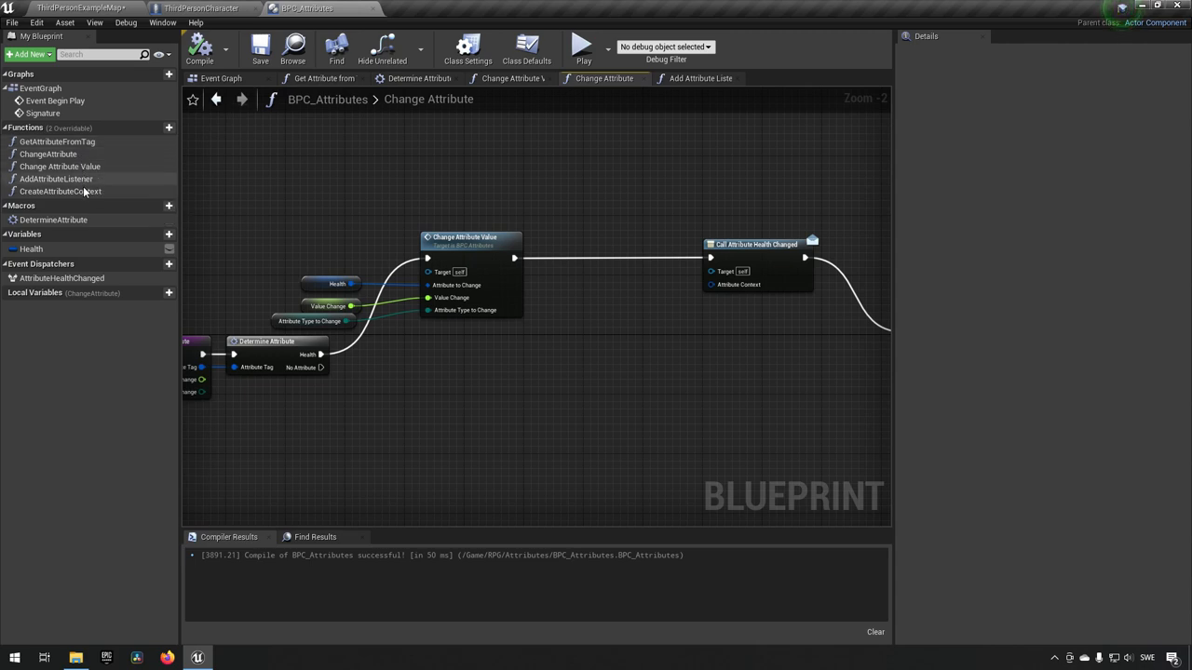
pyautogui.click(59, 191)
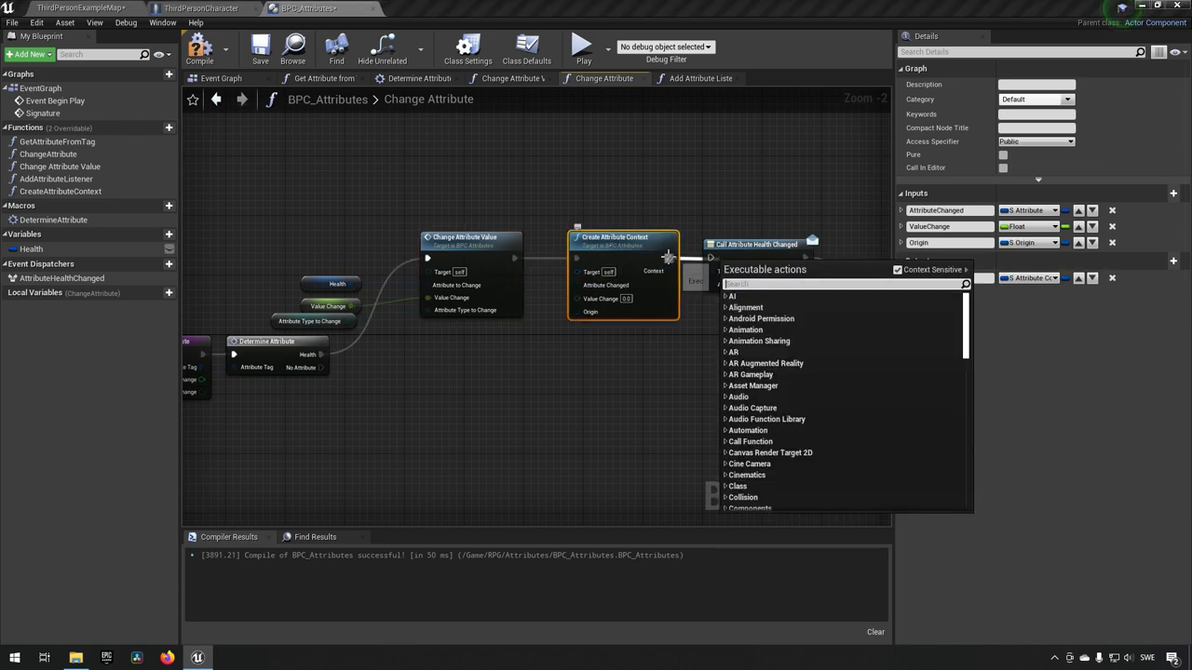
pyautogui.click(714, 284)
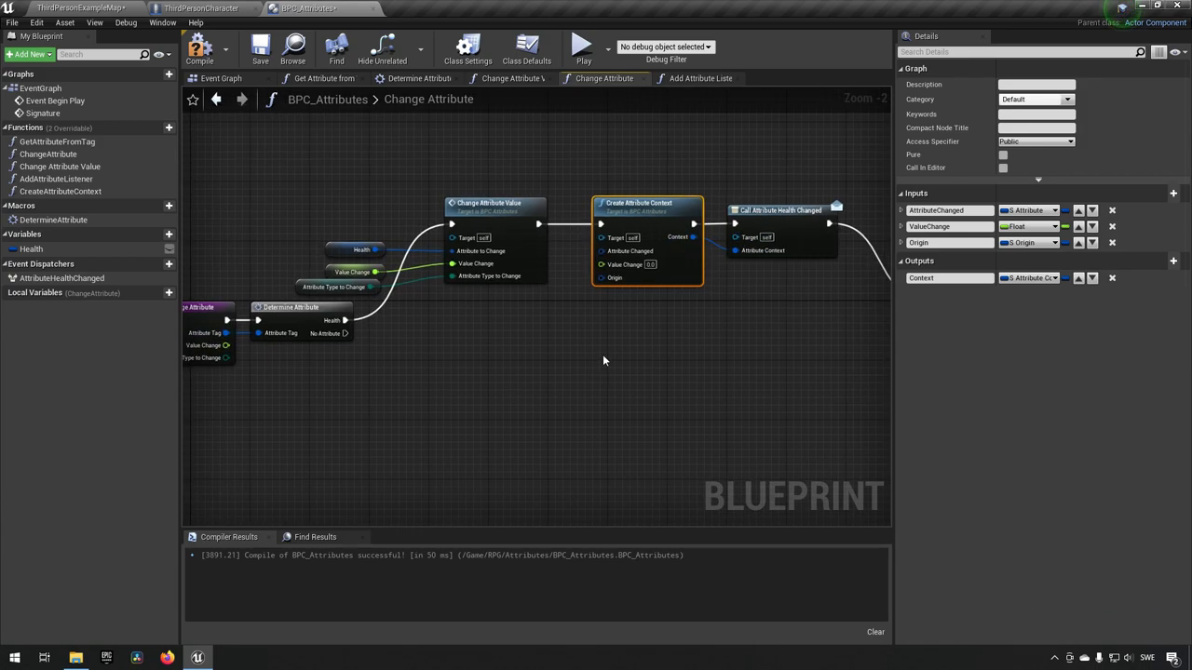
# Step: Feed Health and Value Change into Create Attribute Context and recompile
pyautogui.scroll(-3)
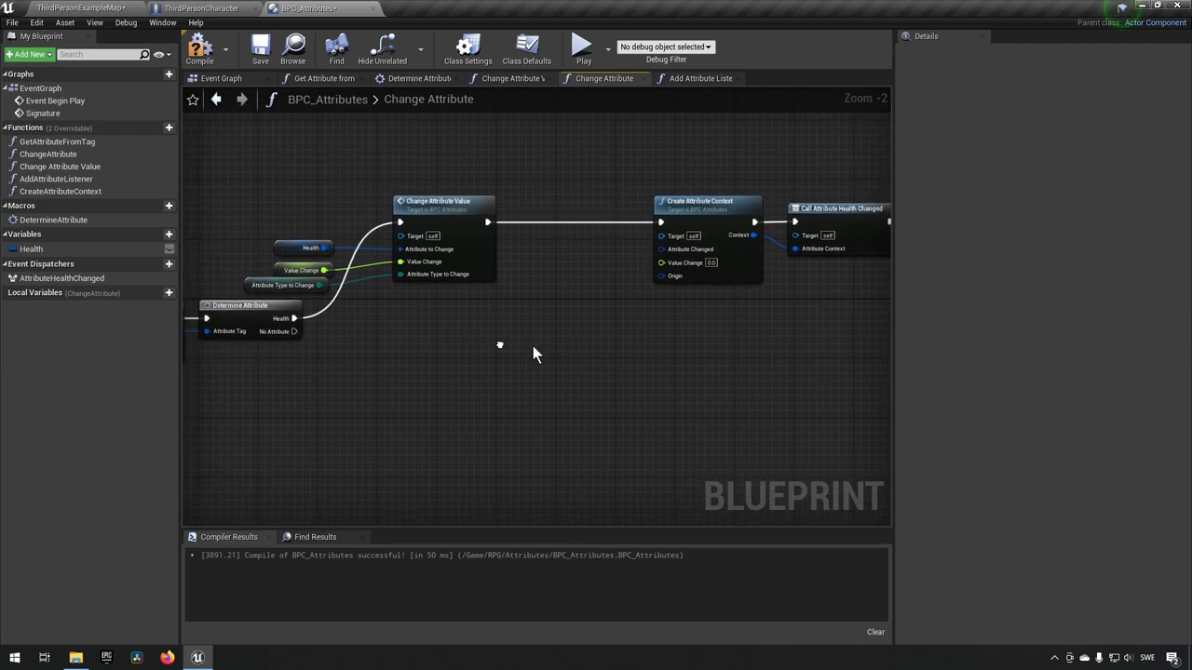
pyautogui.click(702, 201)
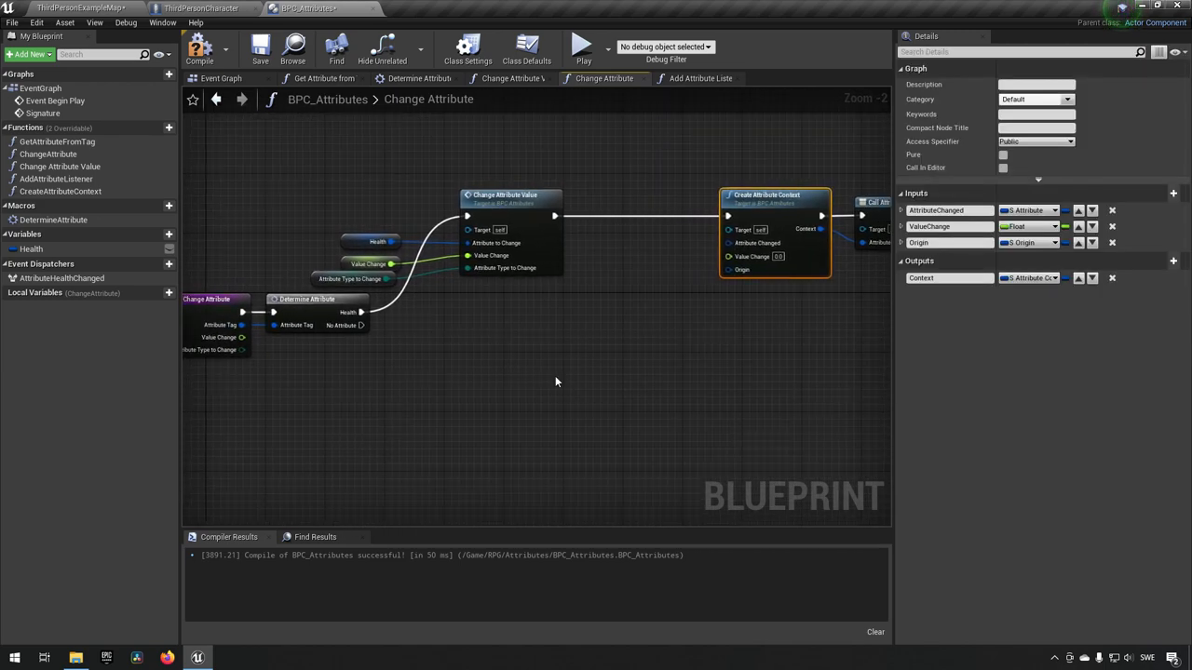
pyautogui.moveTo(613, 332)
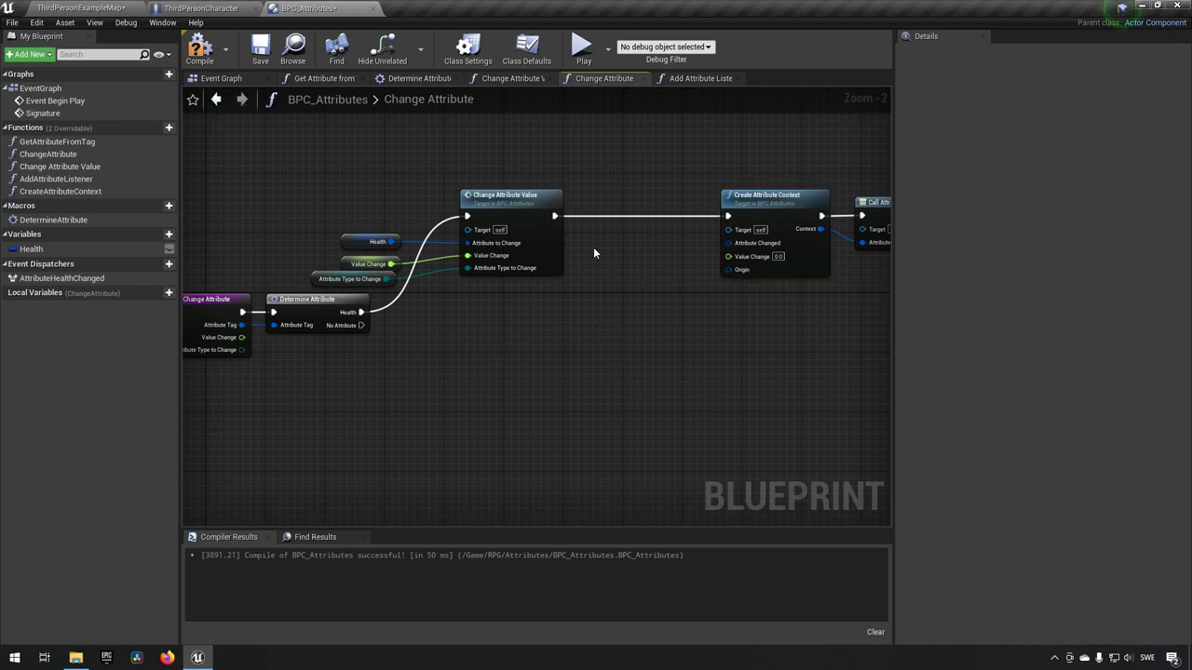
pyautogui.write('valu change')
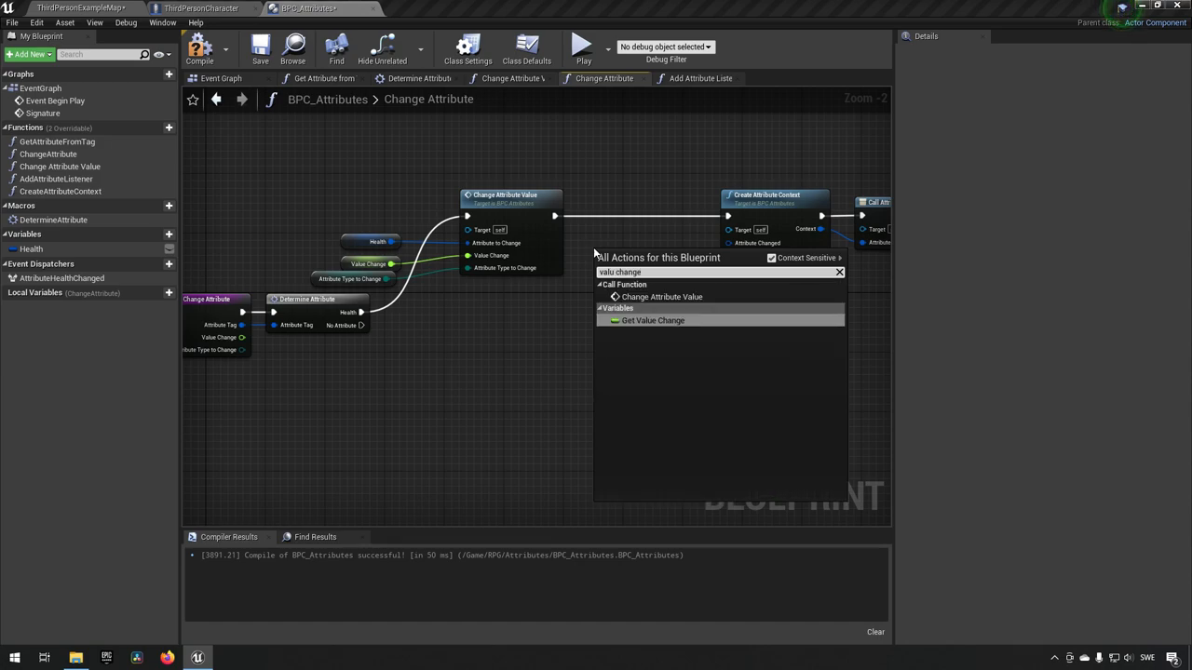
pyautogui.click(651, 320)
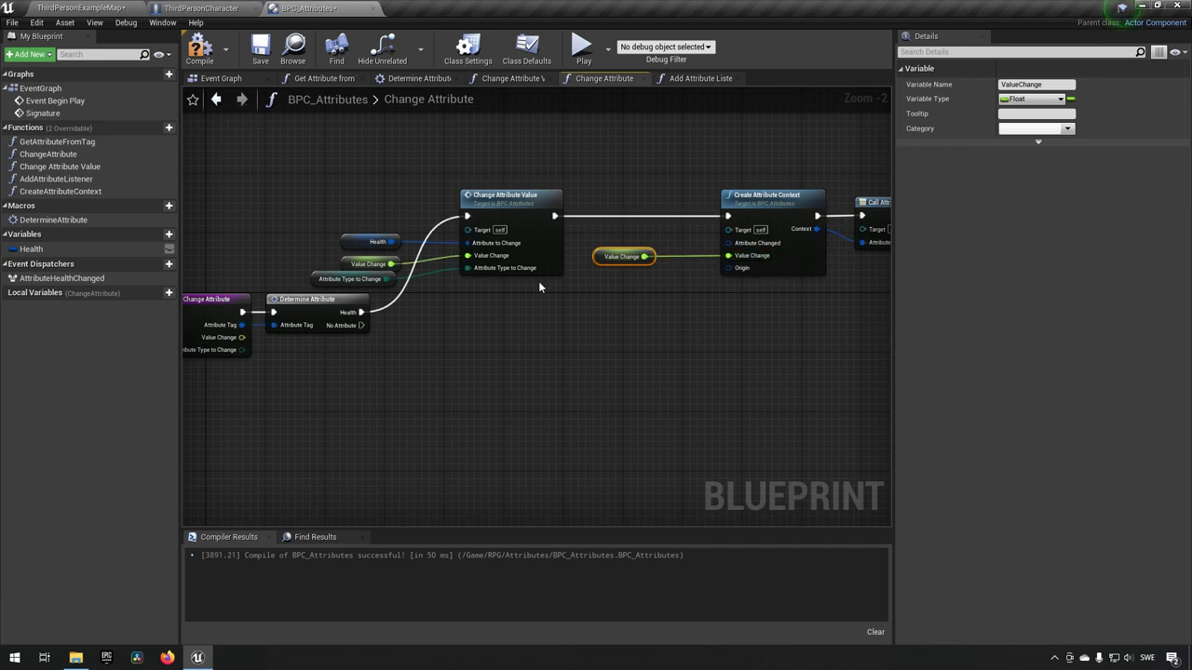
pyautogui.click(372, 241)
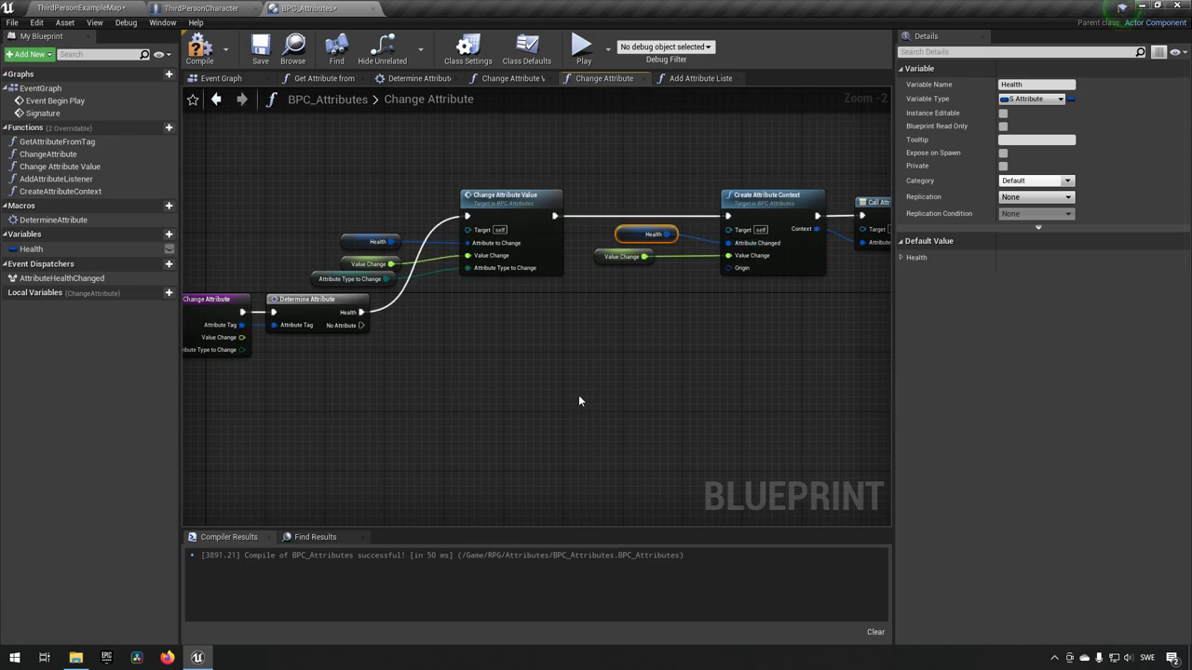
pyautogui.moveTo(730, 275)
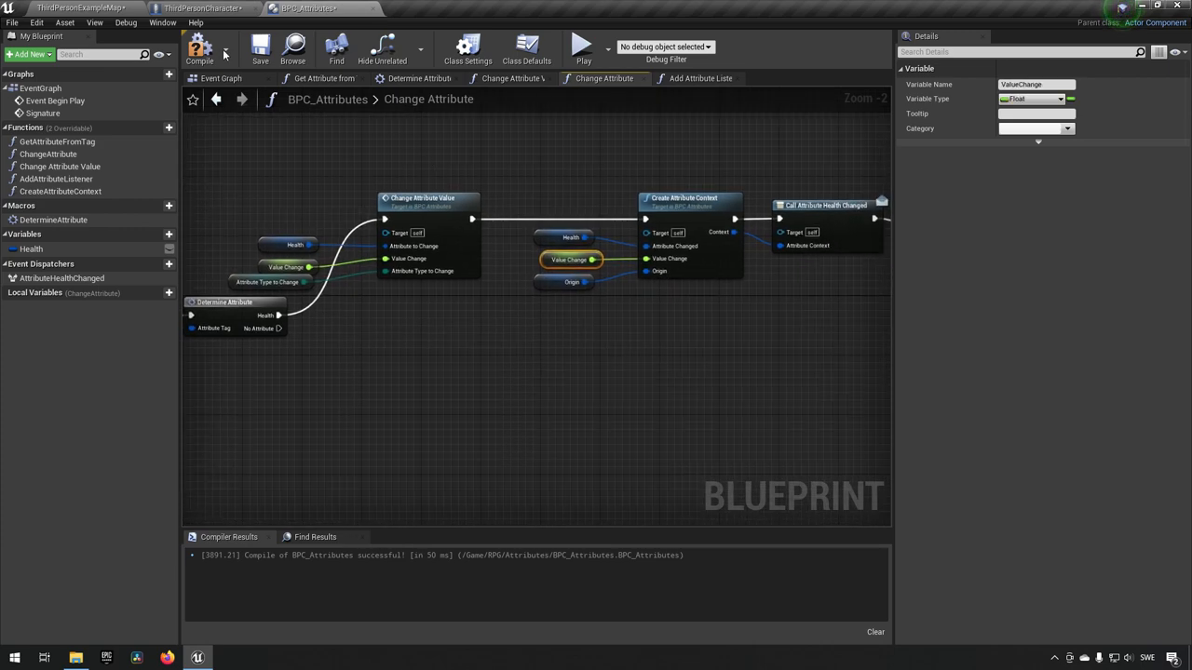
pyautogui.click(217, 49)
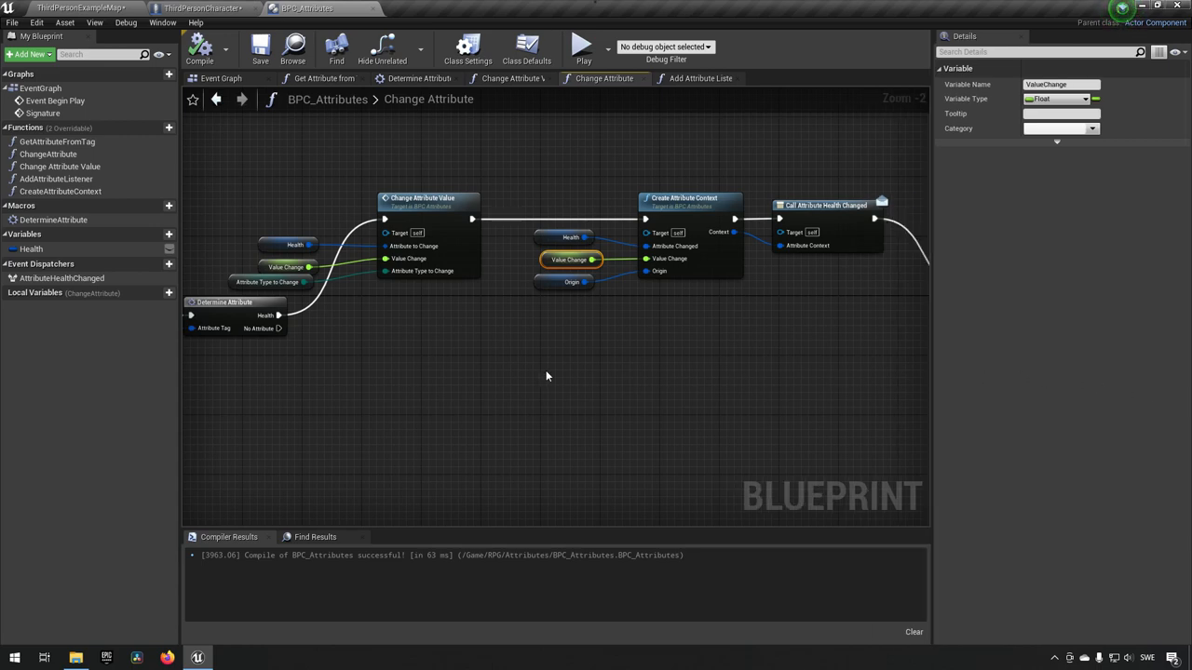
pyautogui.moveTo(58, 141)
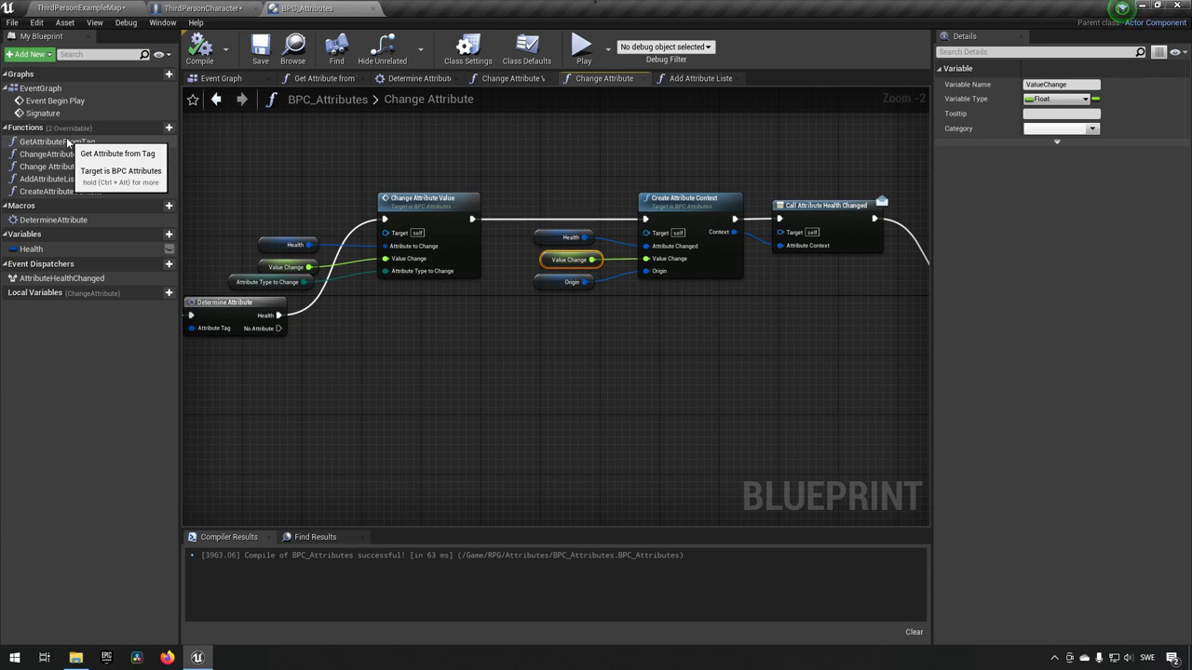
pyautogui.moveTo(97, 178)
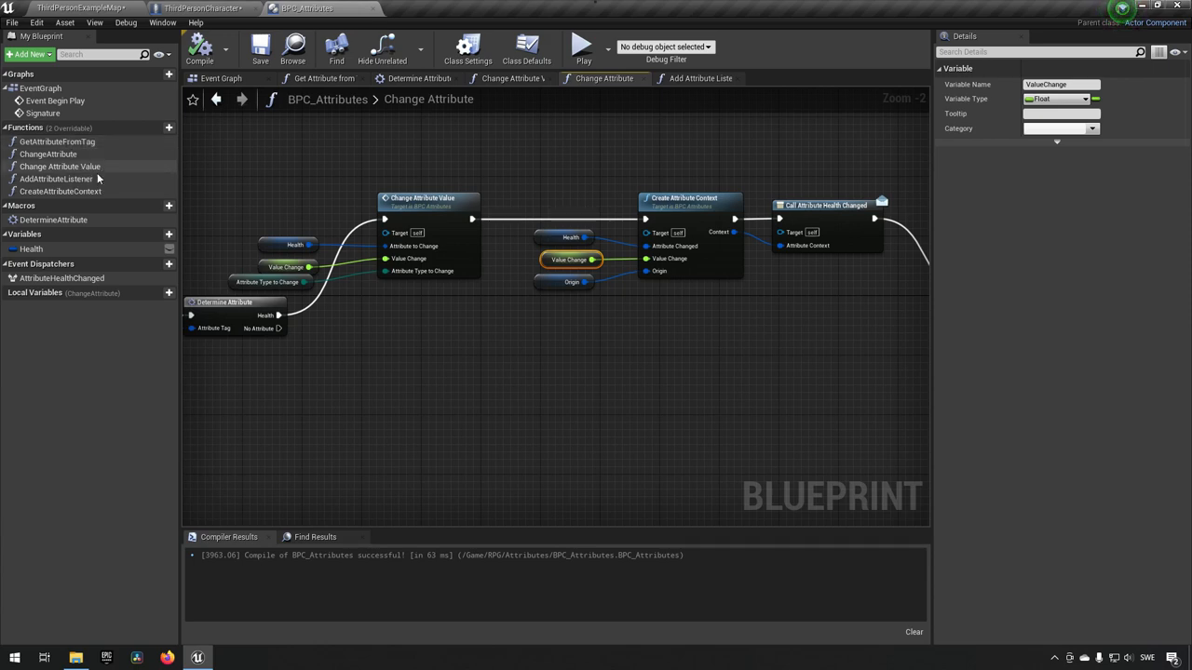
pyautogui.moveTo(364, 354)
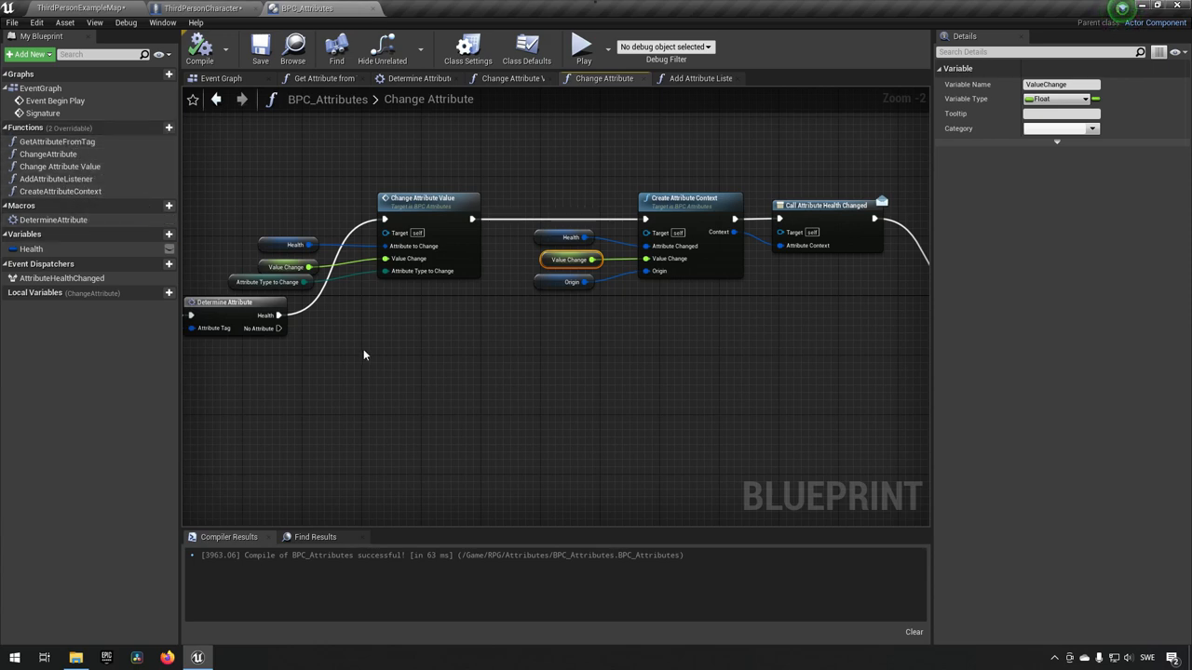
pyautogui.moveTo(367, 386)
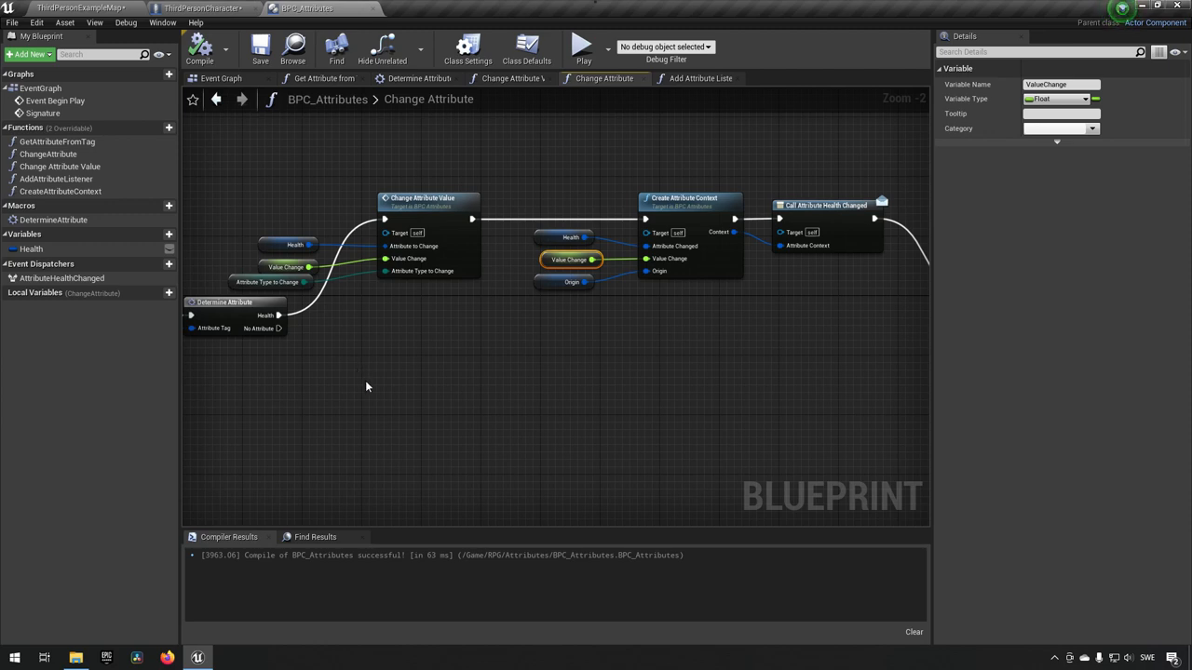
pyautogui.moveTo(59, 165)
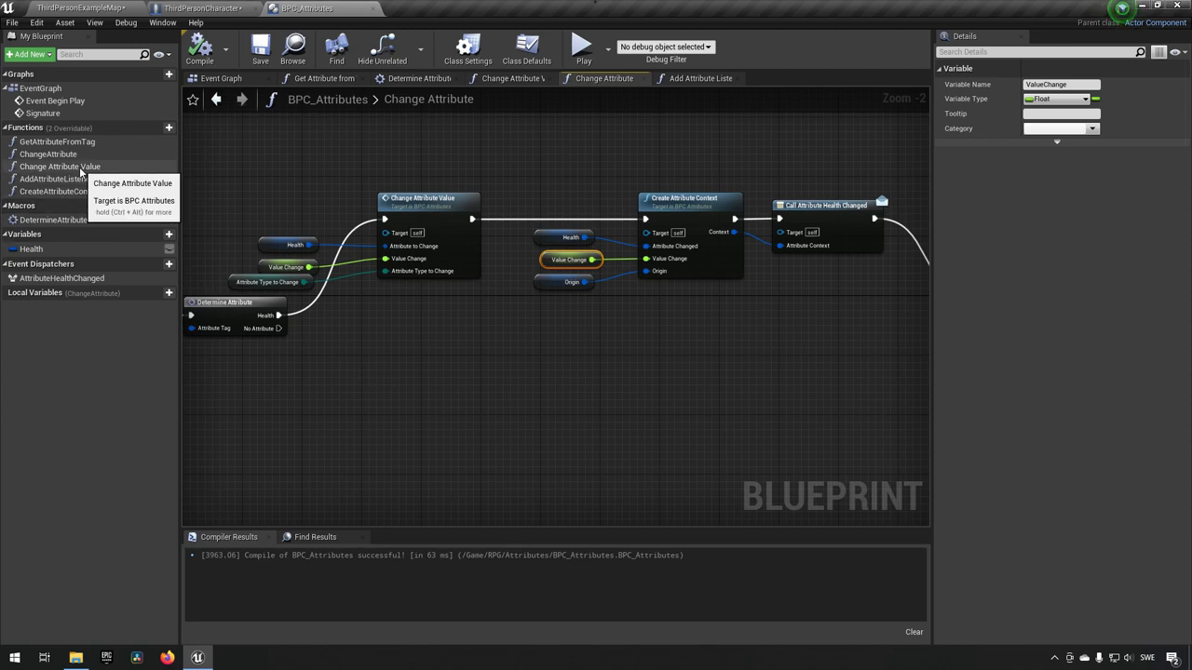
# Step: Put Change Attribute Value and CreateAttributeContext in the Private category
pyautogui.click(60, 165)
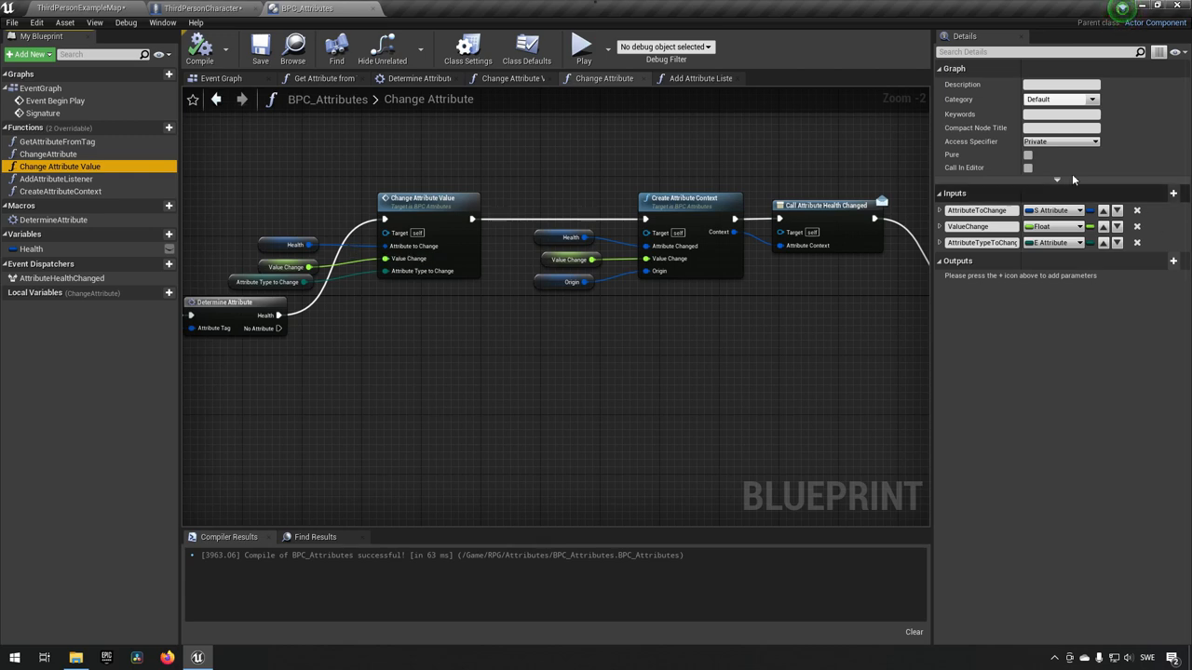
pyautogui.moveTo(1050, 145)
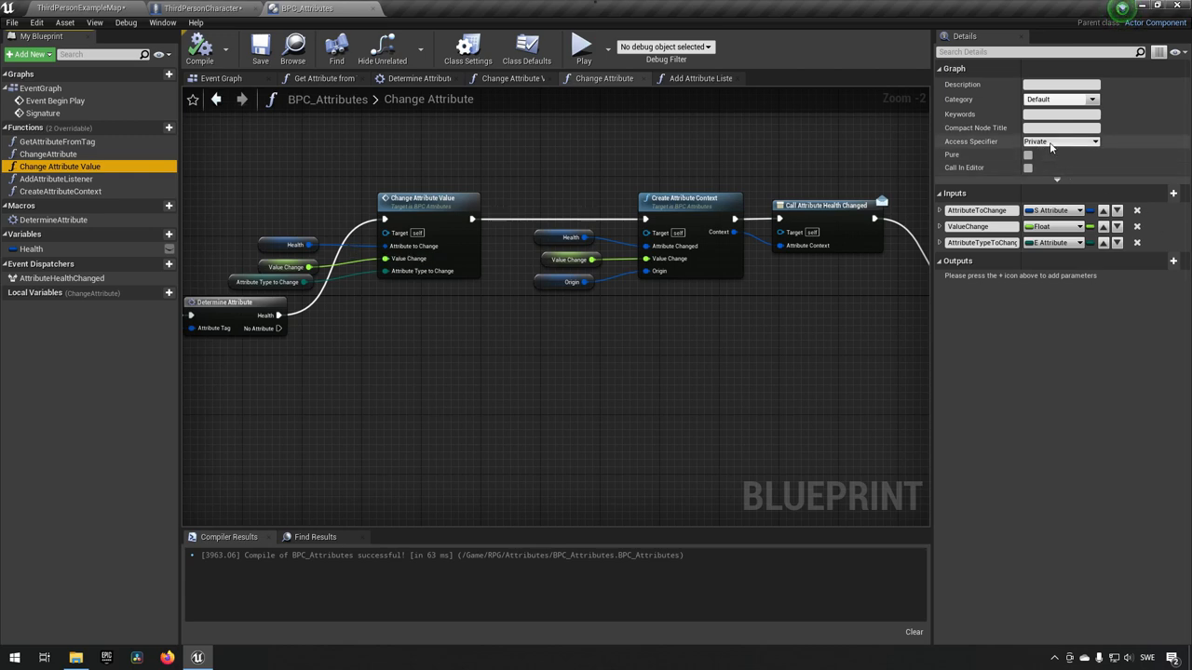
pyautogui.moveTo(1060, 114)
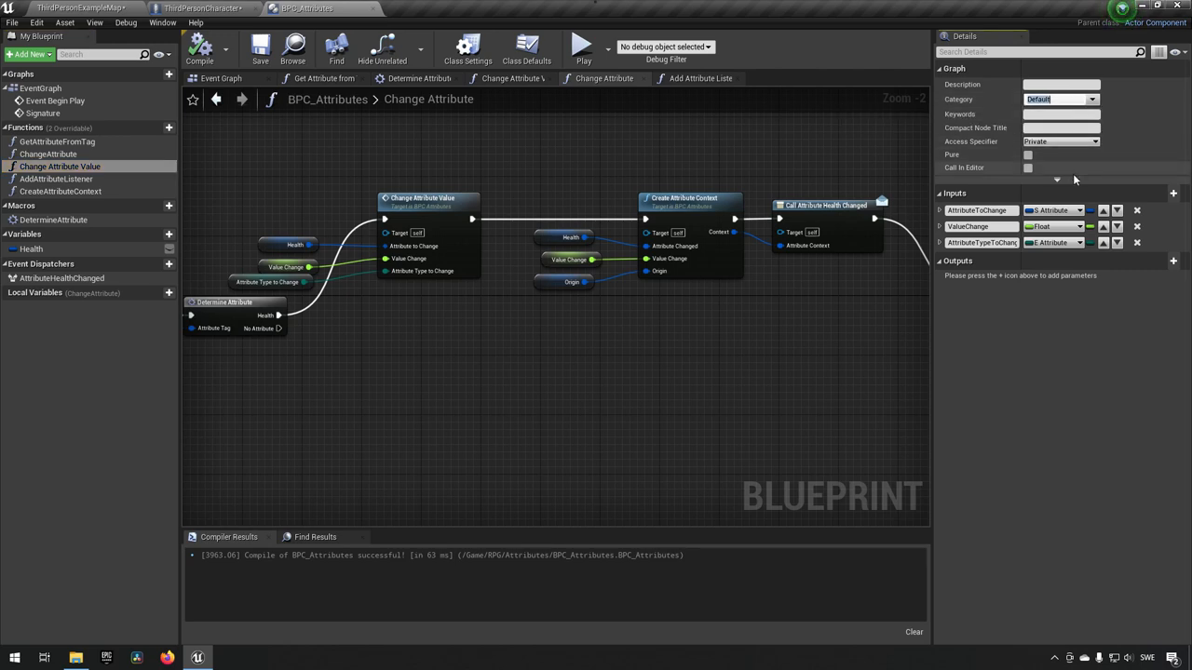
pyautogui.write('Private')
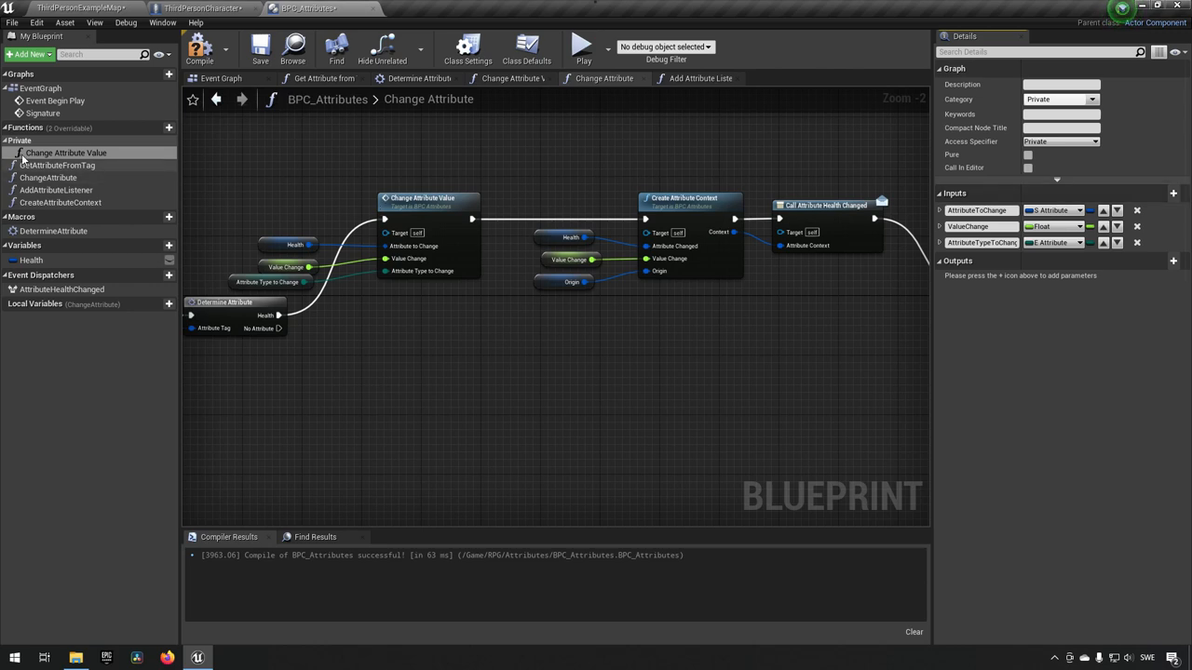
pyautogui.moveTo(48, 177)
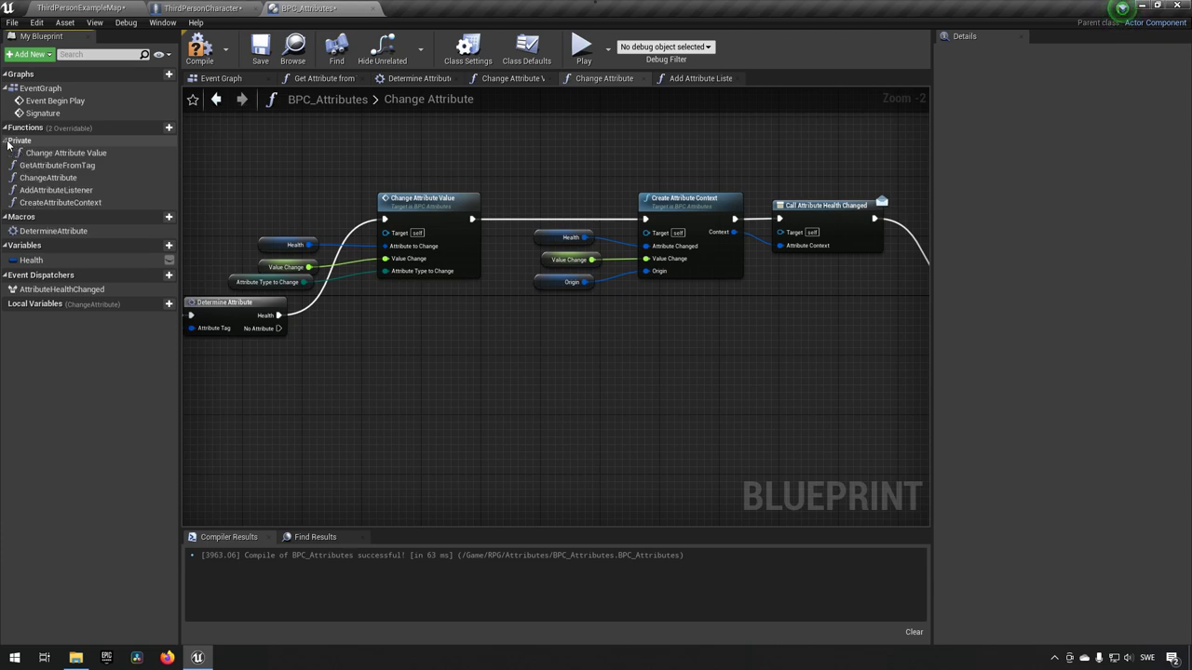
pyautogui.moveTo(59, 167)
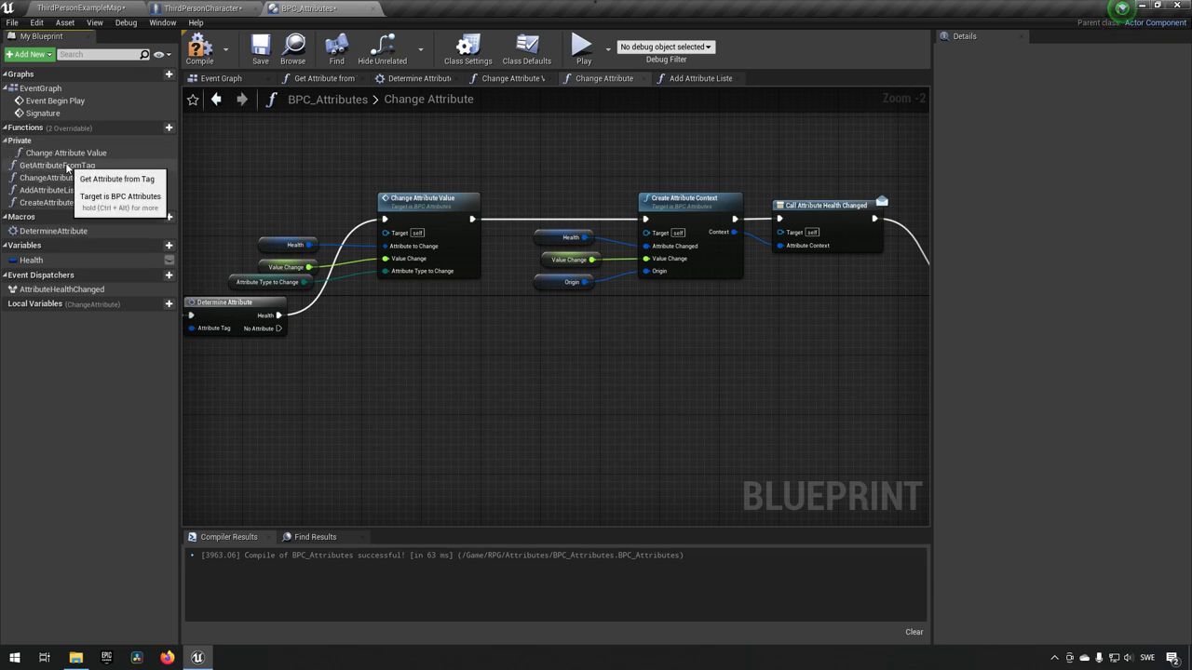
pyautogui.moveTo(61, 207)
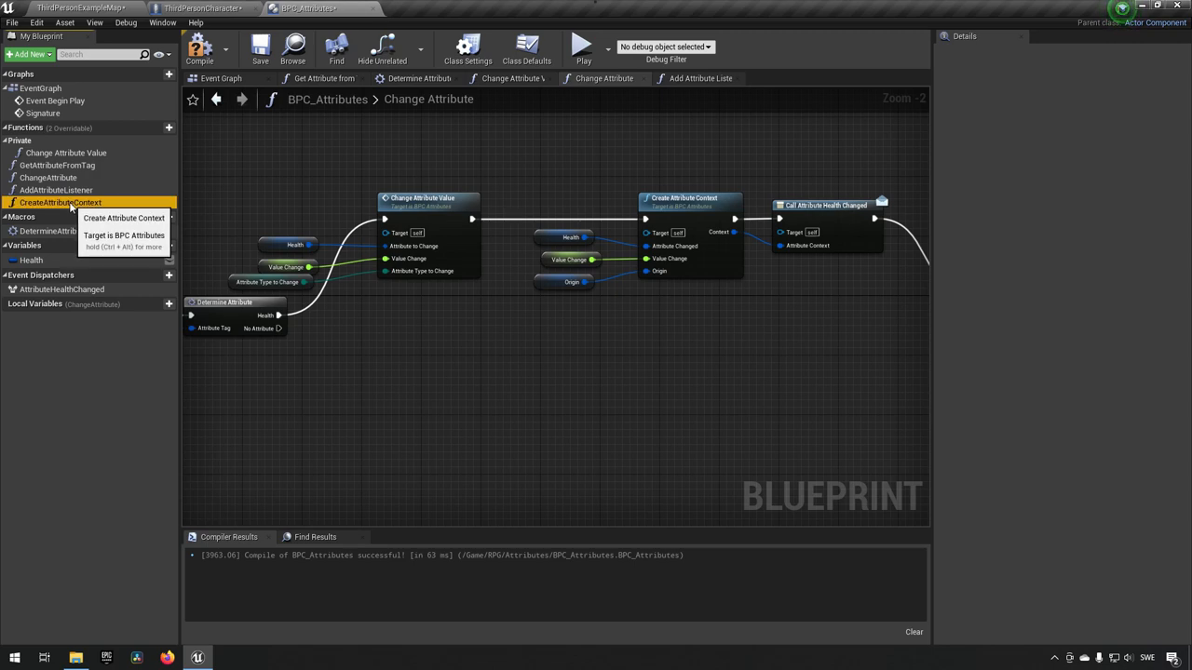
pyautogui.click(60, 202)
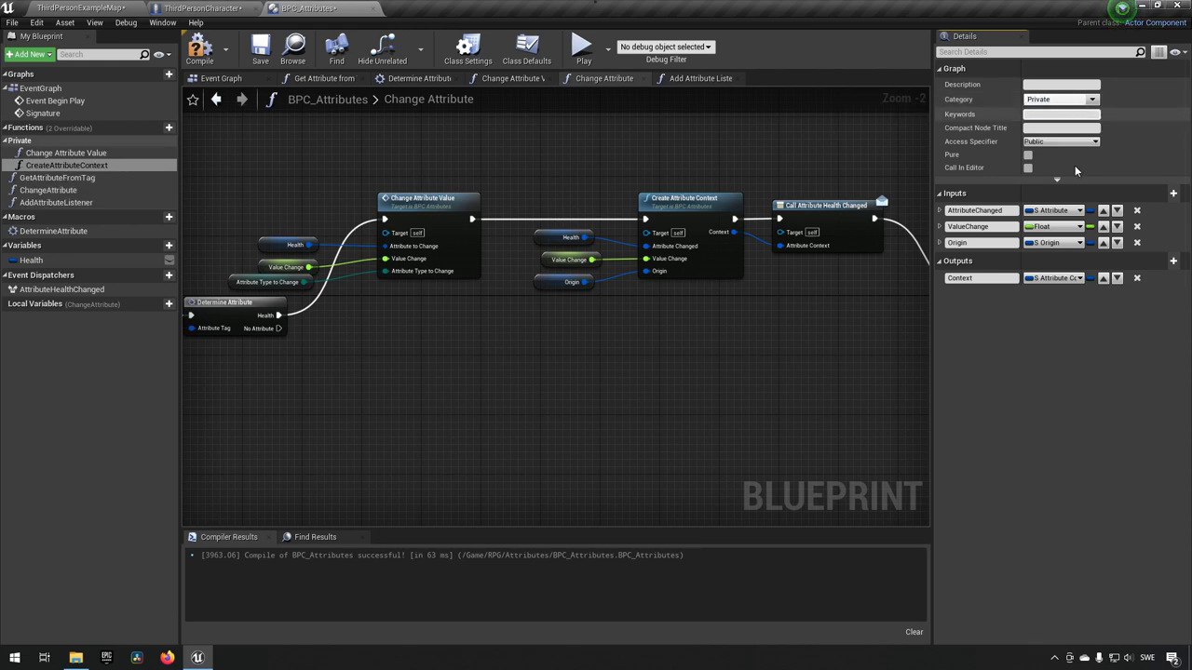
# Step: Put GetAttributeFromTag, ChangeAttribute and AddAttributeListener in the Public category
pyautogui.click(1061, 141)
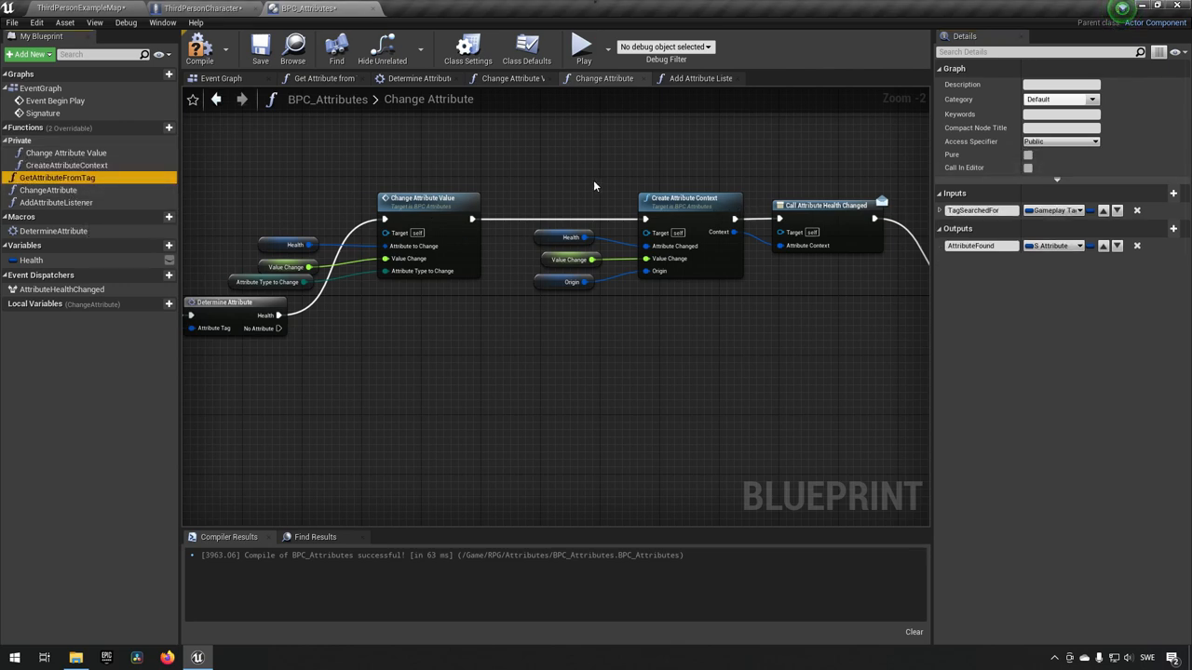
pyautogui.moveTo(1066, 100)
pyautogui.write('Public')
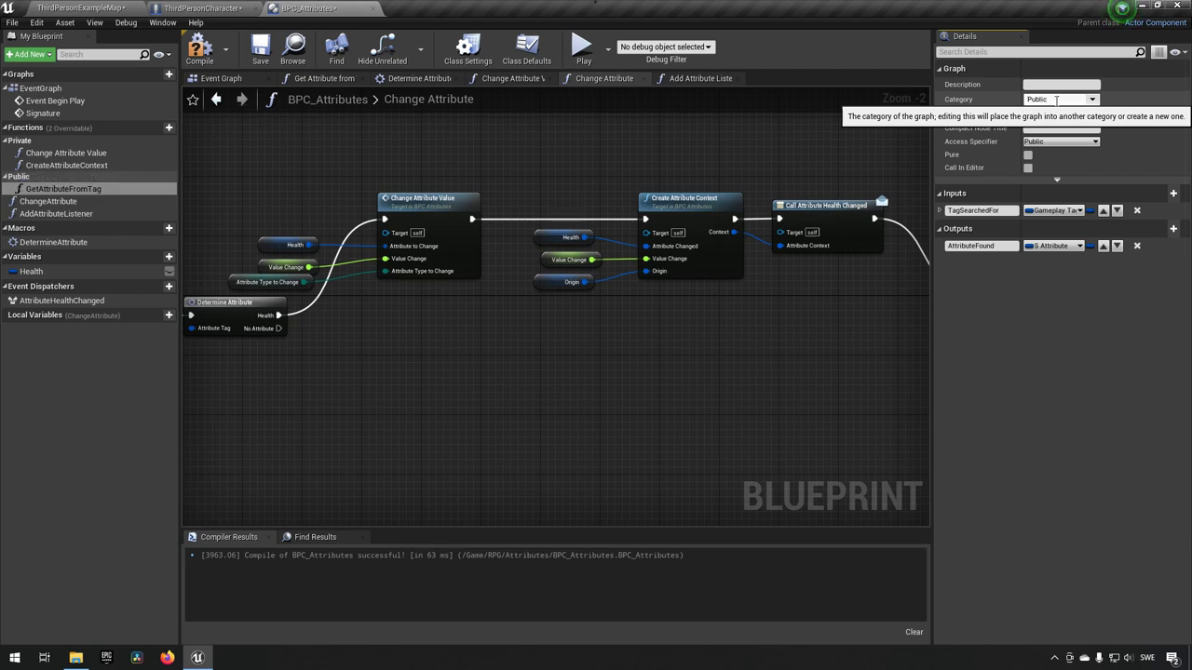
pyautogui.click(48, 202)
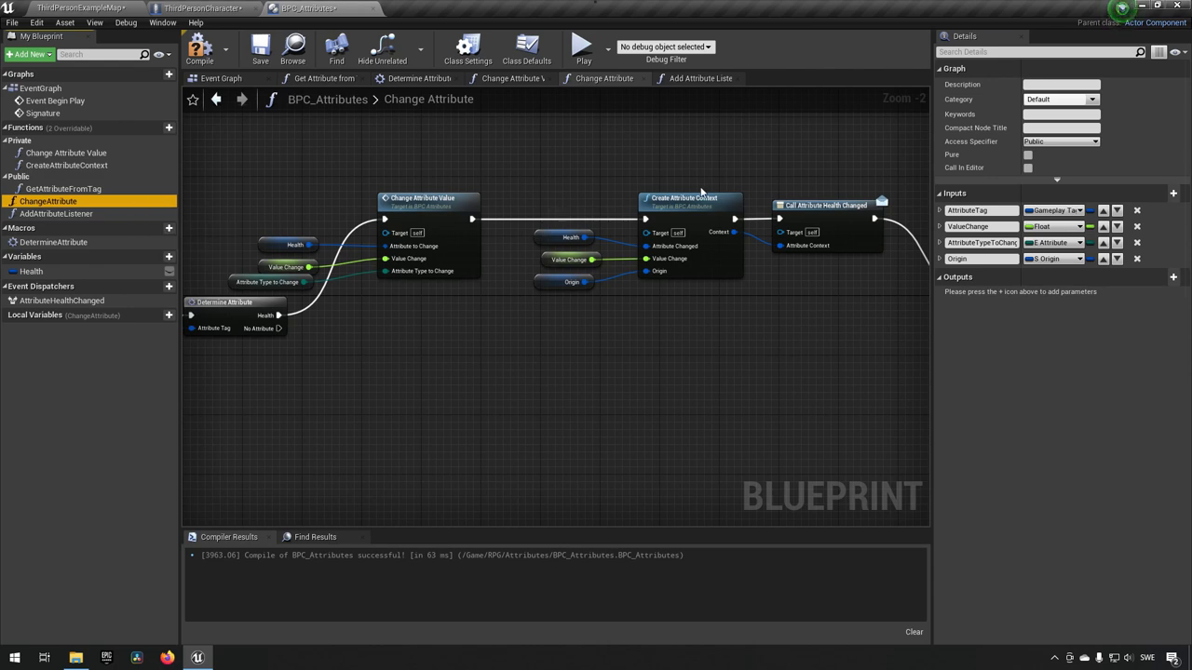
pyautogui.moveTo(1055, 100)
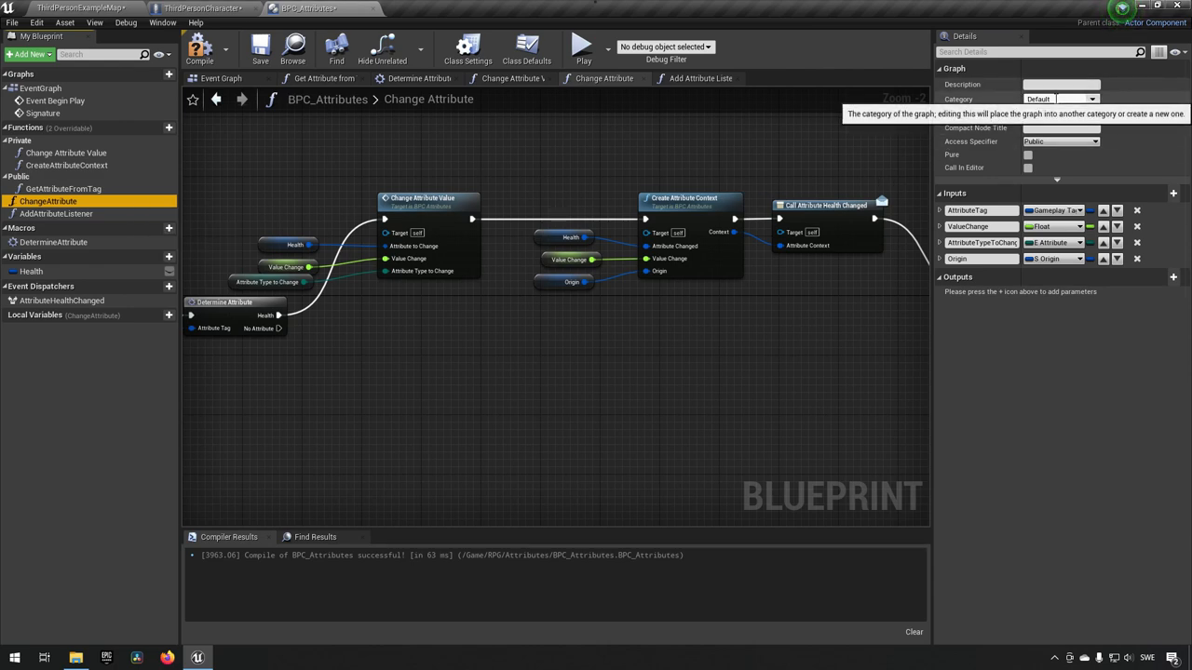
pyautogui.moveTo(37, 152)
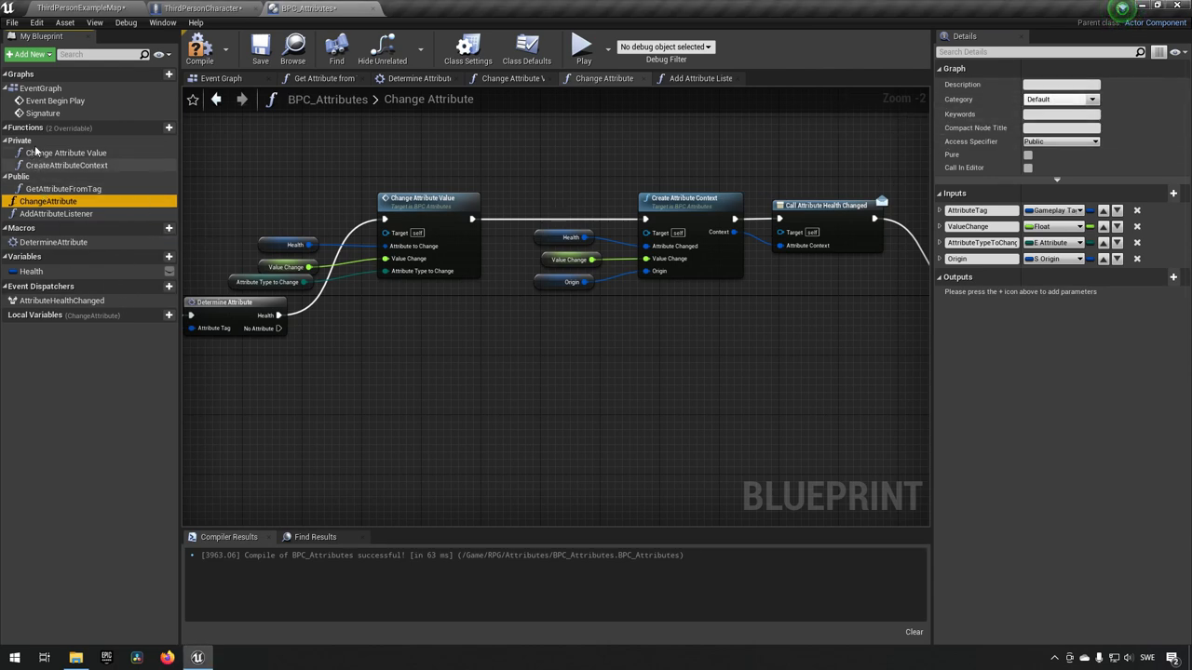
pyautogui.moveTo(1088, 100)
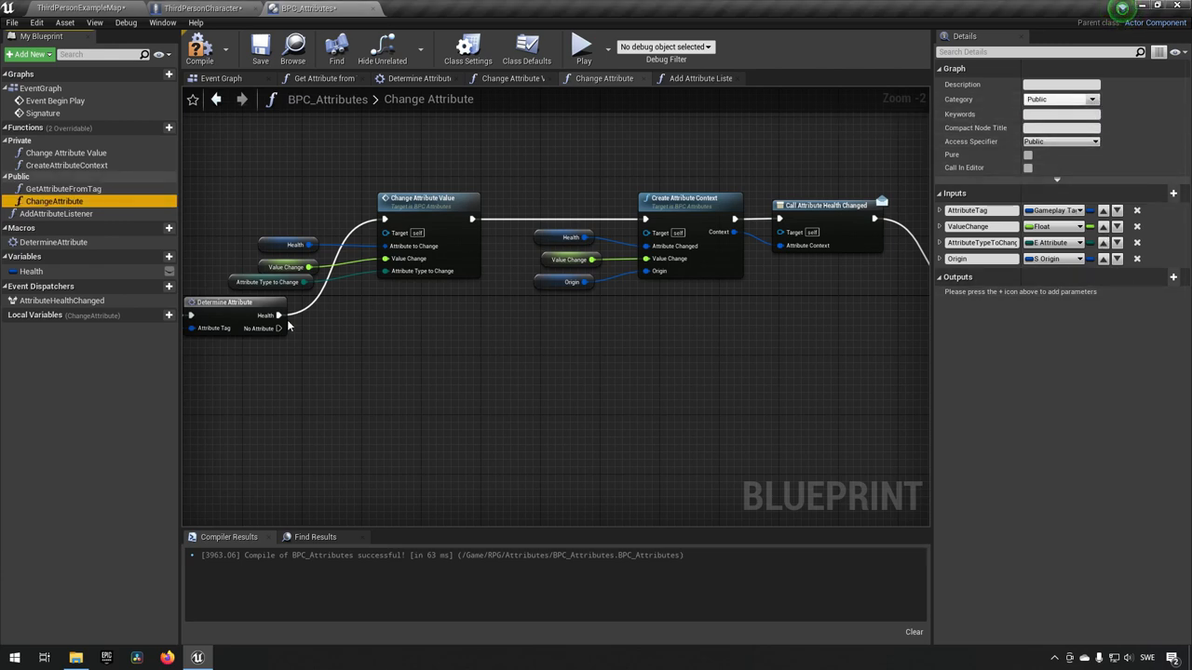
pyautogui.click(55, 213)
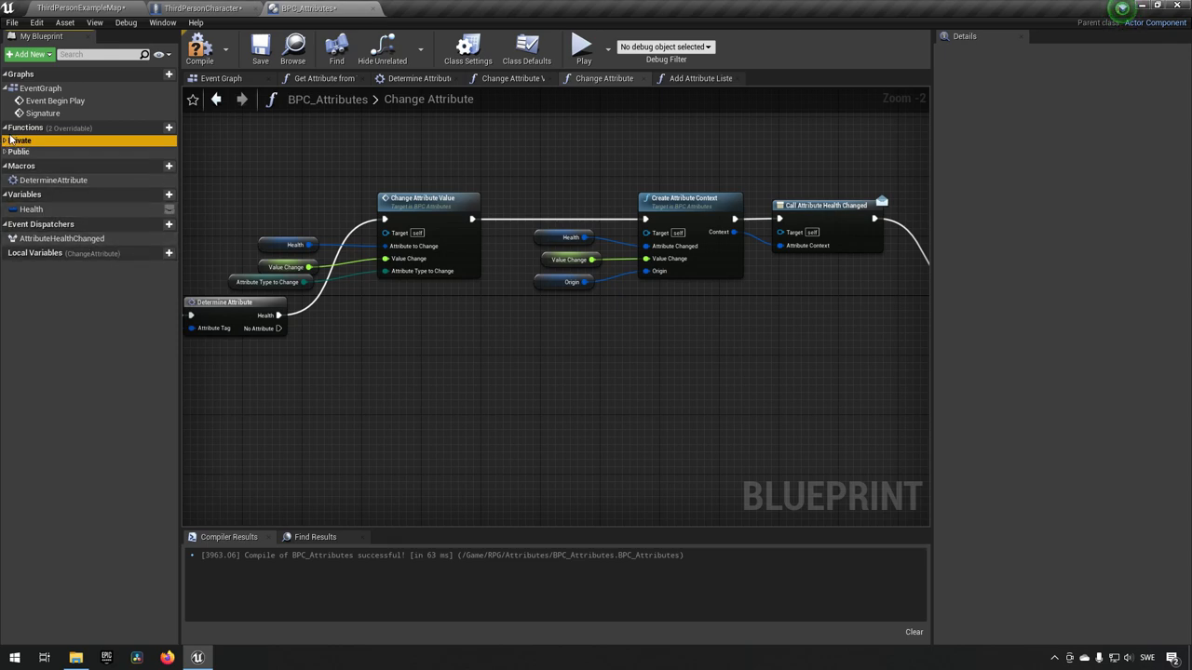
pyautogui.click(13, 140)
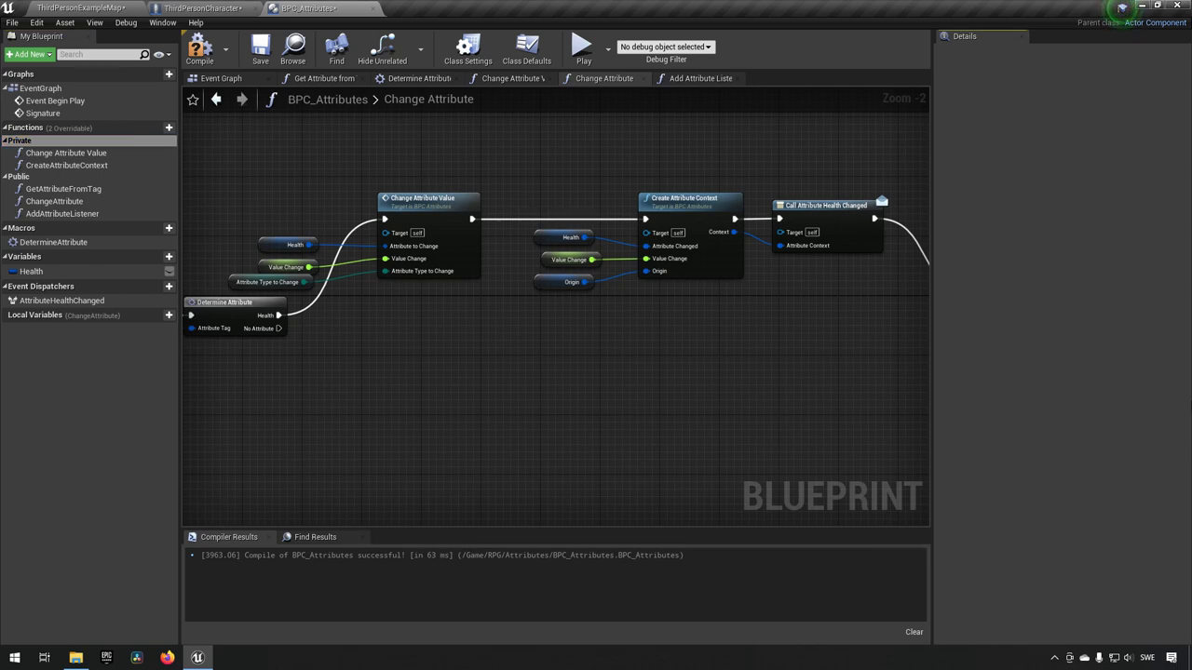
pyautogui.moveTo(653, 362)
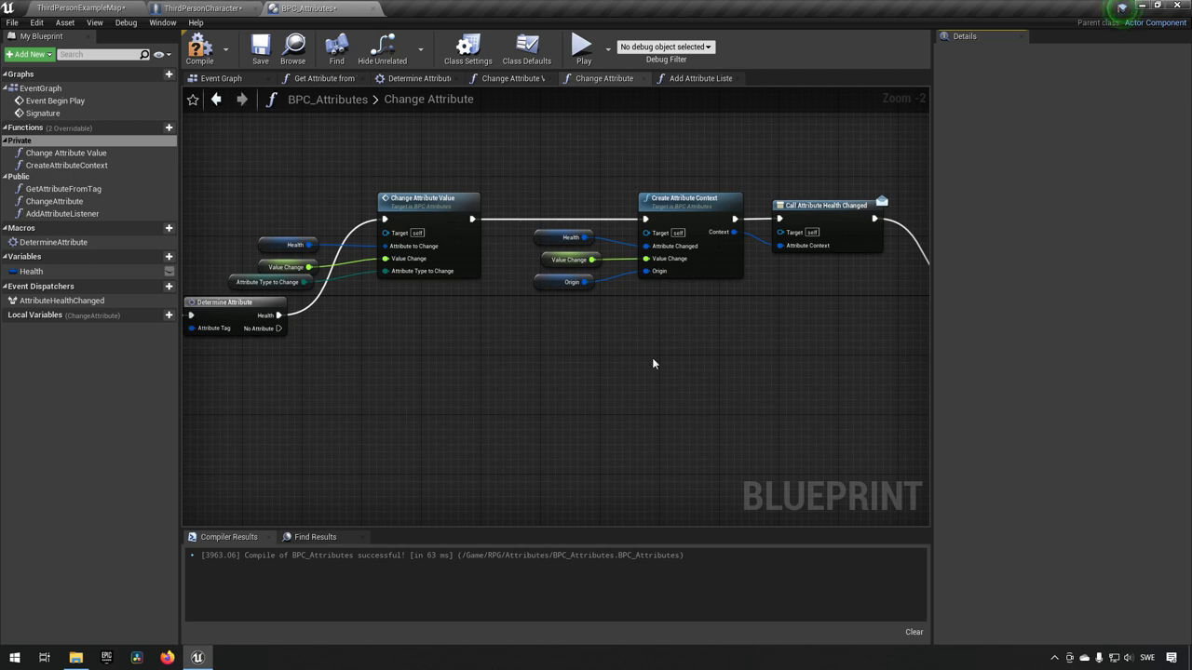
# Step: Make AddAttributeListener bind its Event to Attribute Health Changed, then compile the component
pyautogui.click(62, 213)
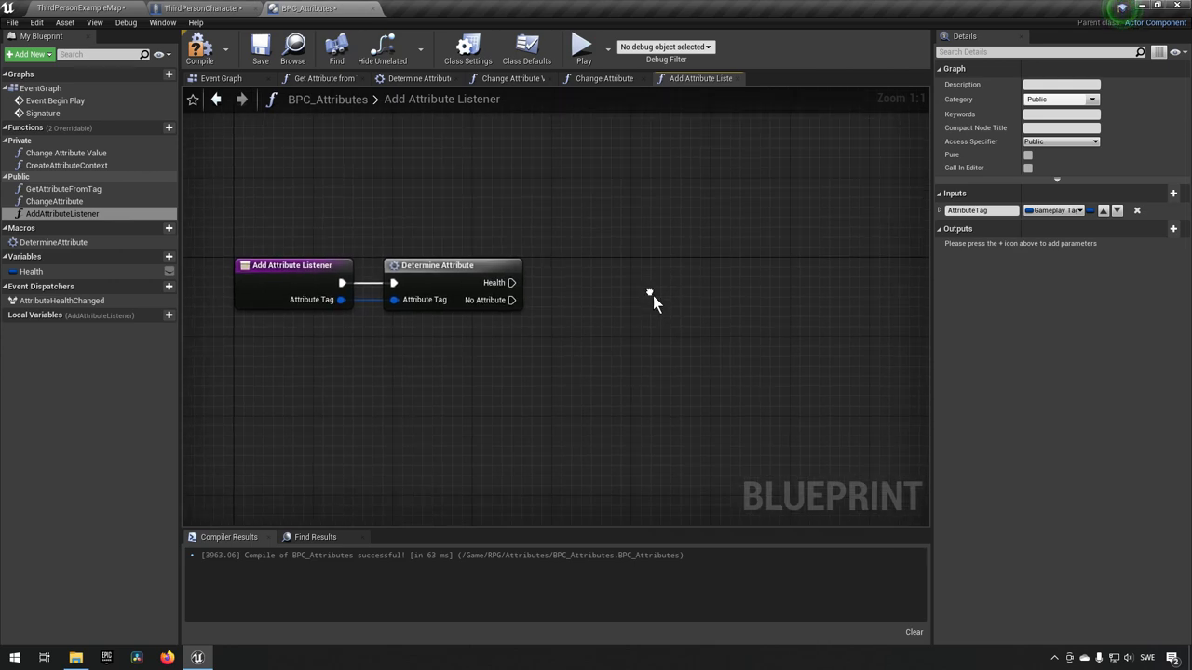
pyautogui.moveTo(384, 415)
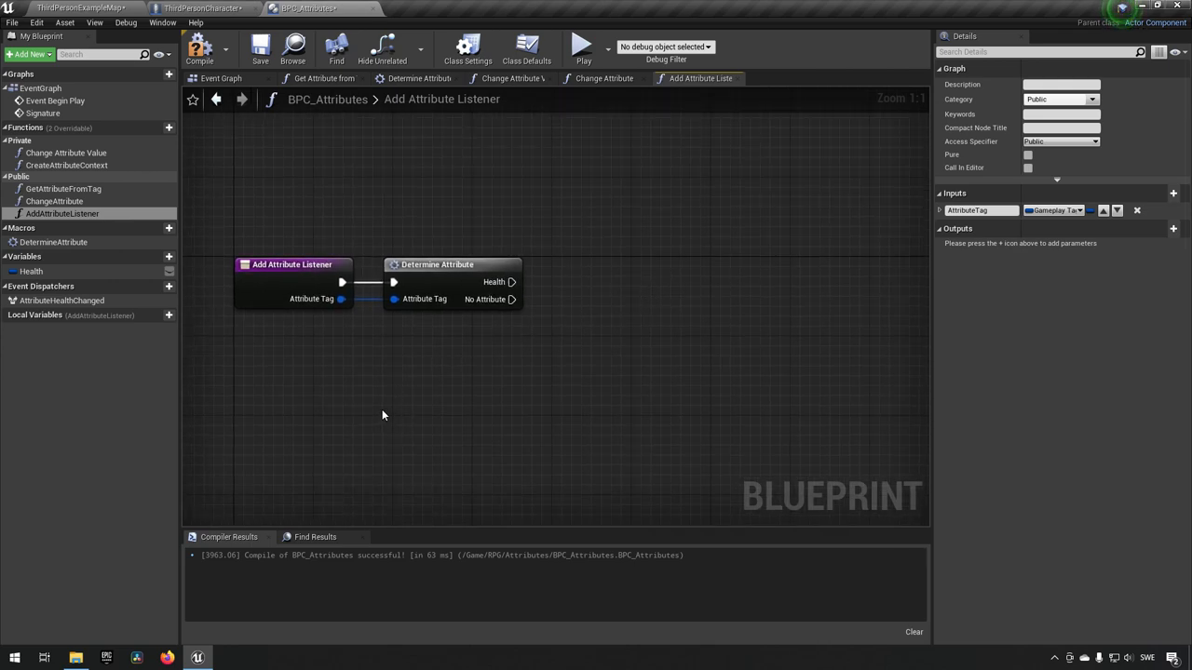
pyautogui.moveTo(61, 300)
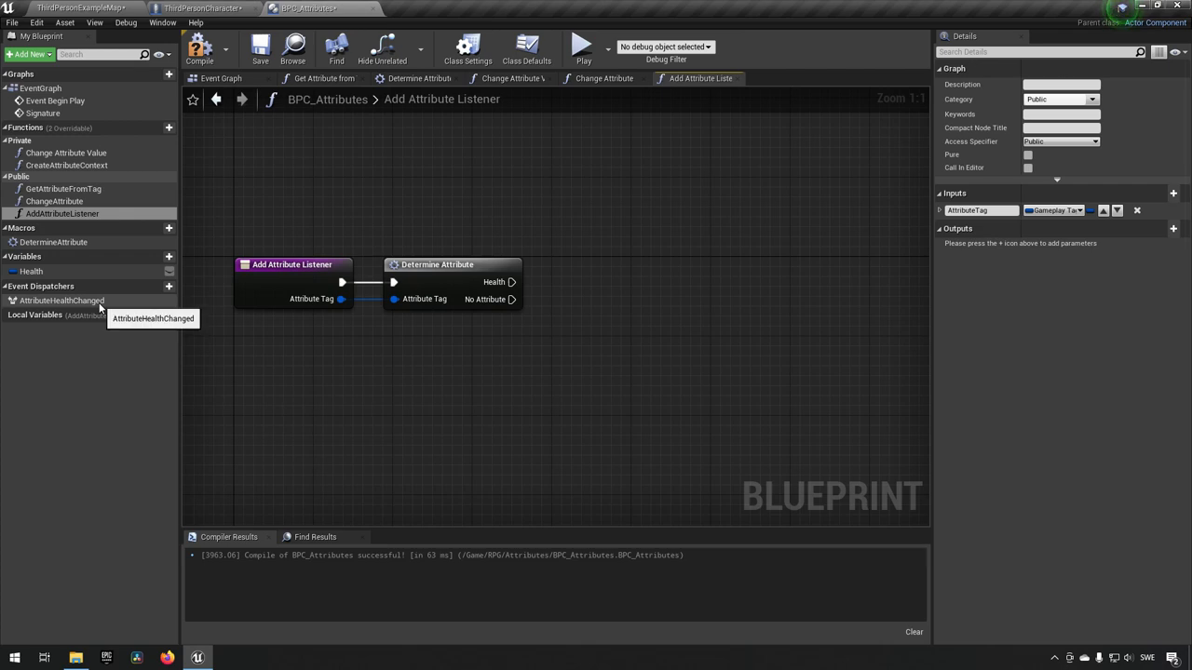
pyautogui.click(62, 300)
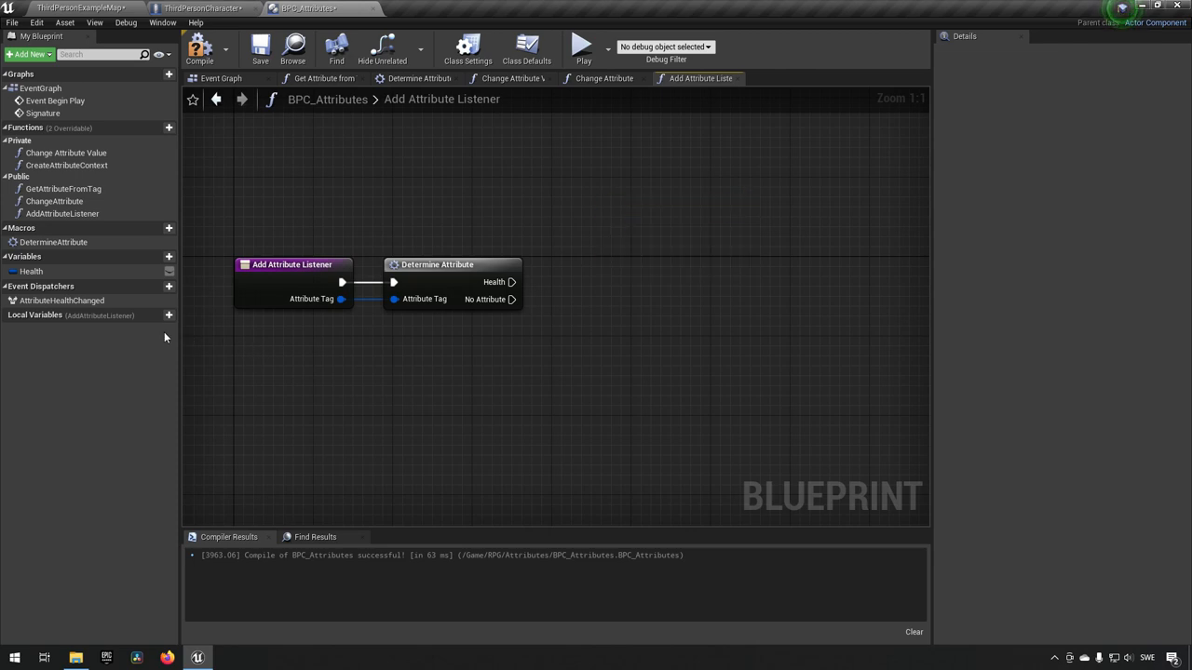
pyautogui.click(61, 299)
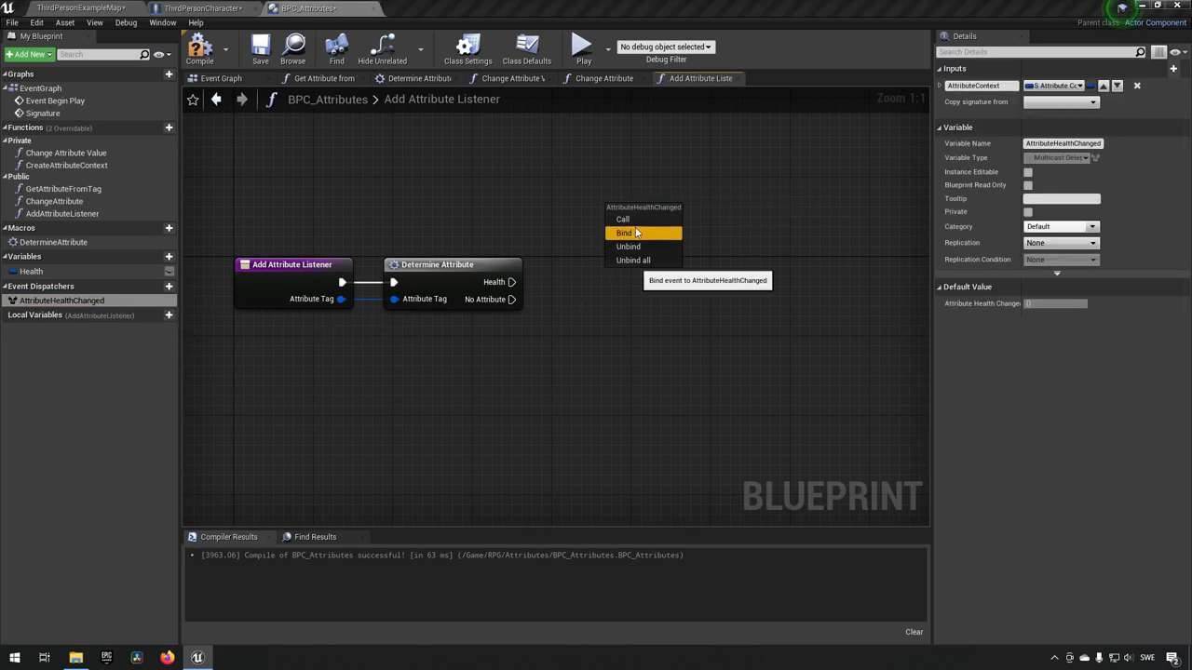
pyautogui.click(624, 233)
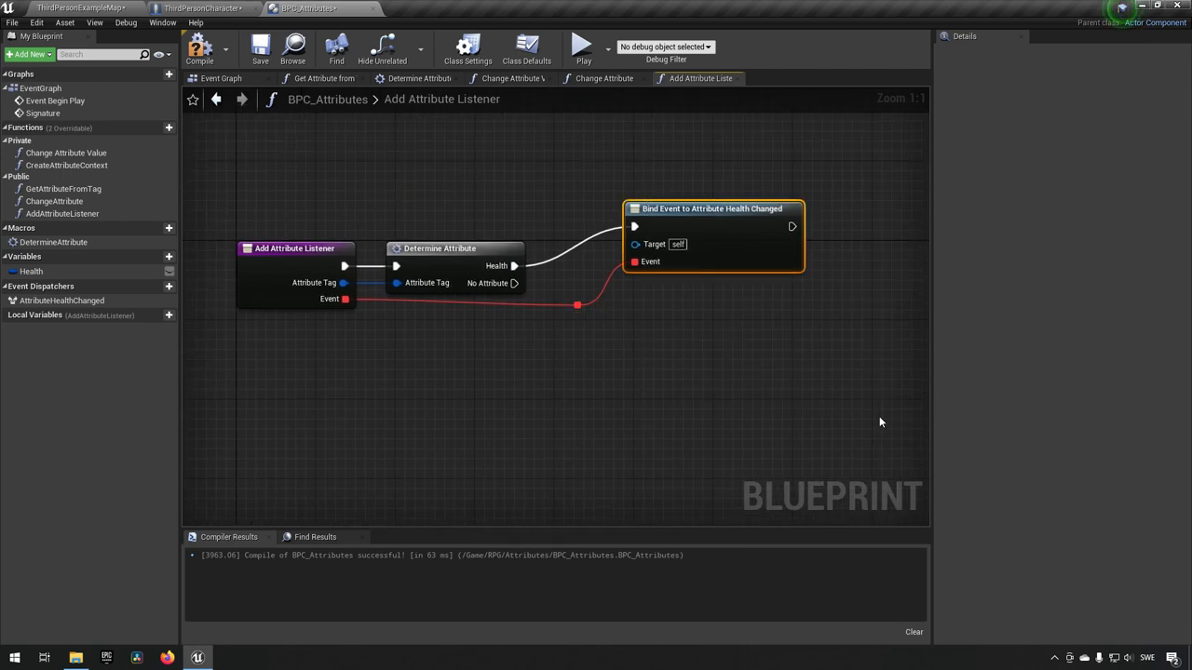
pyautogui.moveTo(701, 370)
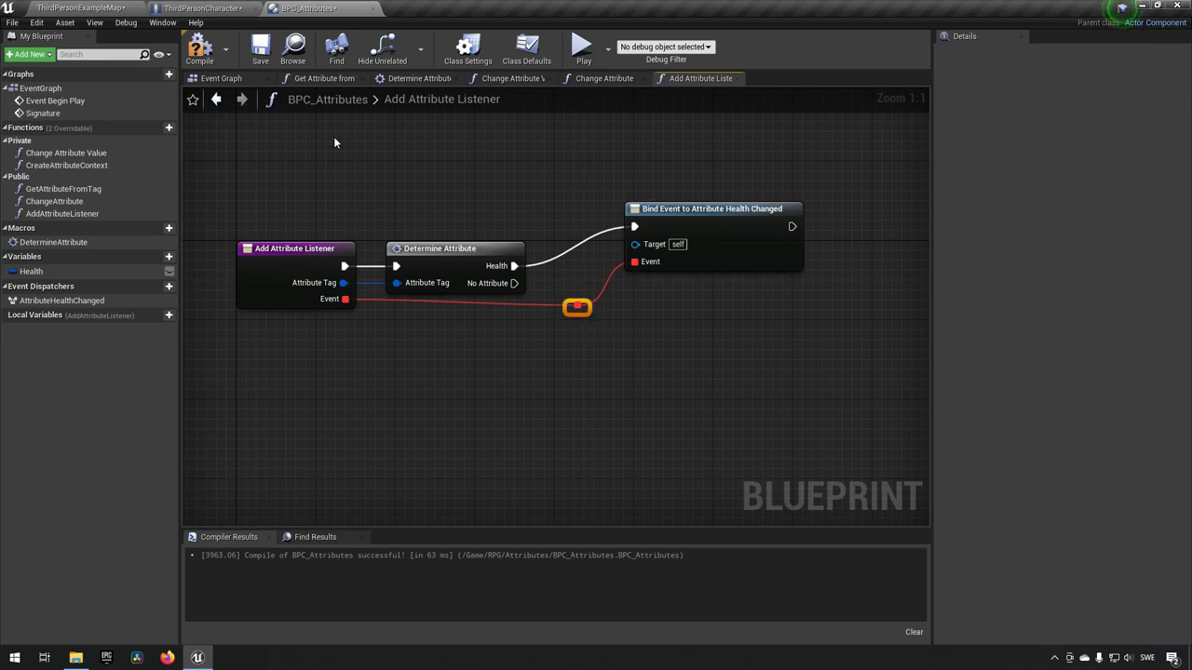
pyautogui.moveTo(201, 48)
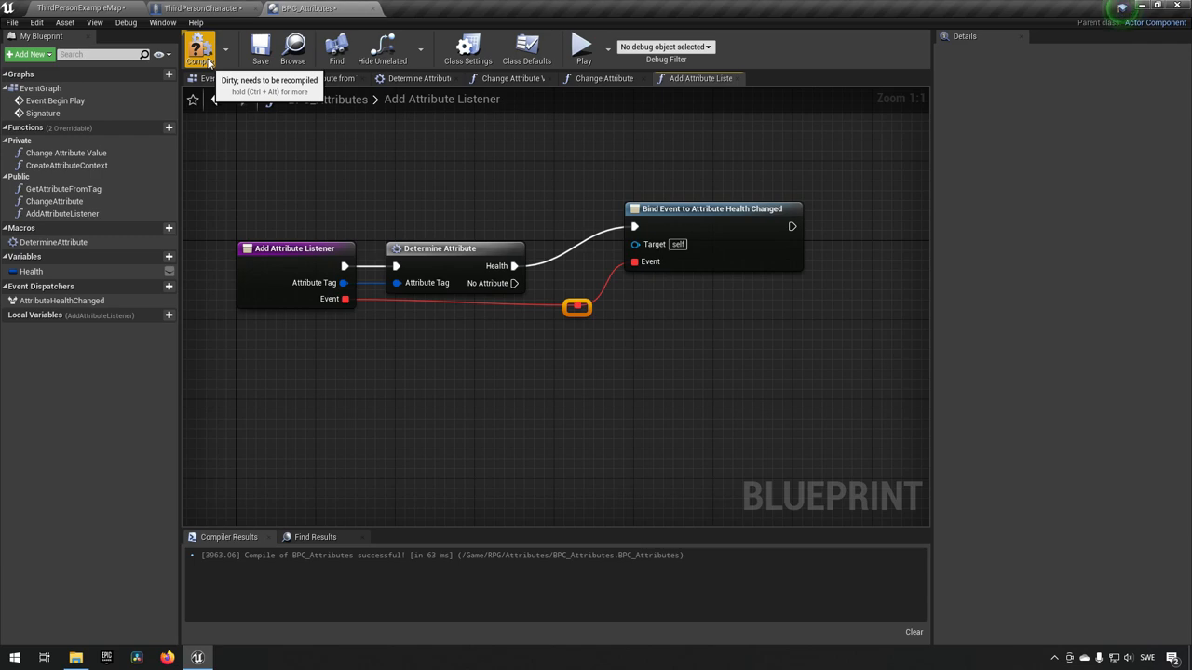
pyautogui.click(201, 49)
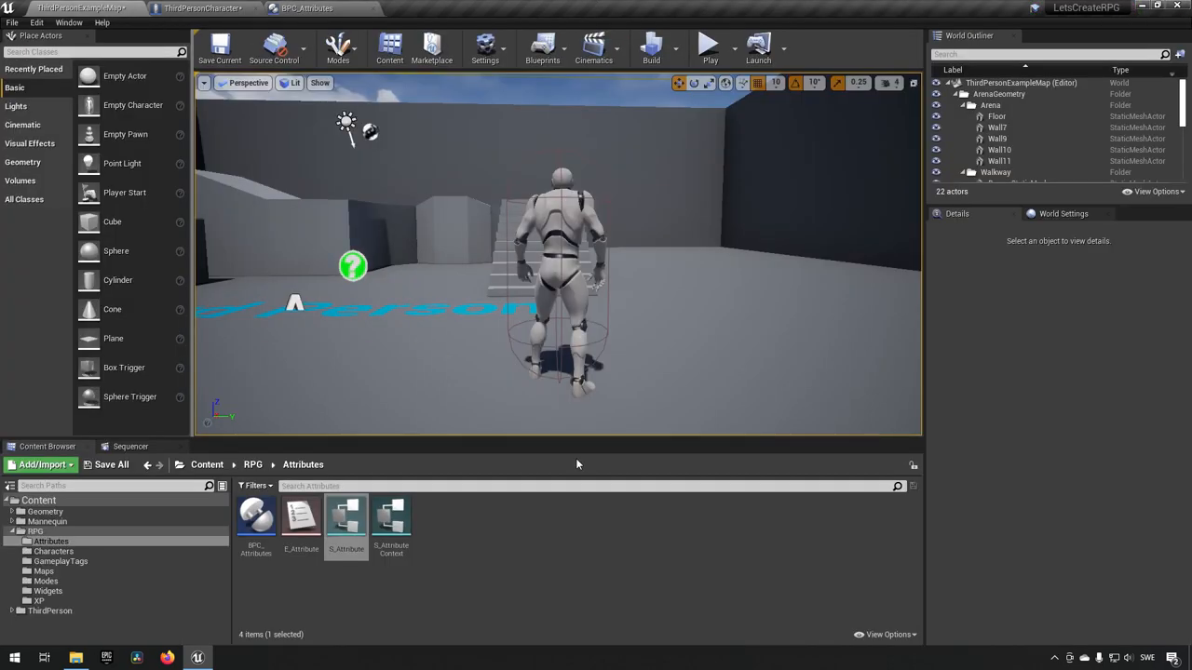
pyautogui.moveTo(356, 203)
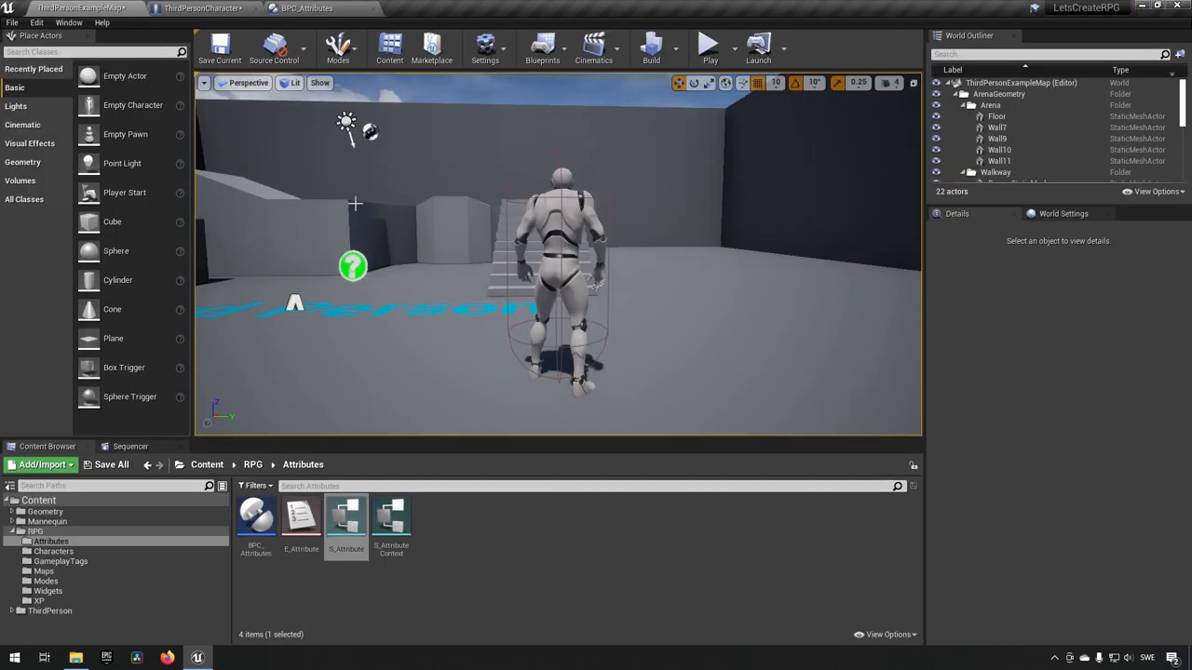
# Step: In ThirdPersonCharacter, make key 7 call Add Attribute Listener with tag Attribute.Health
pyautogui.click(201, 9)
pyautogui.write('keyboar')
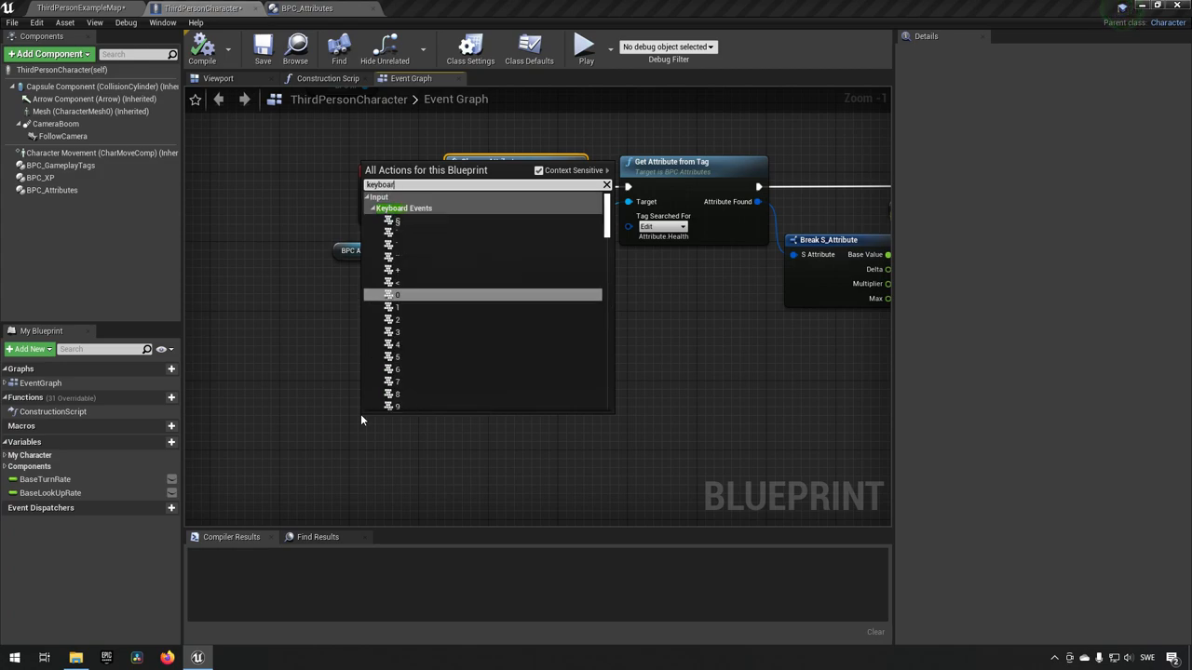
pyautogui.write('7')
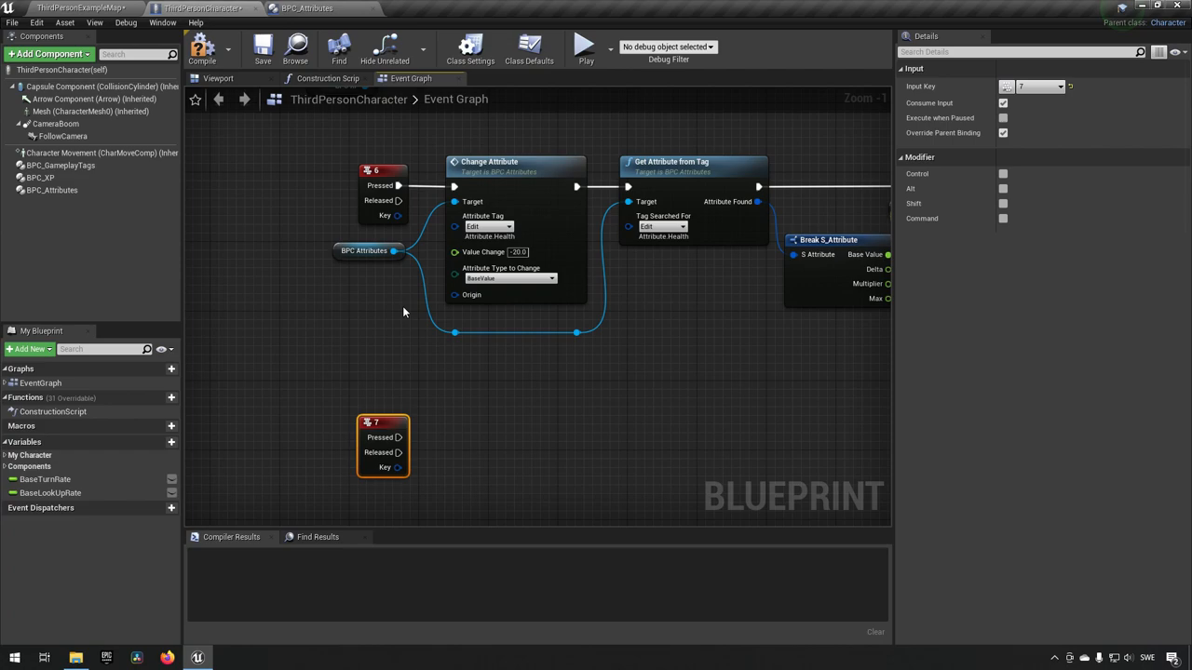
pyautogui.click(369, 250)
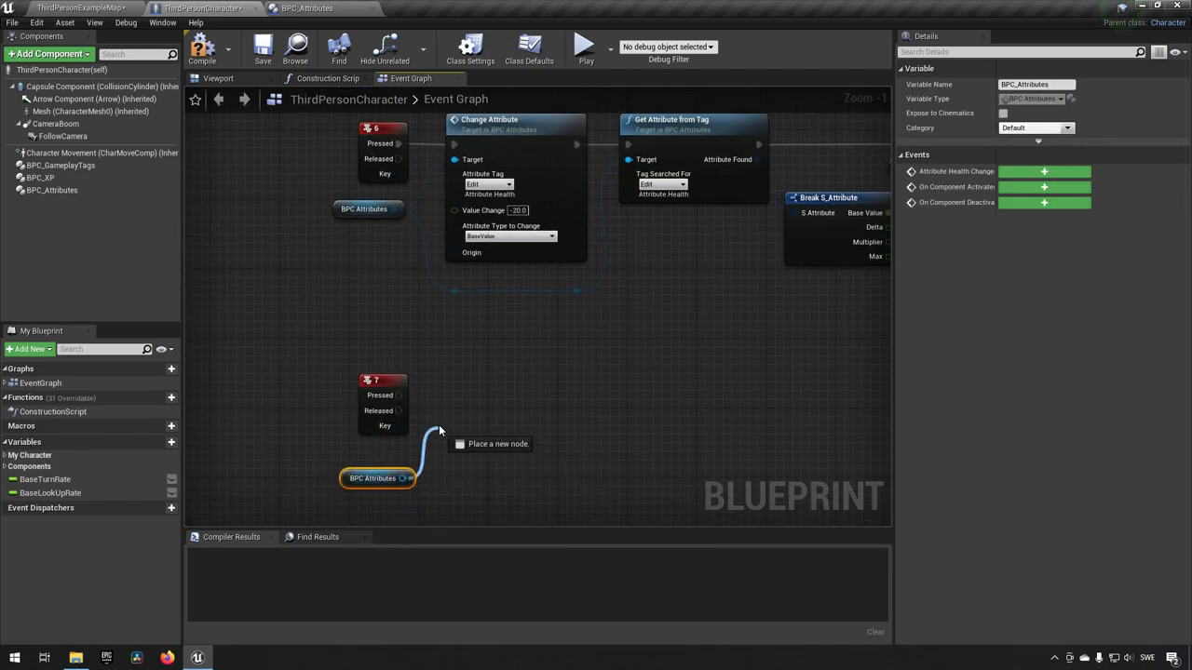
pyautogui.click(489, 443)
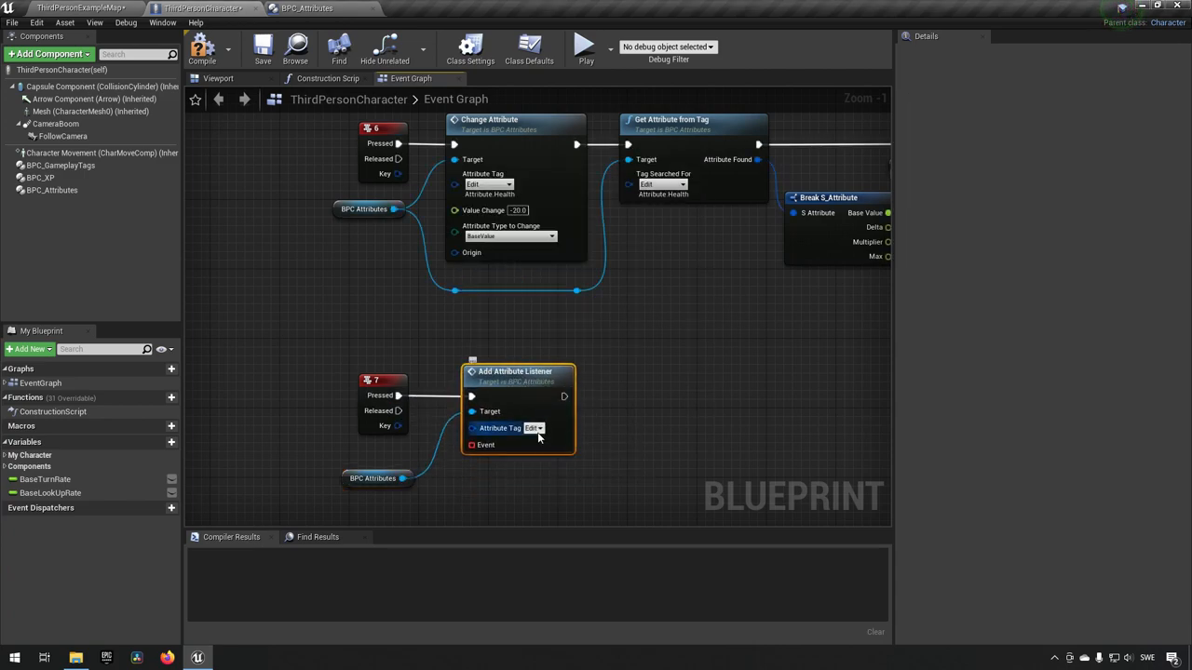
pyautogui.click(537, 428)
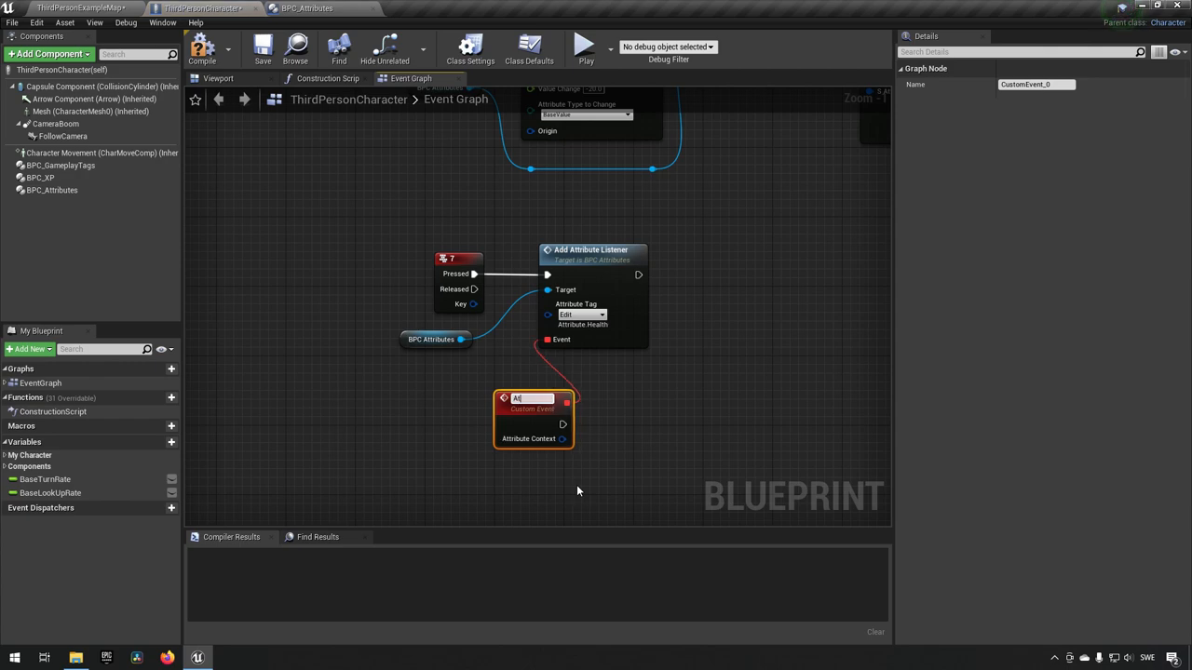
# Step: Create an AttributeChanged custom event for the listener that runs Print String
pyautogui.write('AttributeChanged')
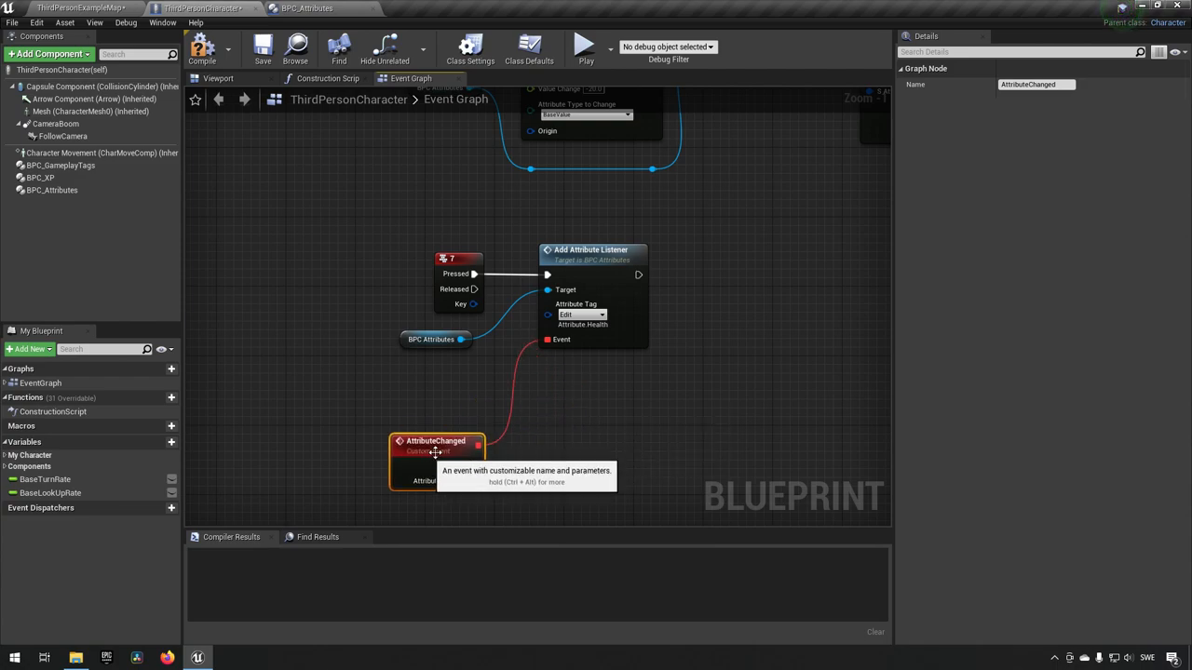
pyautogui.moveTo(474, 466); pyautogui.dragTo(544, 465)
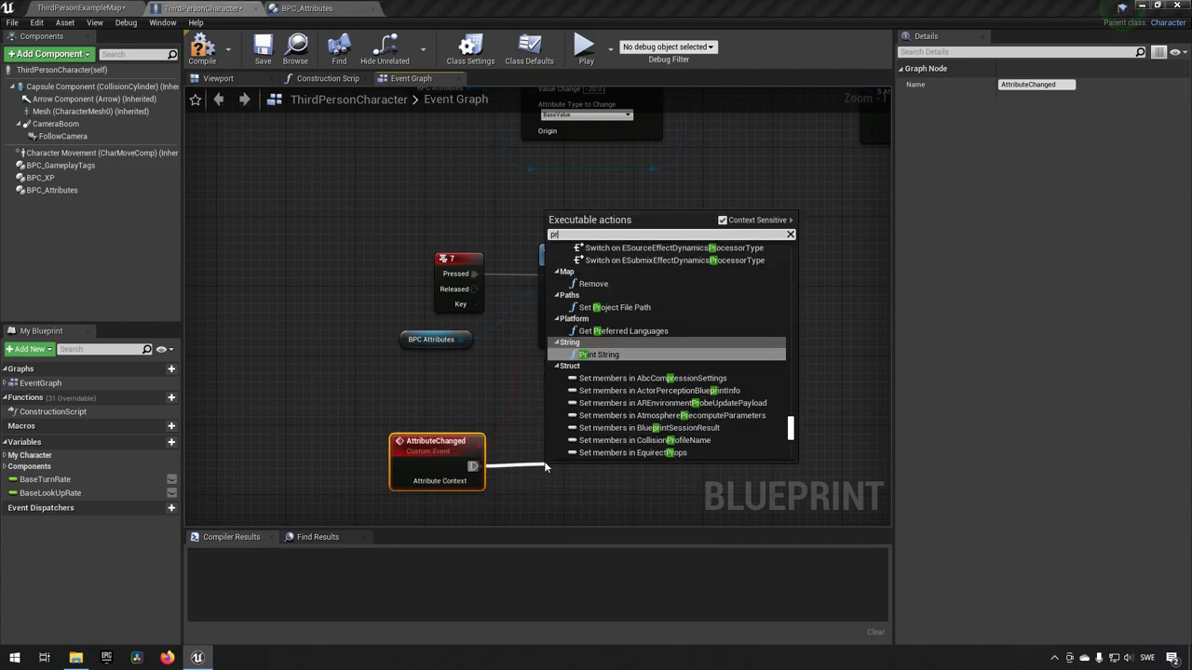
pyautogui.click(598, 353)
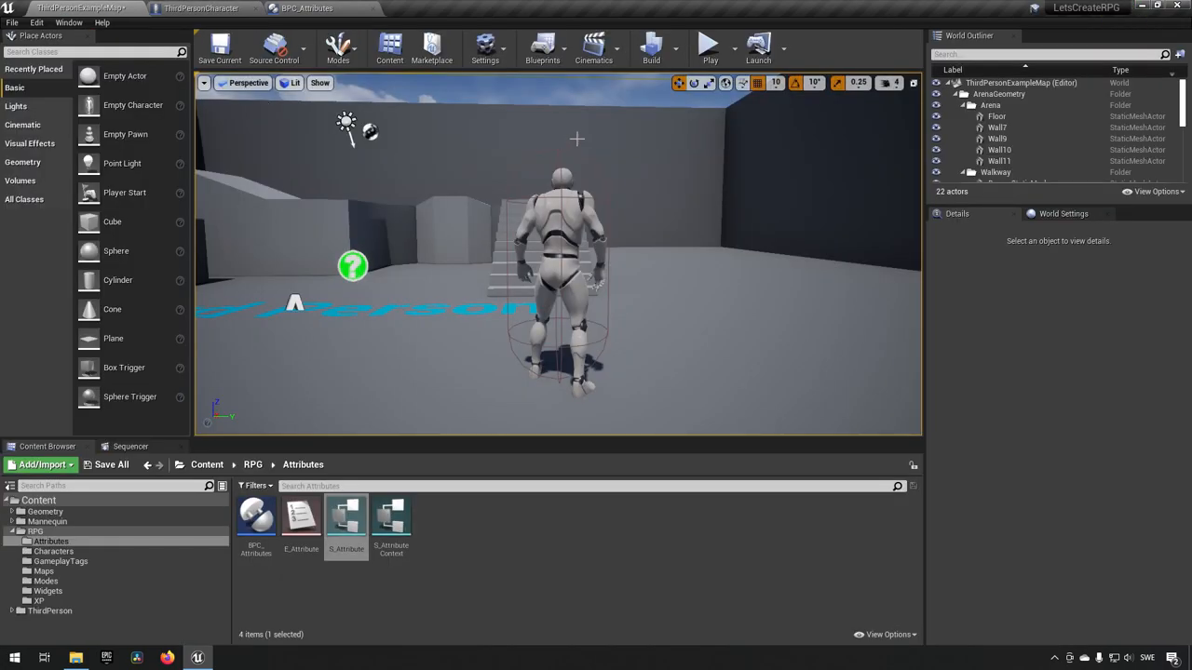
pyautogui.click(706, 44)
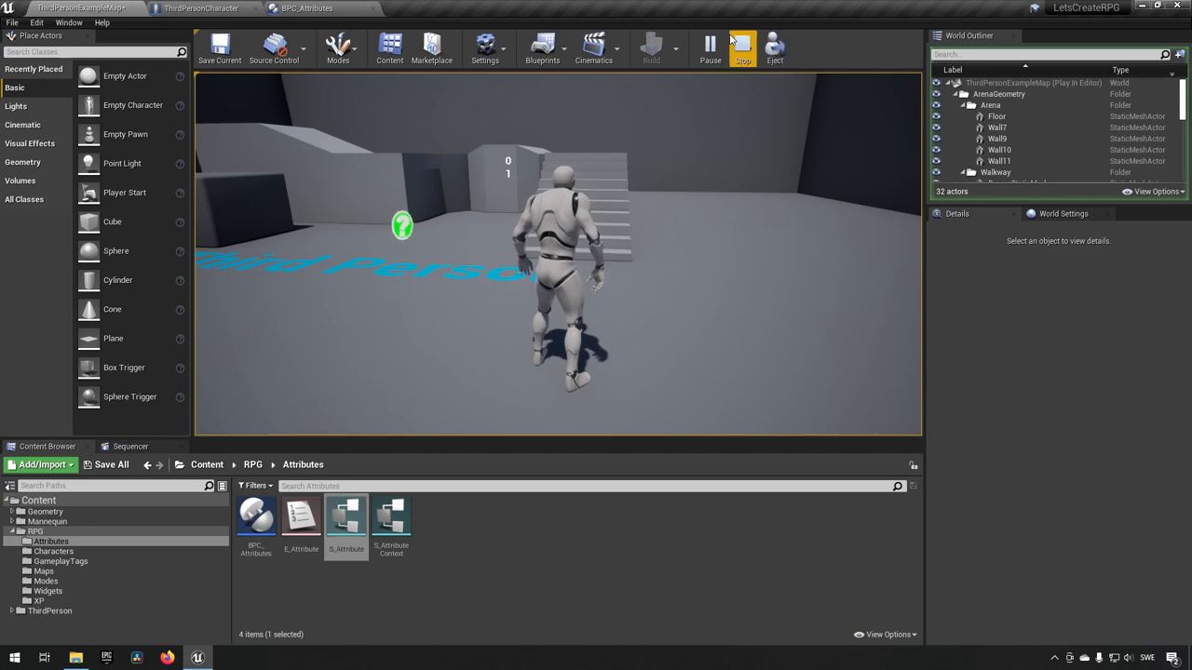
pyautogui.click(738, 47)
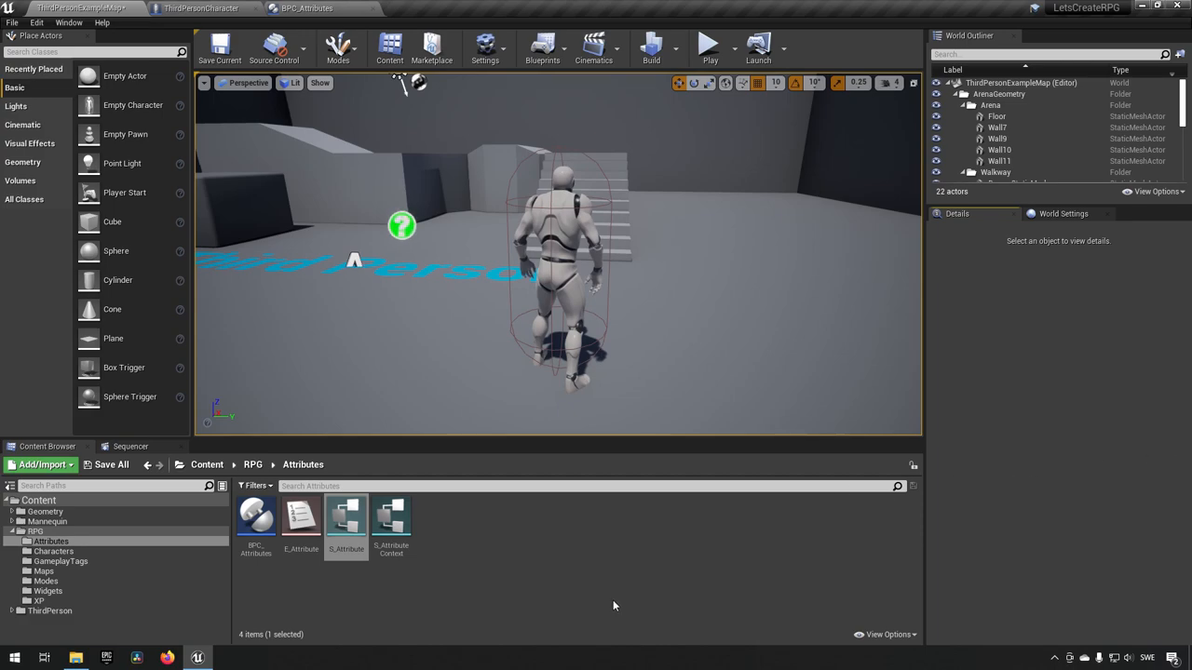
# Step: Open S_Attribute from the Content Browser to view its BaseValue, Delta, Multiplier, Max floats
pyautogui.doubleClick(345, 517)
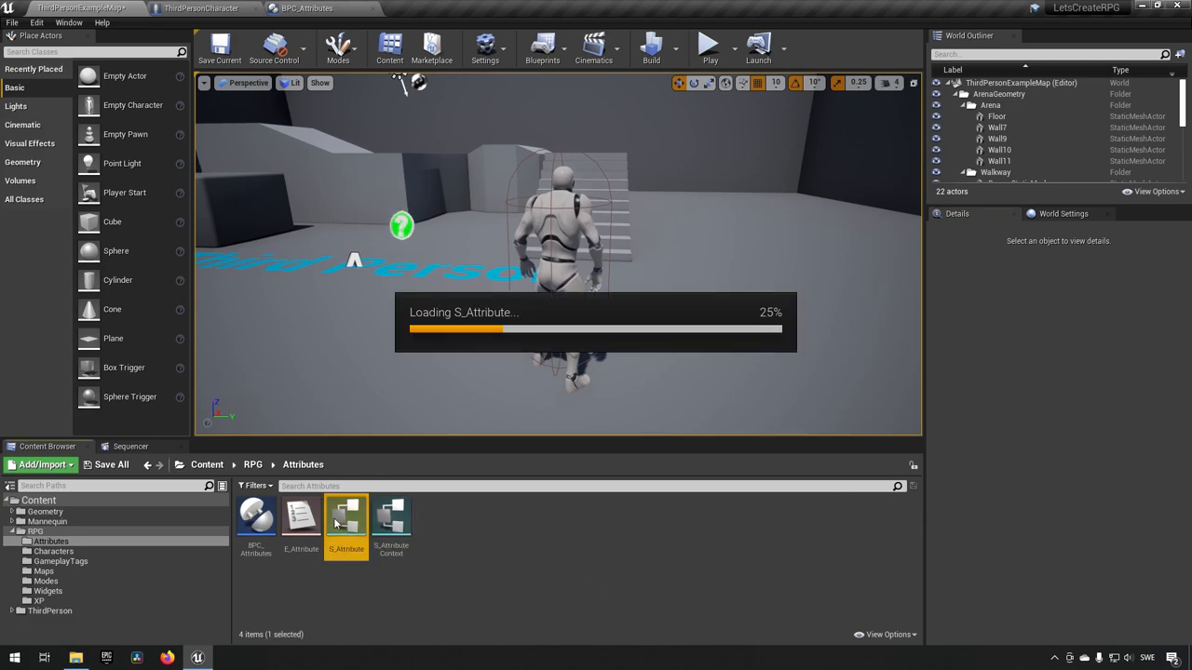
pyautogui.doubleClick(346, 519)
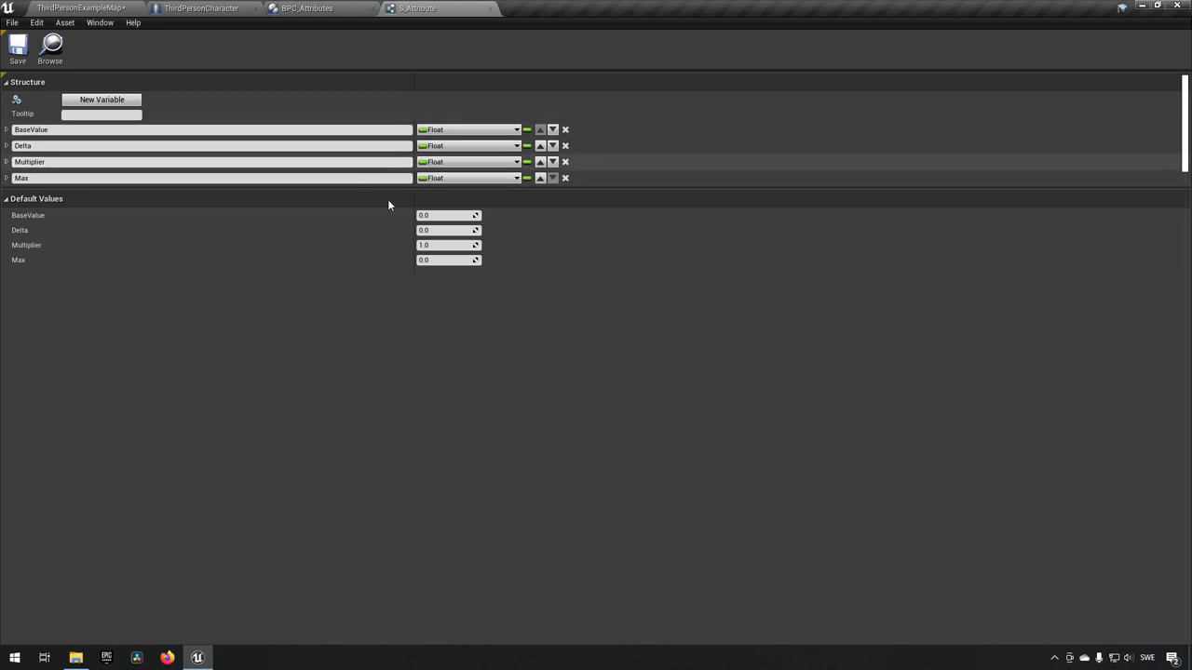
pyautogui.moveTo(365, 56)
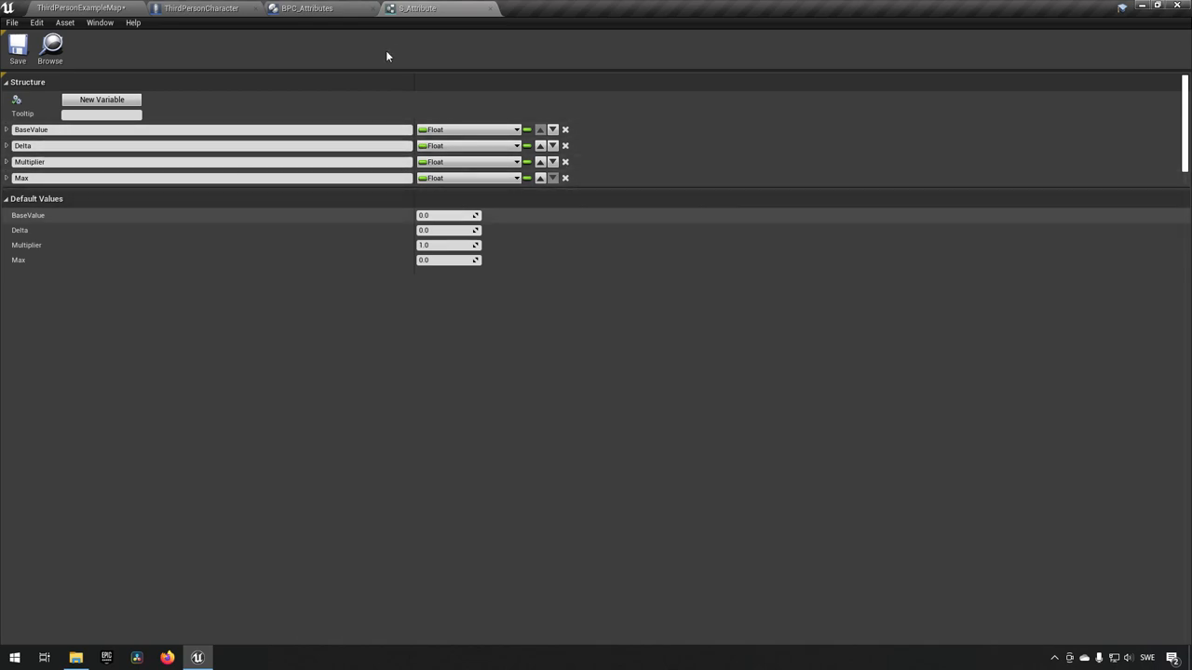
pyautogui.moveTo(418, 8)
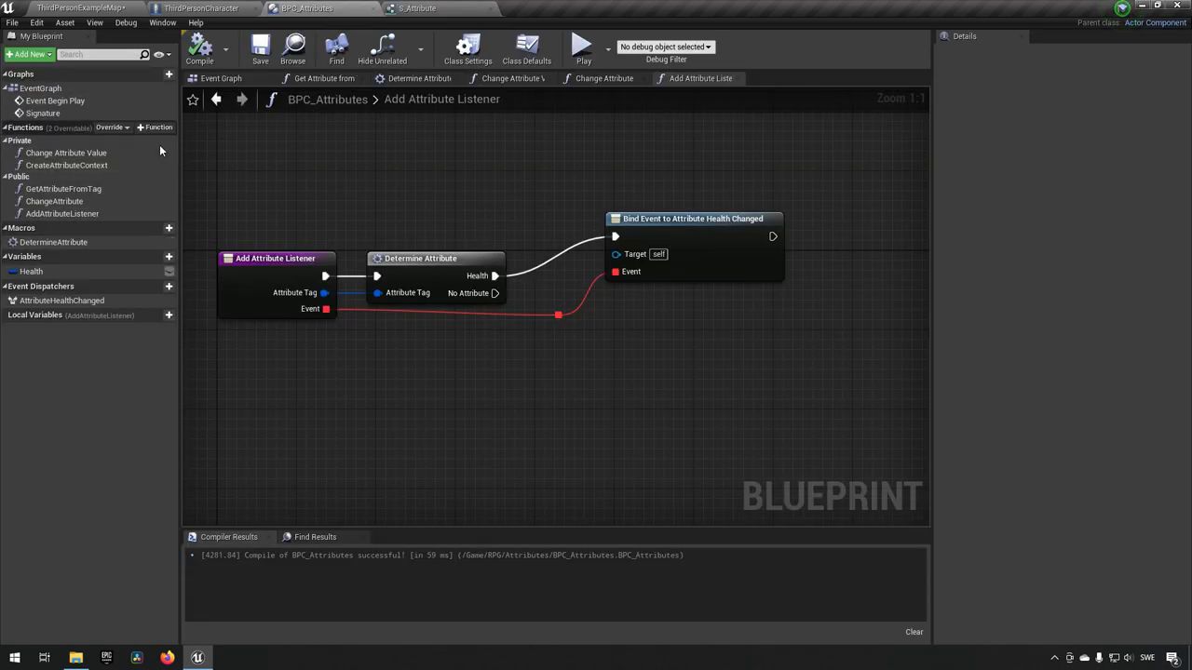
pyautogui.moveTo(135, 158)
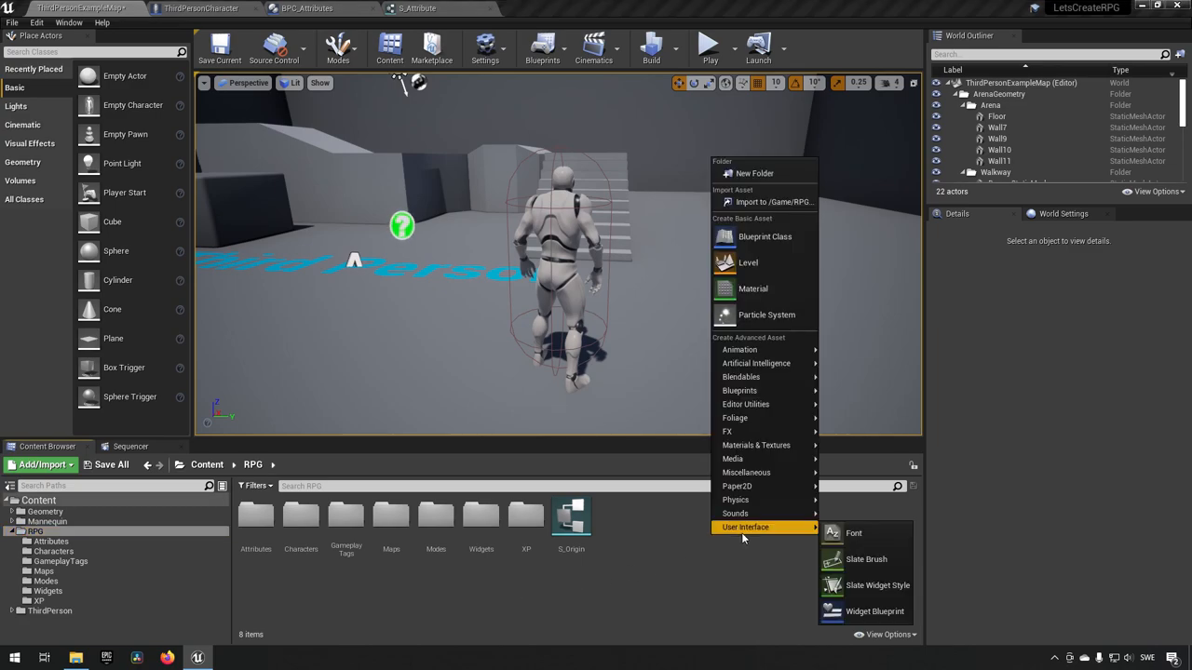
# Step: Make a FunctionLibrary folder in RPG and create a Blueprint Function Library in it
pyautogui.click(746, 173)
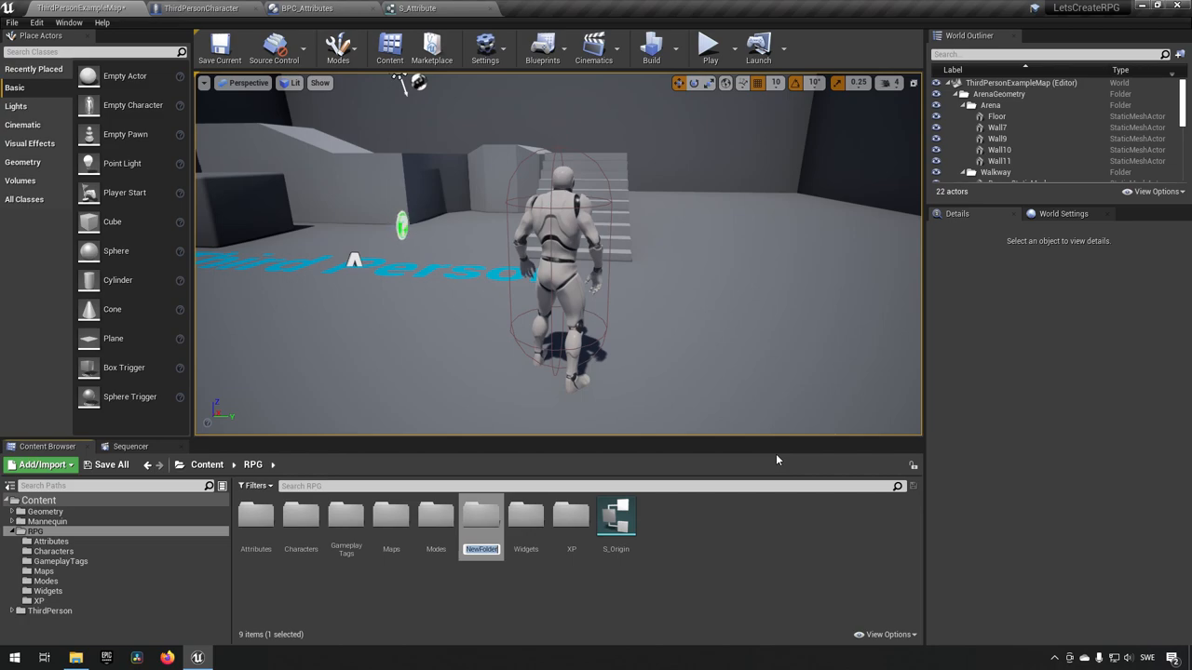
pyautogui.write('FunctionLi')
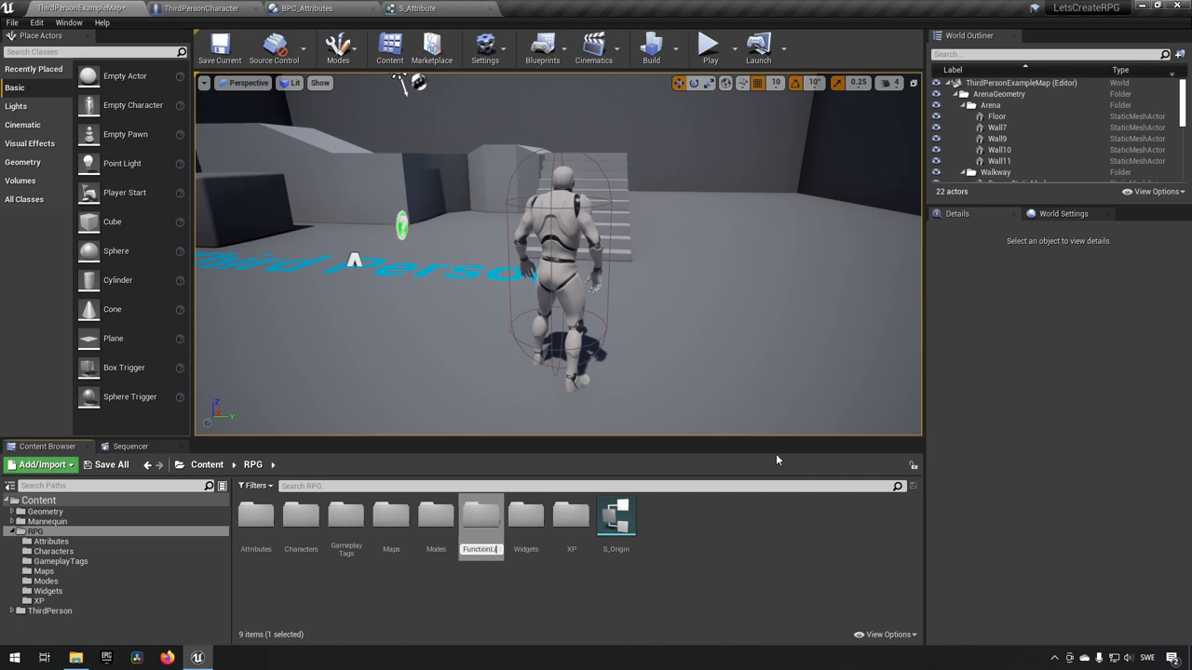
pyautogui.doubleClick(481, 517)
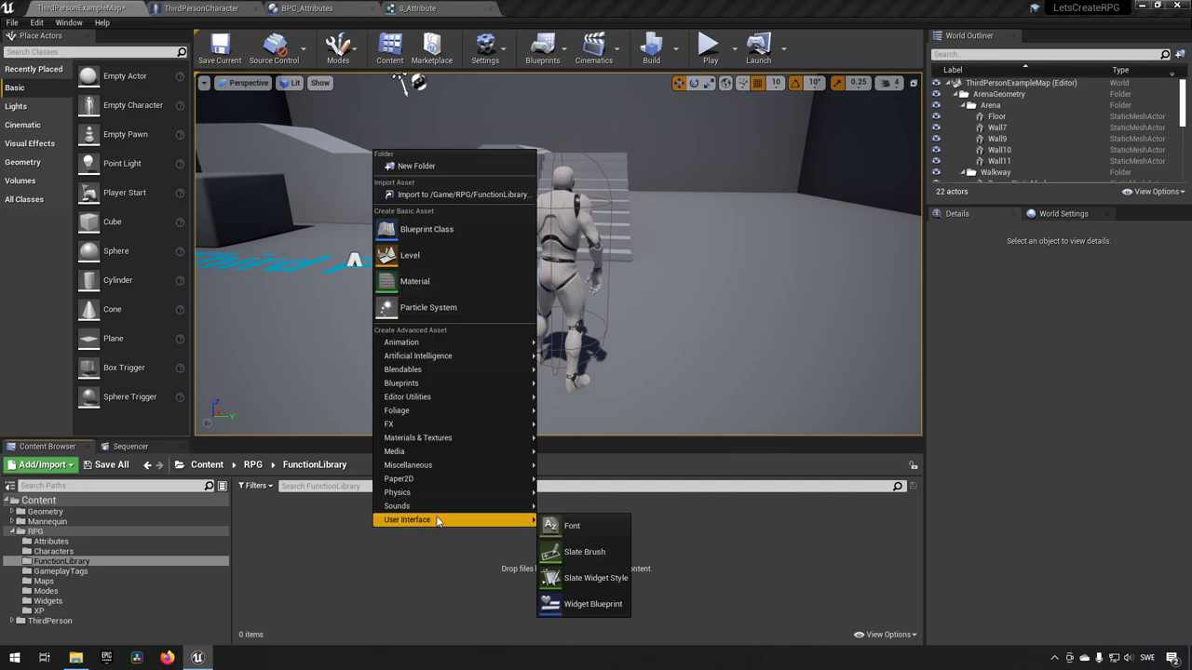
pyautogui.moveTo(401, 382)
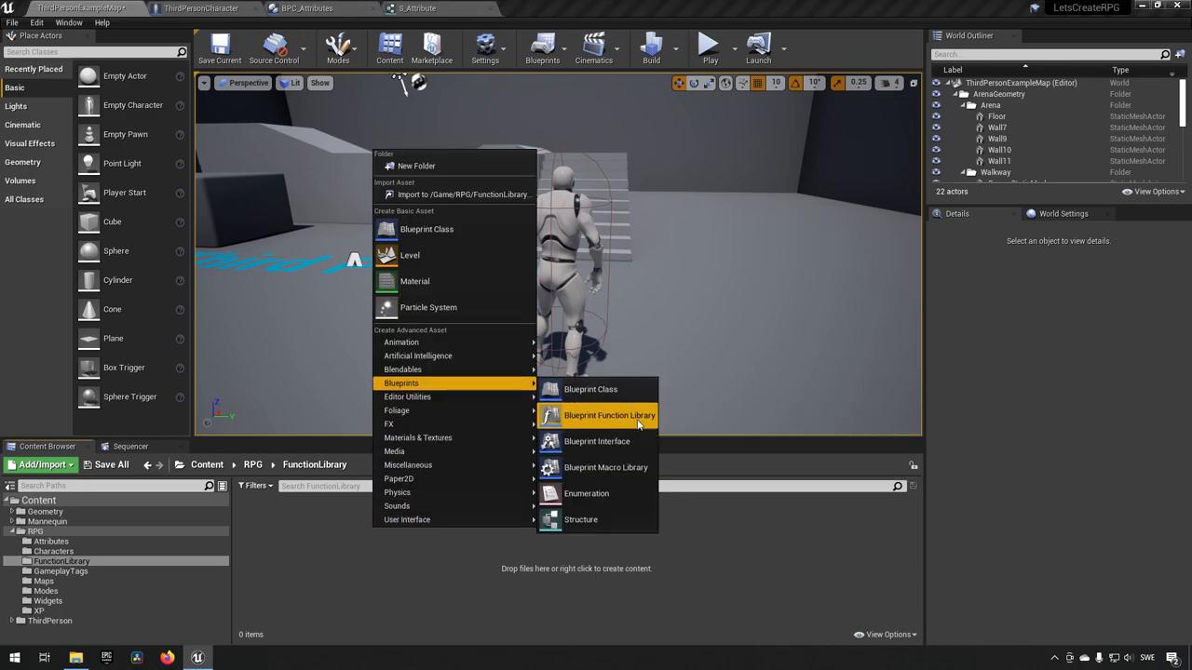
pyautogui.click(605, 415)
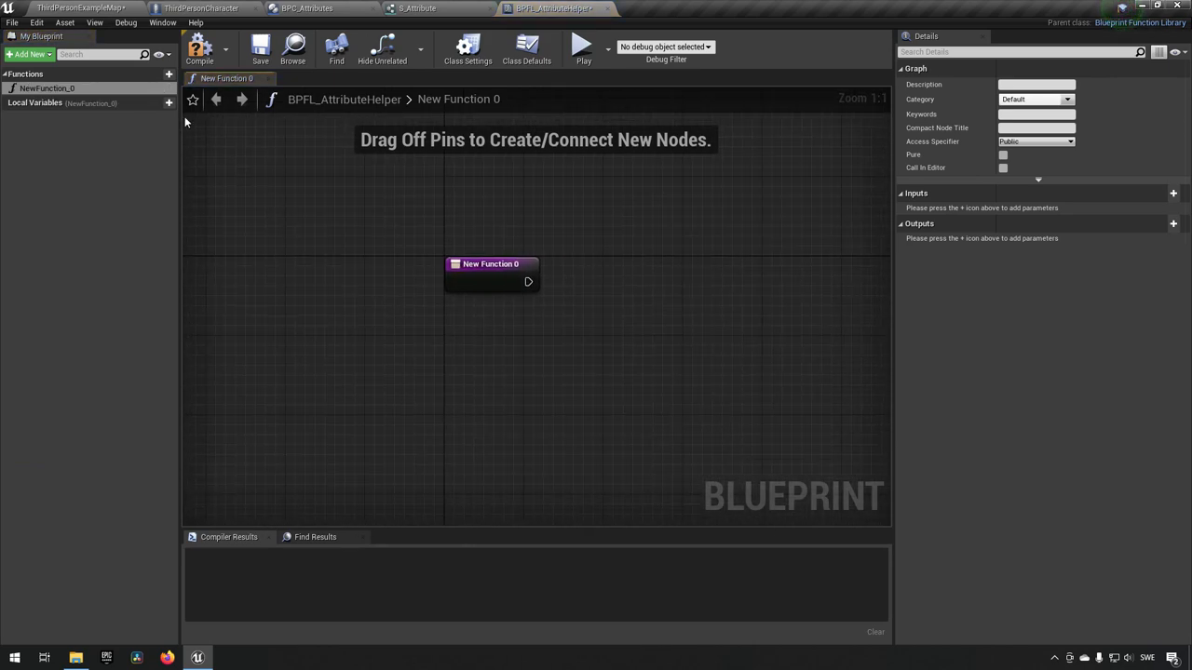
# Step: Rename the library's NewFunction_0 to CalculateAttributeValue
pyautogui.doubleClick(51, 87)
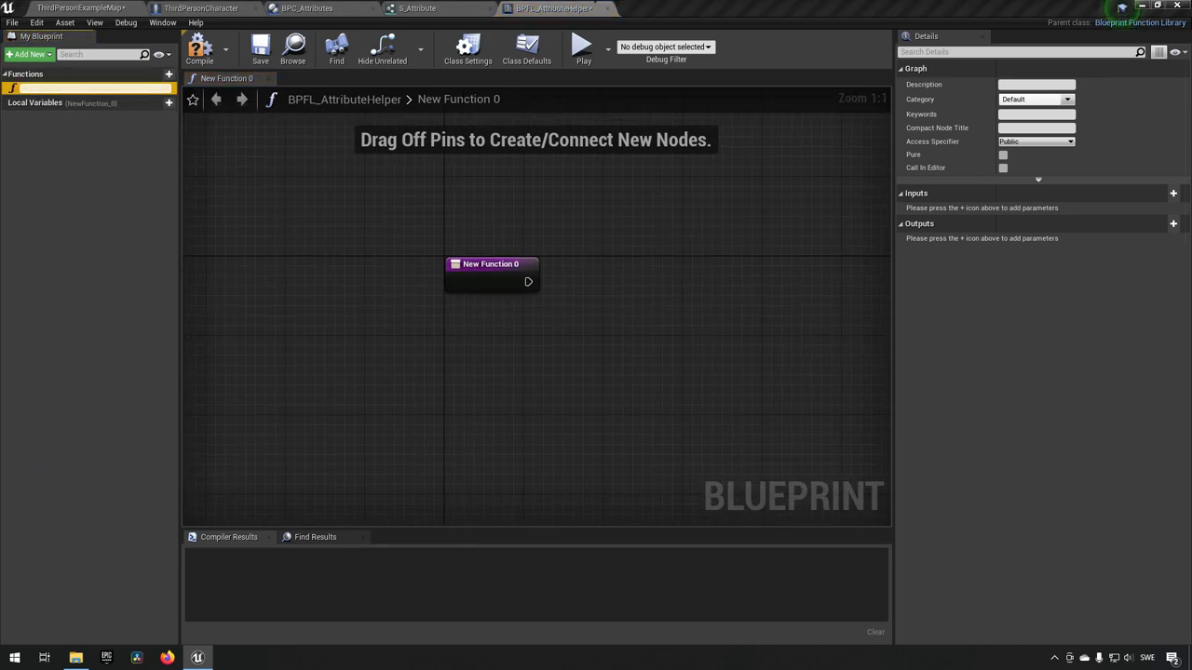
pyautogui.doubleClick(56, 85)
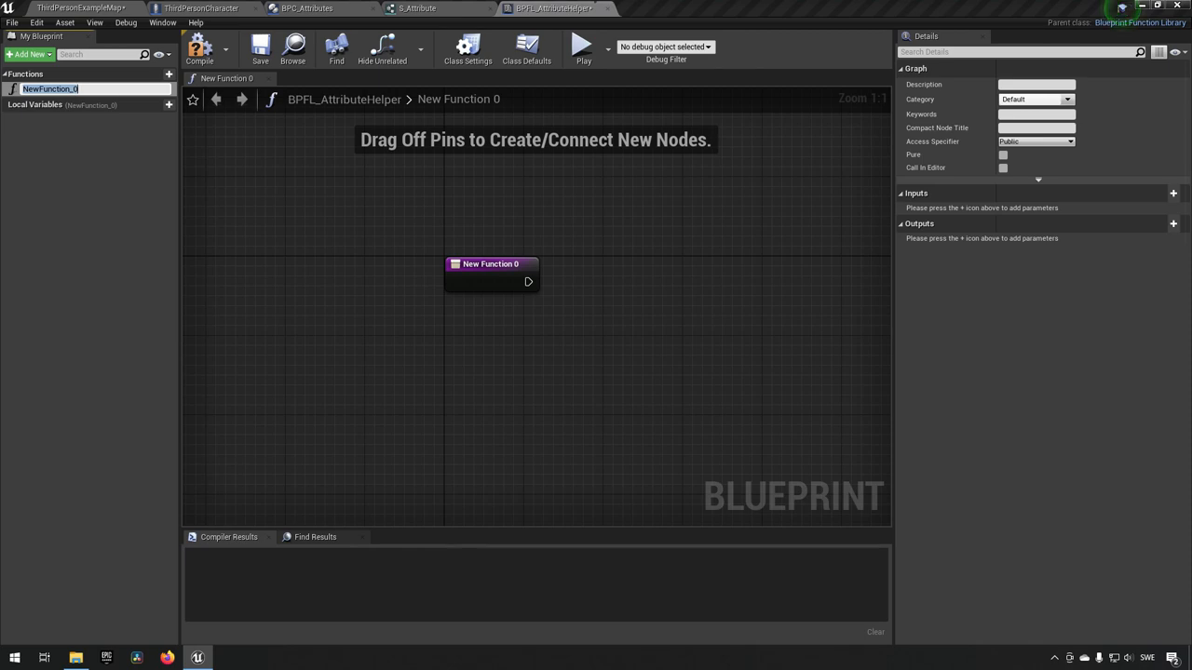
pyautogui.click(406, 298)
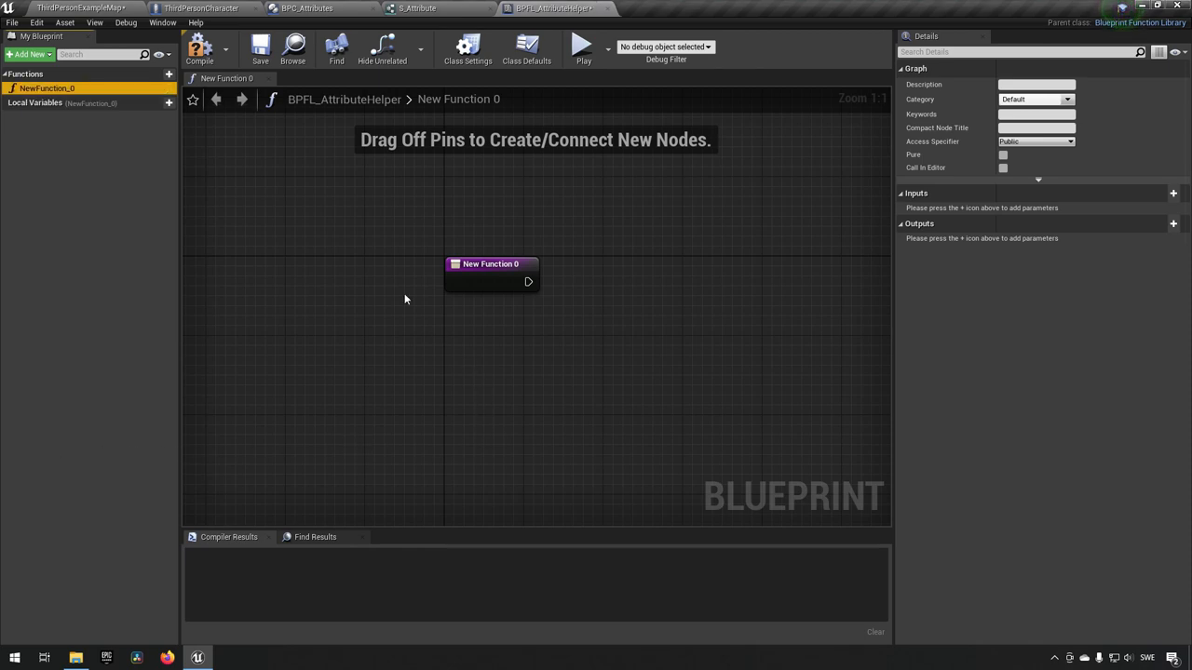
pyautogui.doubleClick(58, 93)
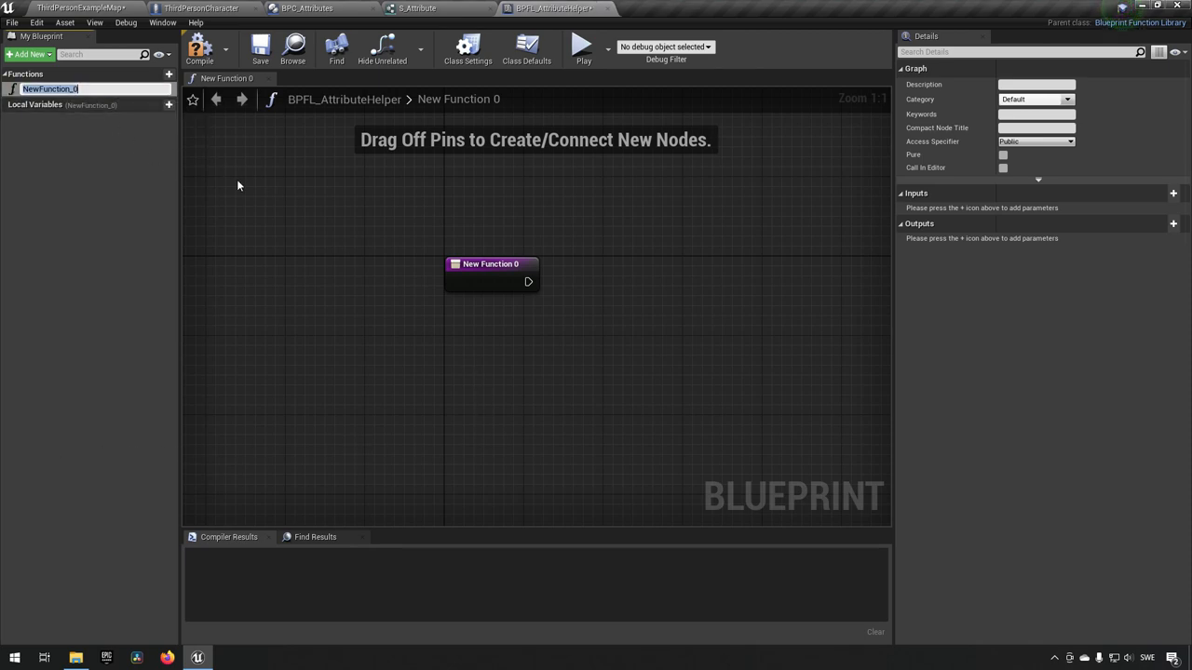
pyautogui.write('CalculateAttributeVal')
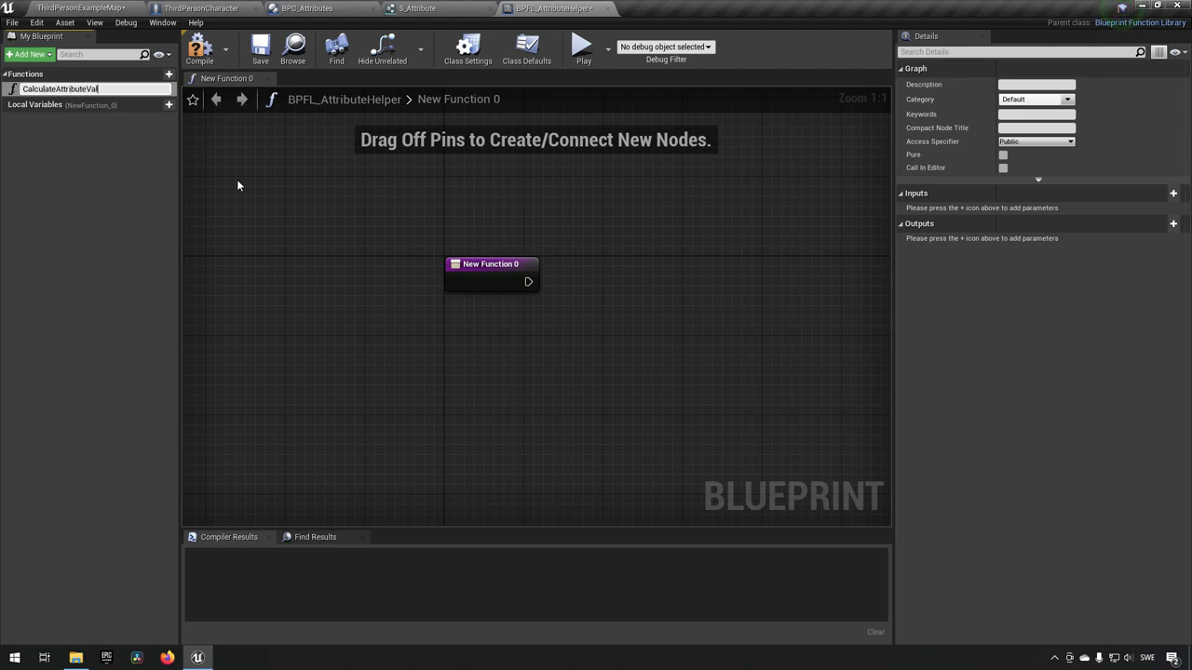
pyautogui.press('Enter')
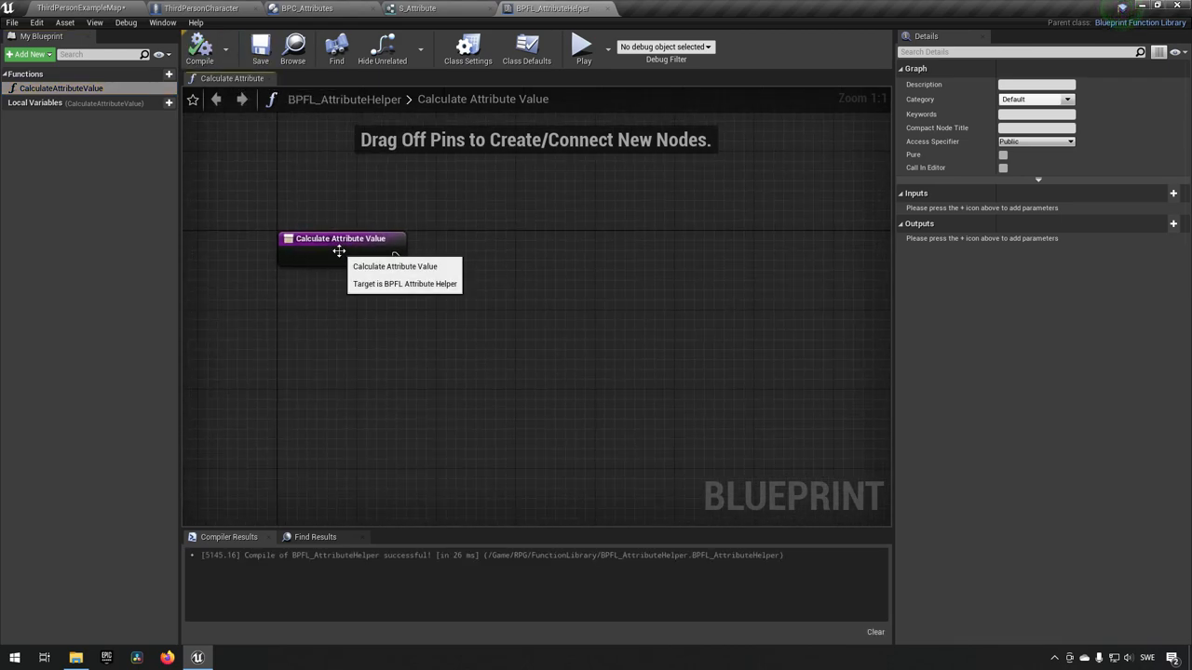
# Step: Add an S_Attribute input parameter named Attribute to the function
pyautogui.click(341, 238)
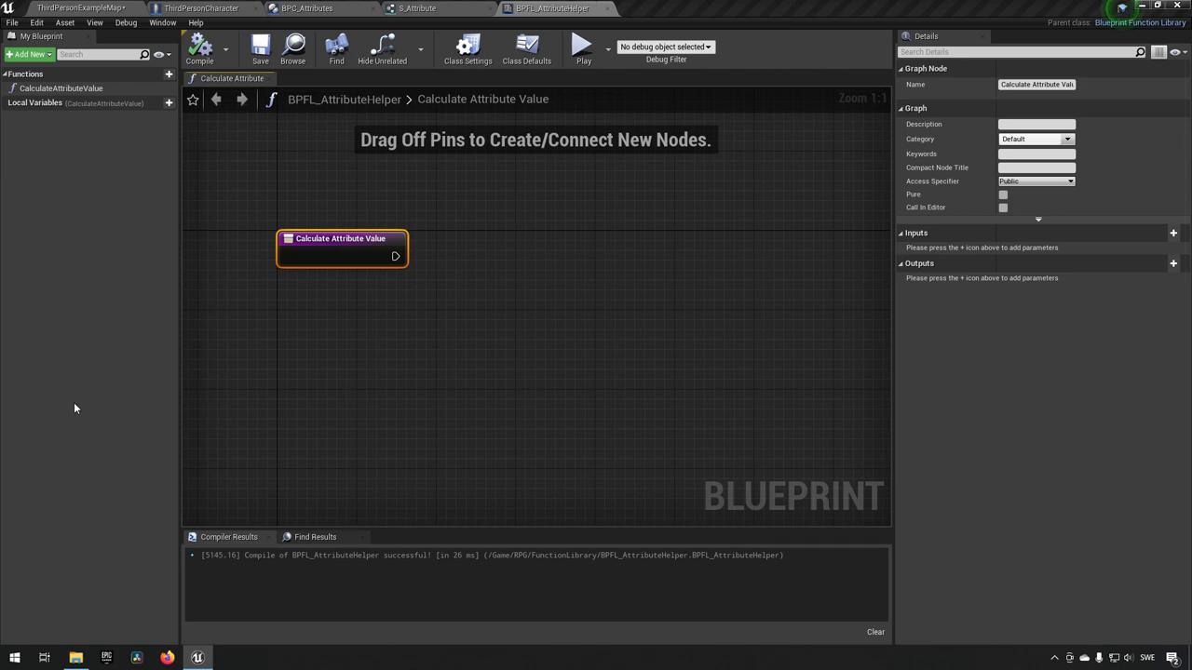
pyautogui.click(1172, 233)
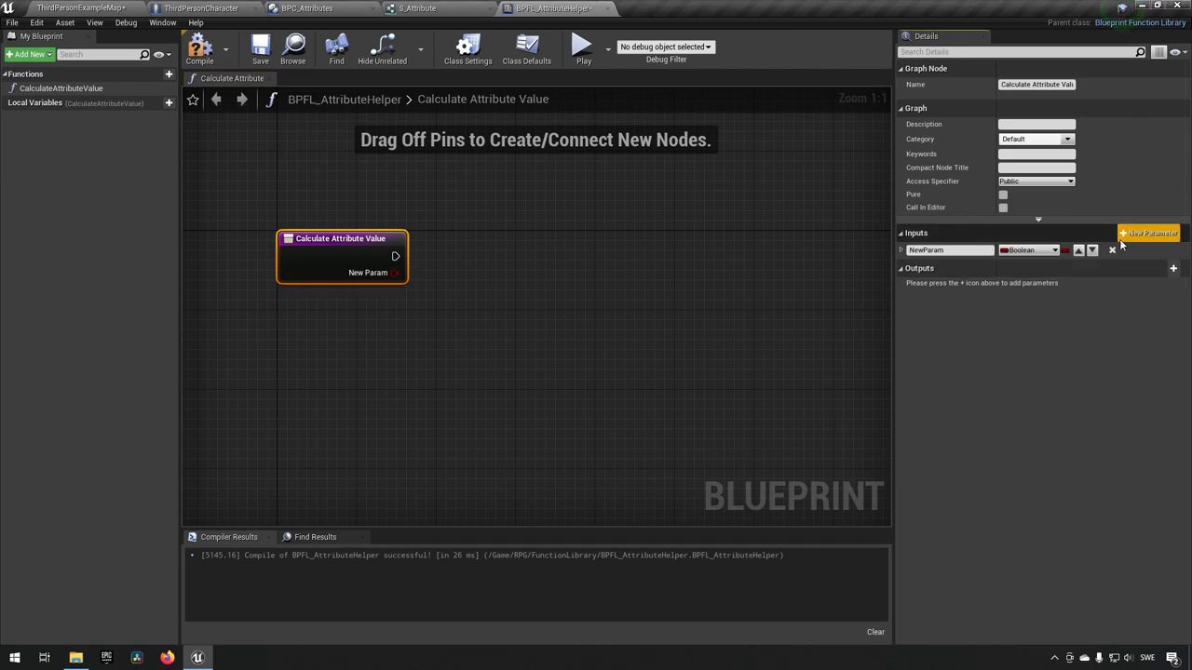
pyautogui.click(1050, 249)
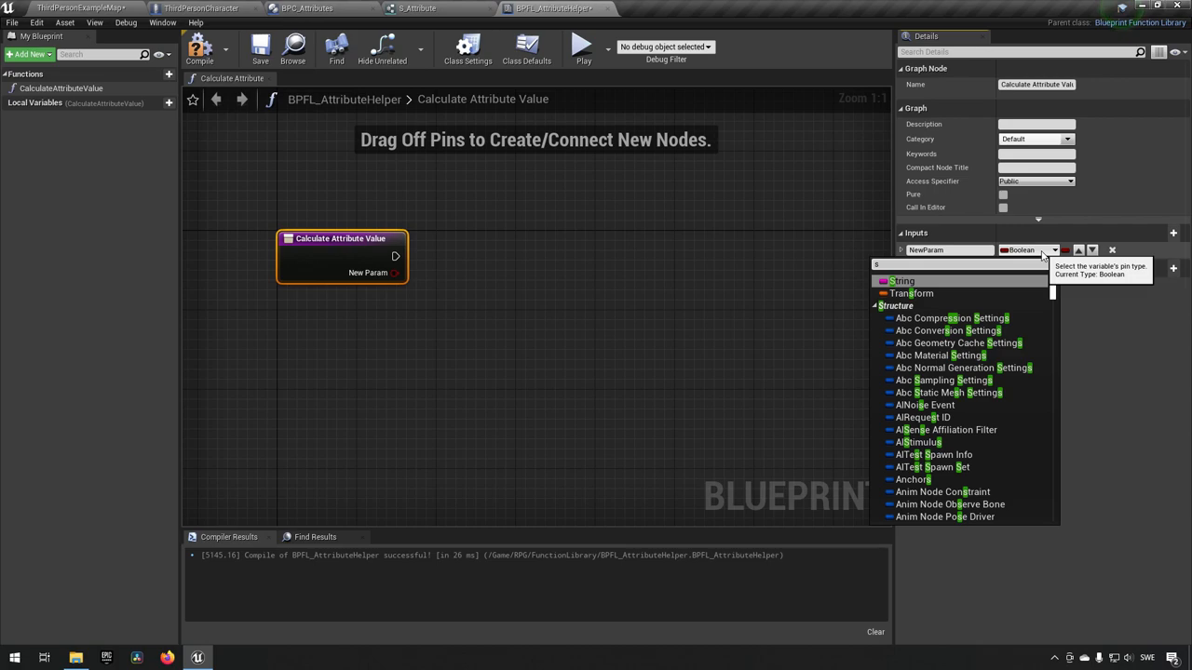
pyautogui.write('s_attribute')
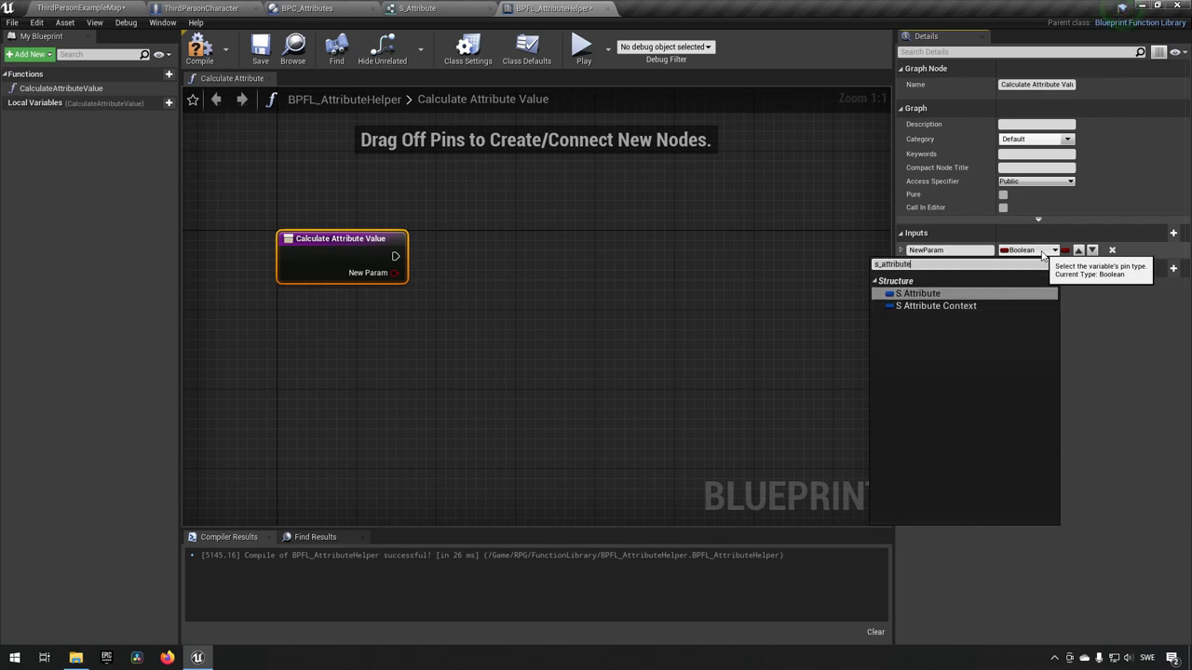
pyautogui.click(917, 293)
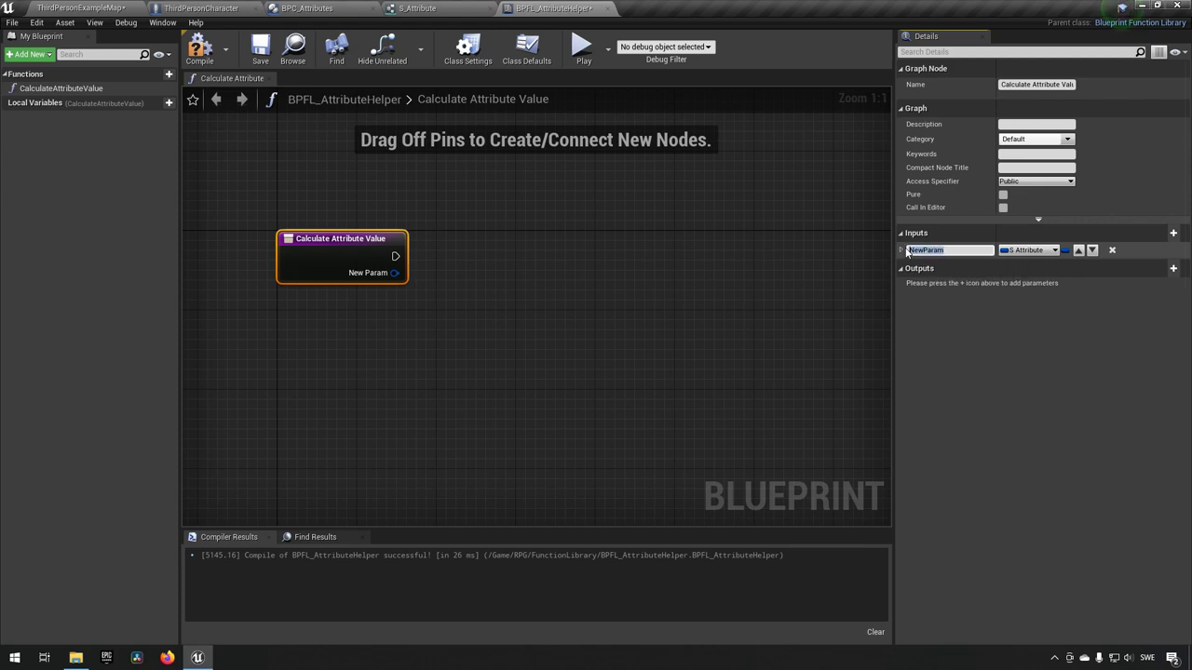
pyautogui.write('Attribute')
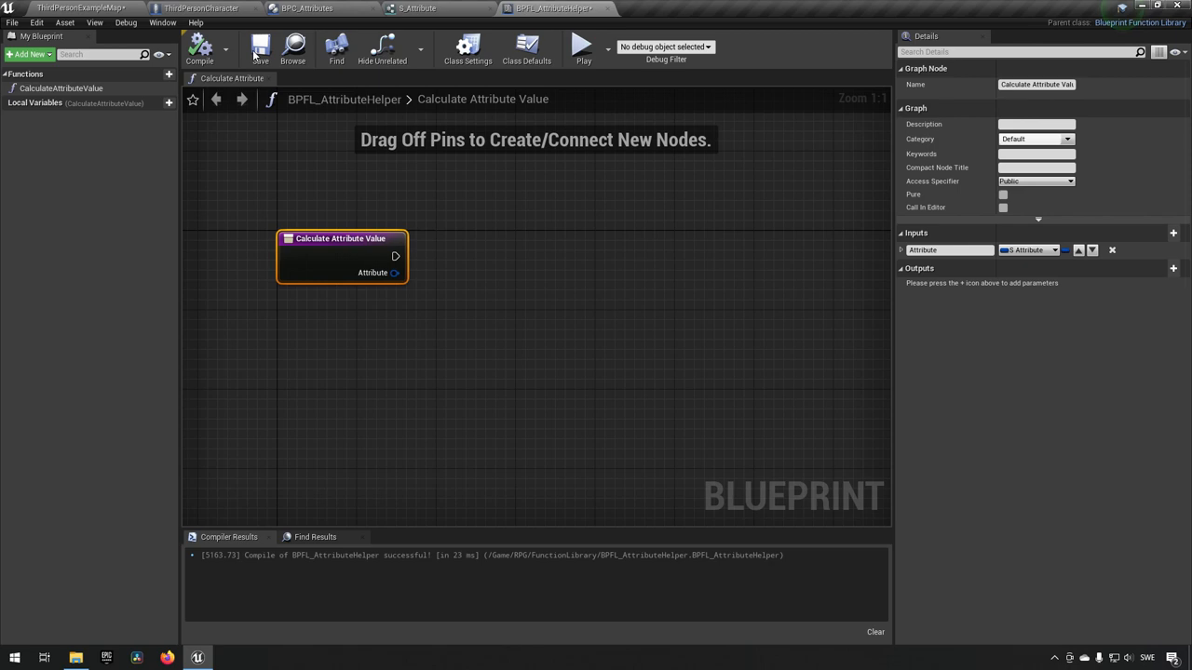
# Step: Add a float output named AttributeValue to CalculateAttributeValue
pyautogui.moveTo(342, 239); pyautogui.dragTo(258, 257)
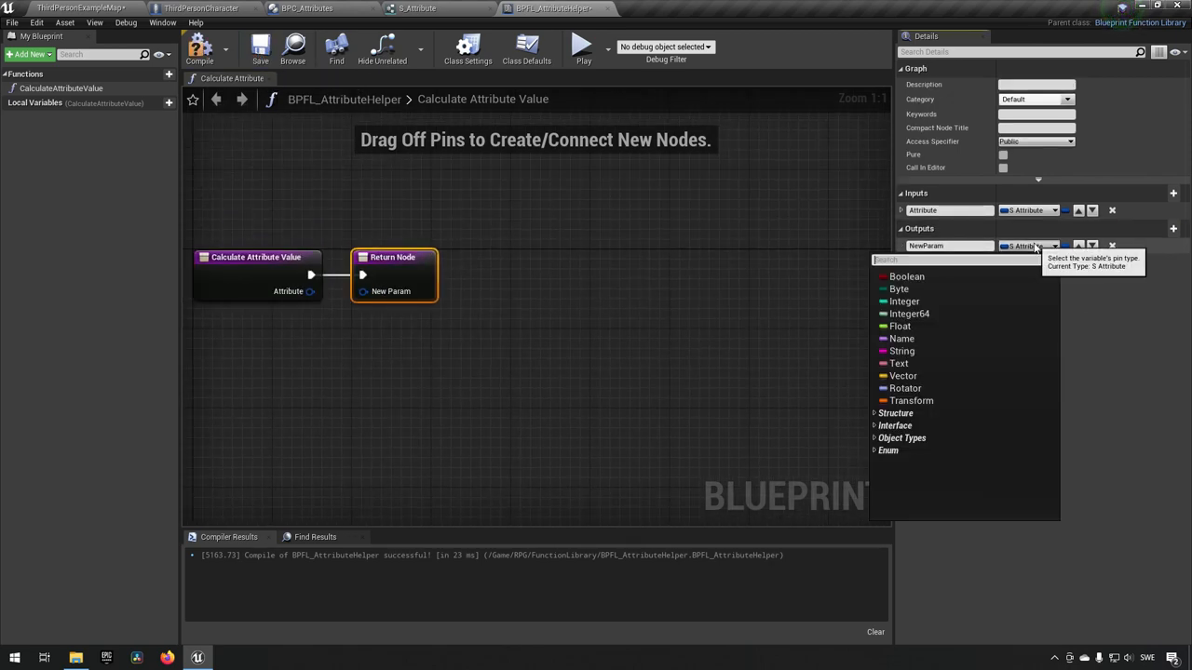
pyautogui.click(899, 326)
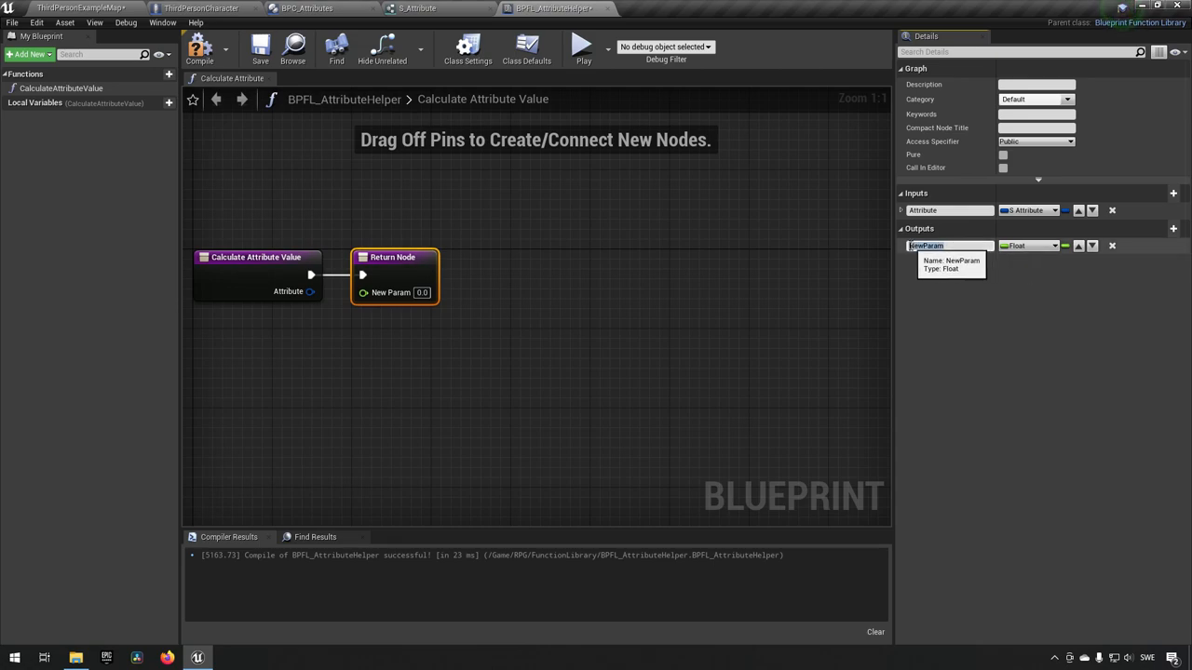
pyautogui.write('Attri')
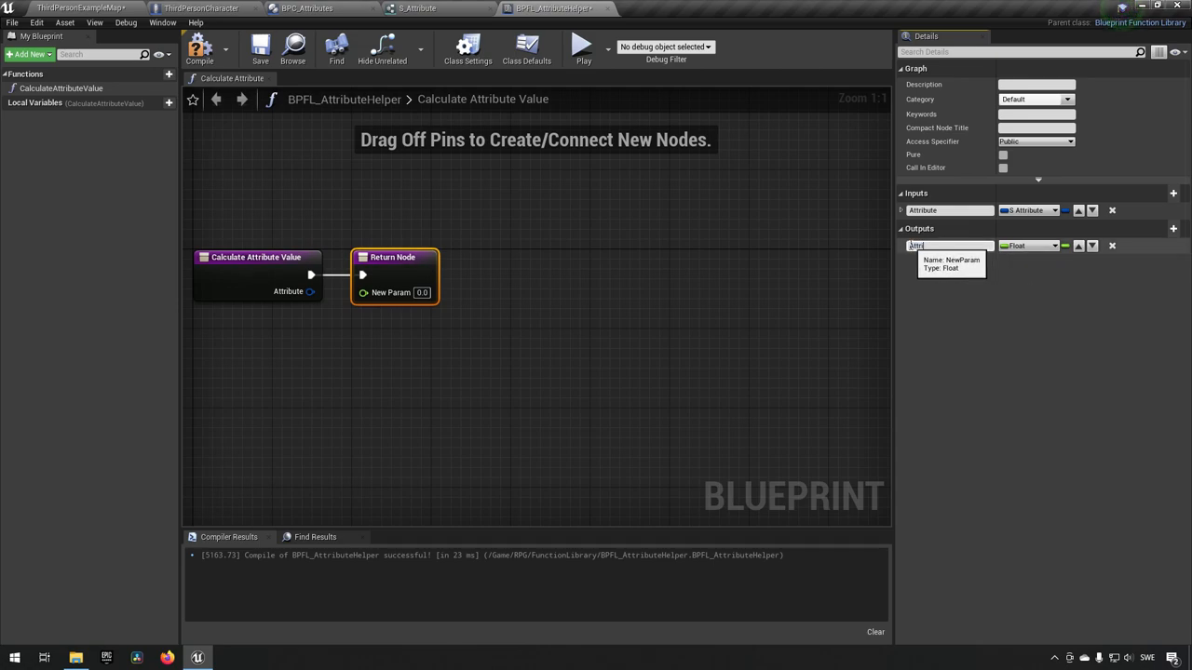
pyautogui.write('AttributeValue')
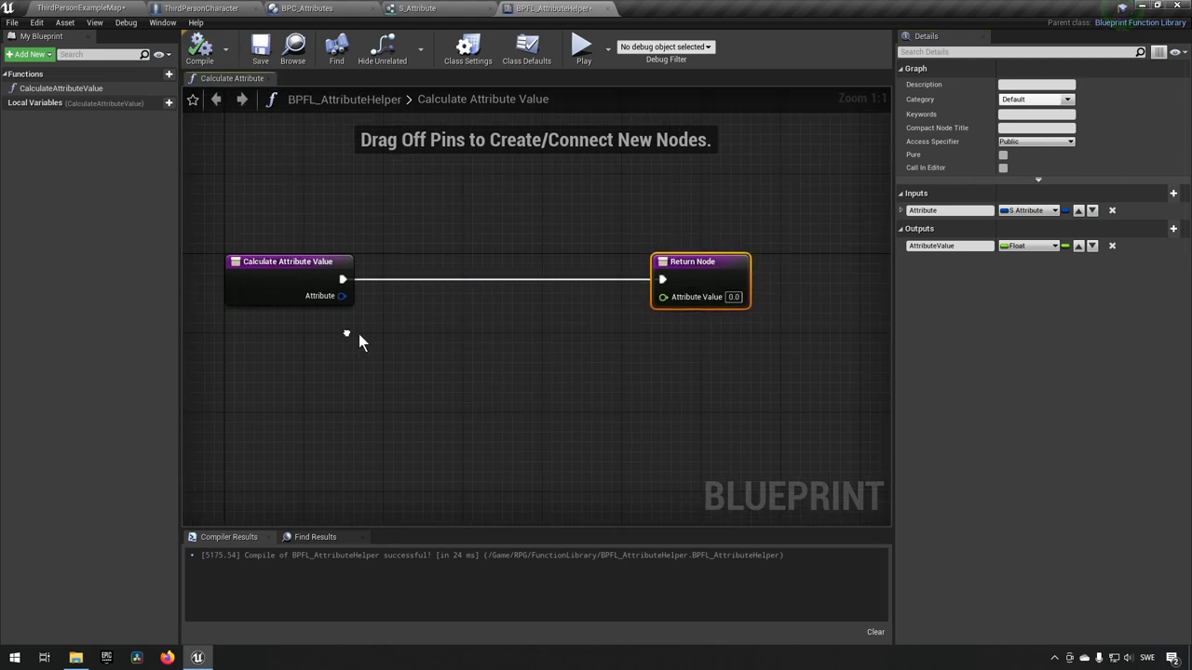
# Step: Break the Attribute pin with a Break S_Attribute node and position it below the entry node
pyautogui.moveTo(343, 296); pyautogui.dragTo(402, 347)
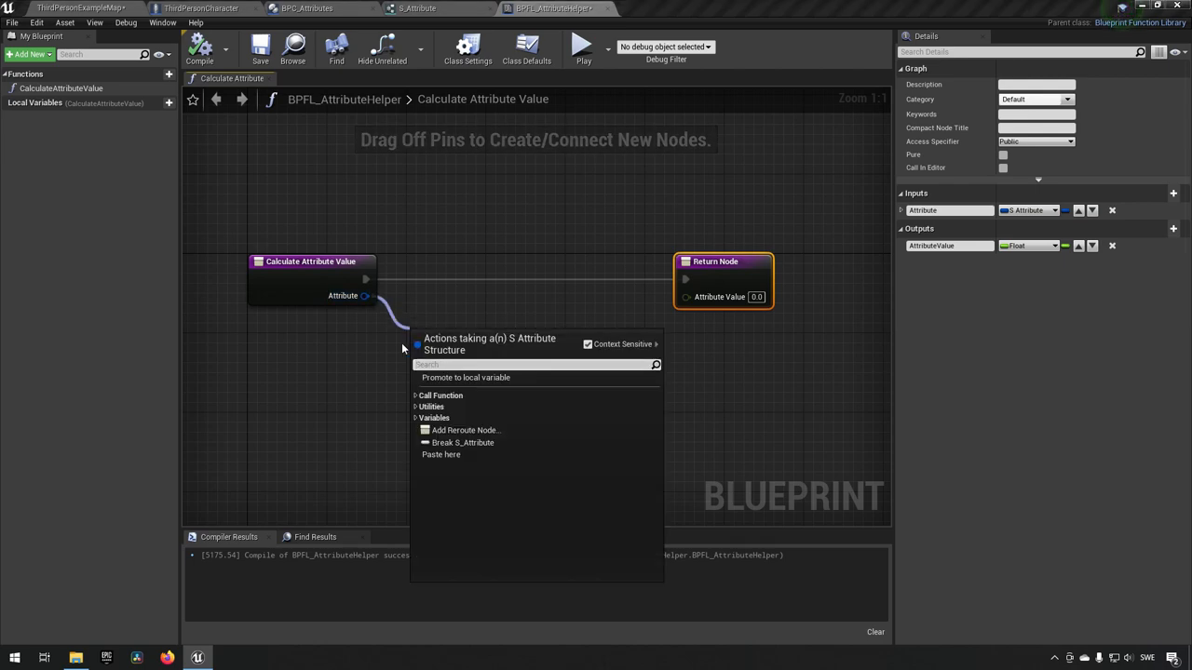
pyautogui.click(459, 442)
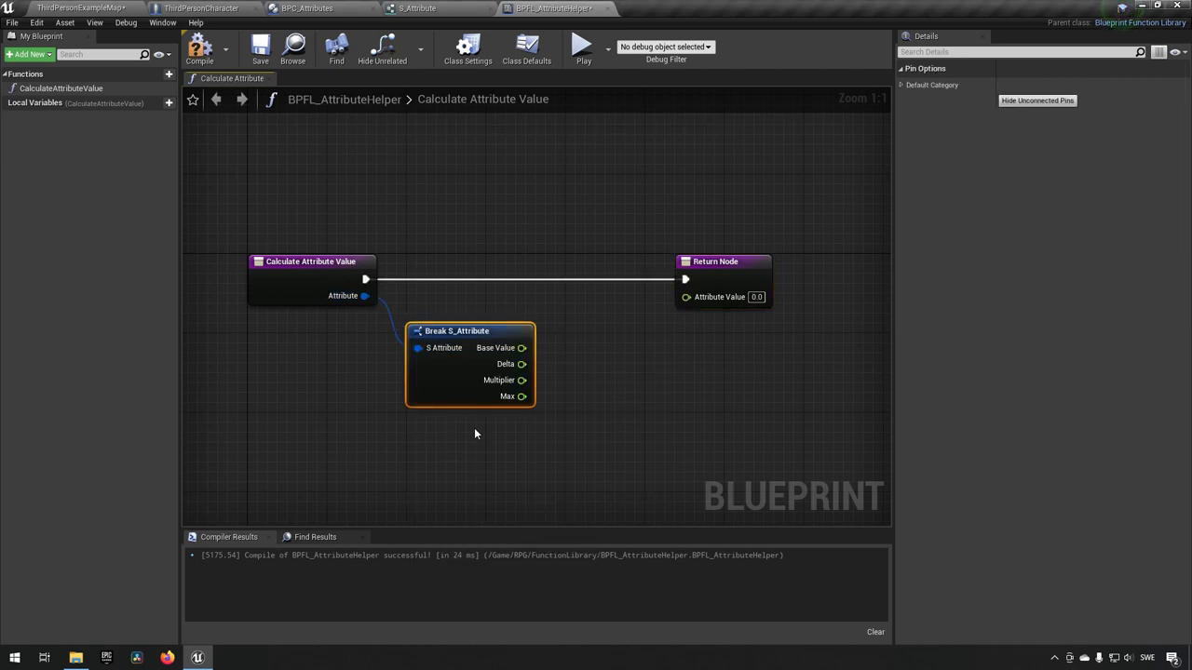
pyautogui.moveTo(470, 330); pyautogui.dragTo(449, 301)
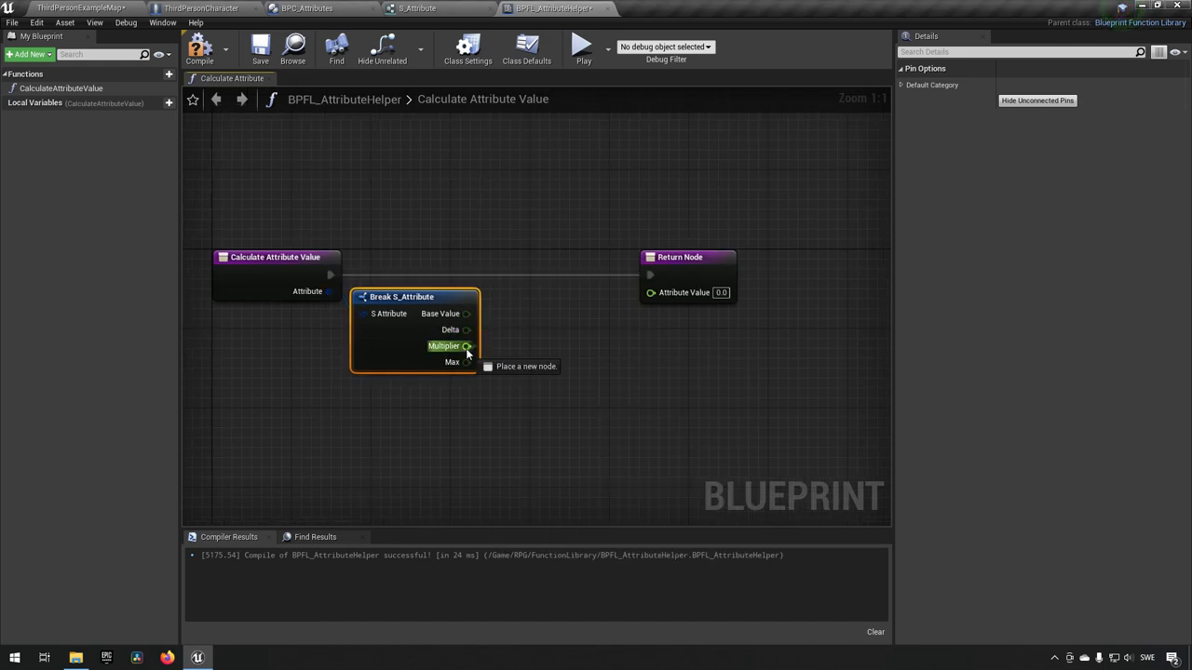
pyautogui.moveTo(467, 346); pyautogui.dragTo(510, 340)
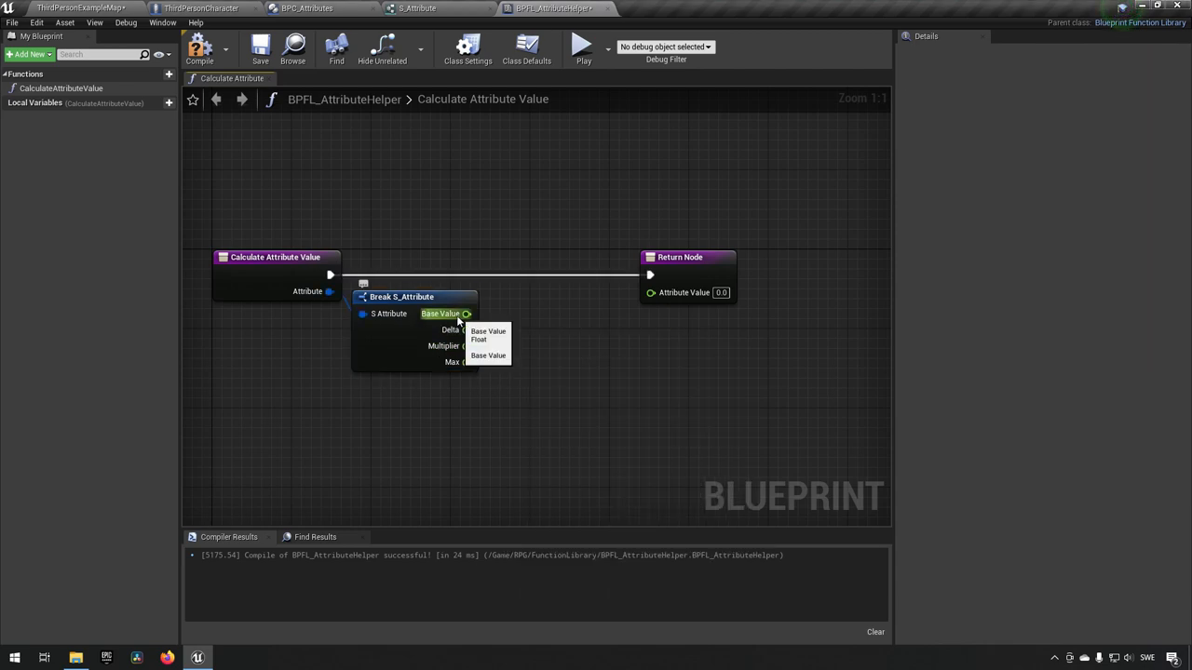
pyautogui.moveTo(465, 313); pyautogui.dragTo(503, 324)
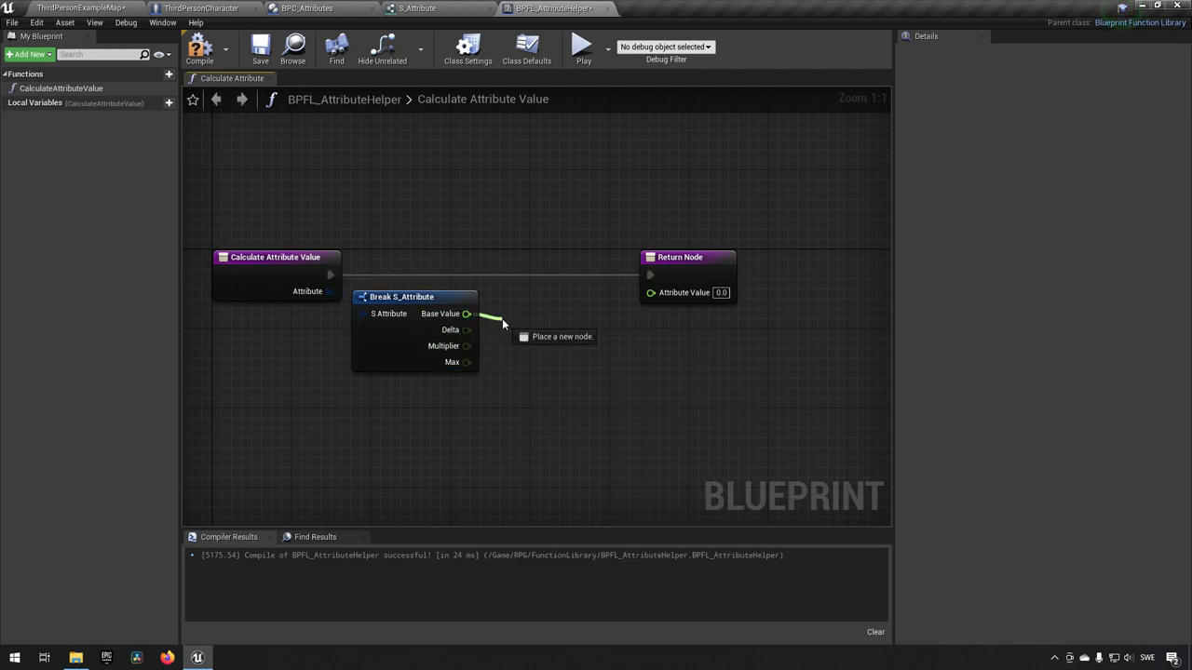
pyautogui.moveTo(465, 345); pyautogui.dragTo(508, 353)
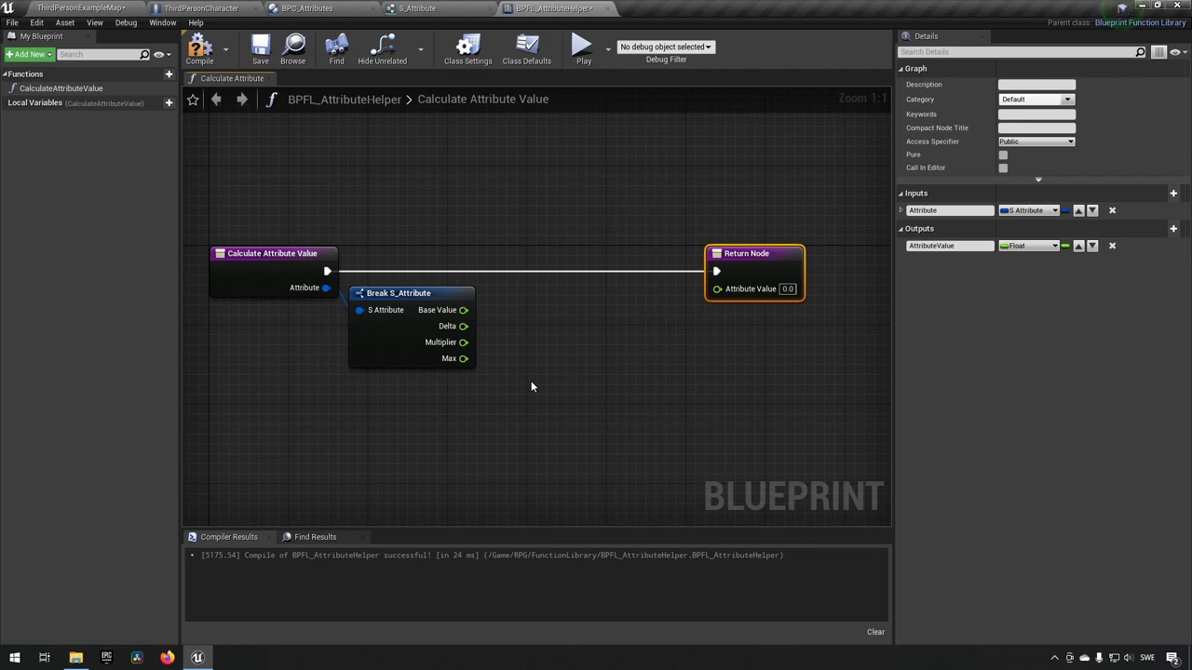
pyautogui.moveTo(519, 299)
pyautogui.write('math expr')
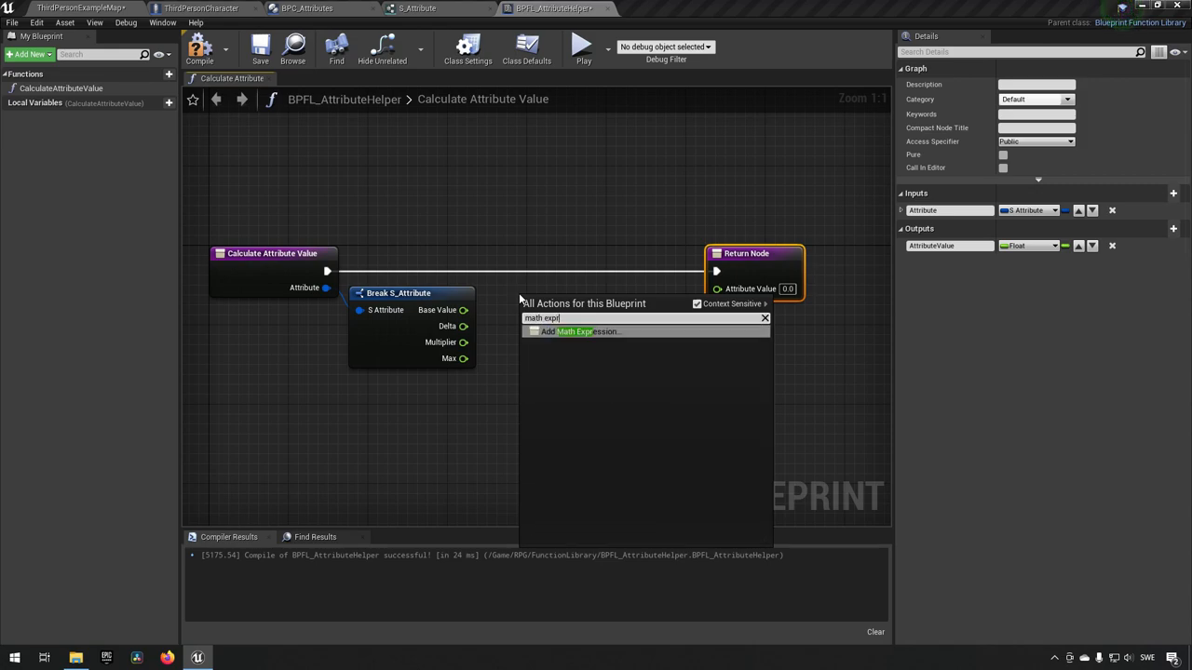
# Step: Add a Math Expression '(Base + Delta) * Multiplier' and wire its result to AttributeValue
pyautogui.click(577, 331)
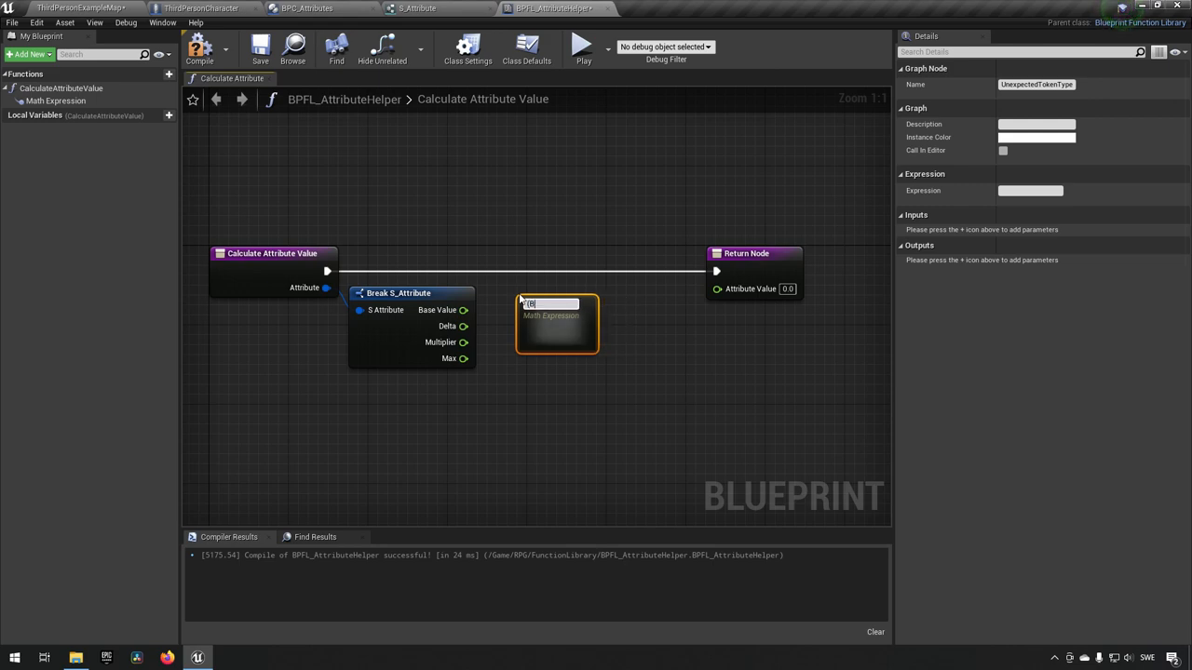
pyautogui.write('(Base + Delta) * Multiplier')
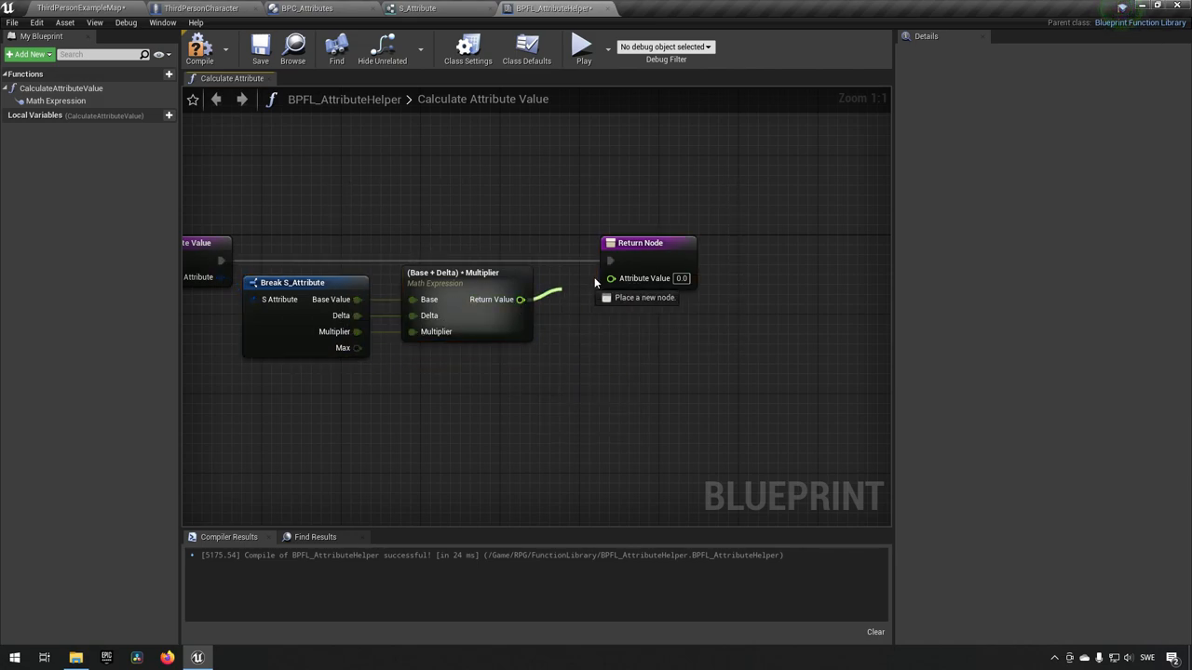
pyautogui.click(215, 48)
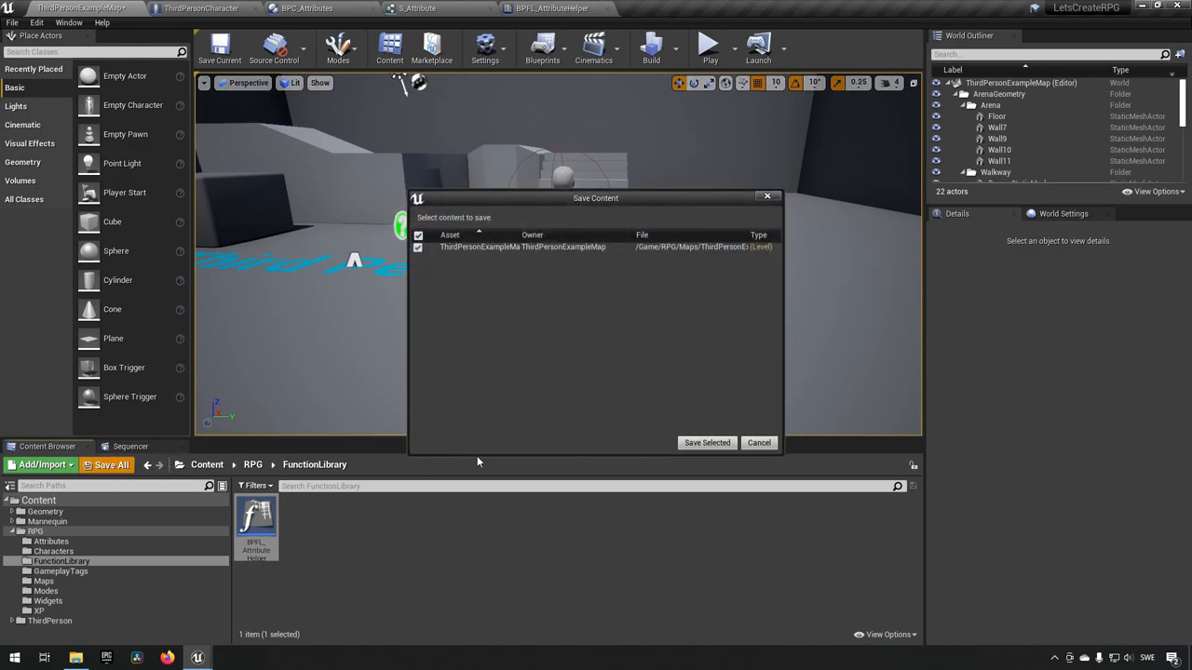
# Step: Save the pending ThirdPersonExampleMap level changes
pyautogui.click(705, 442)
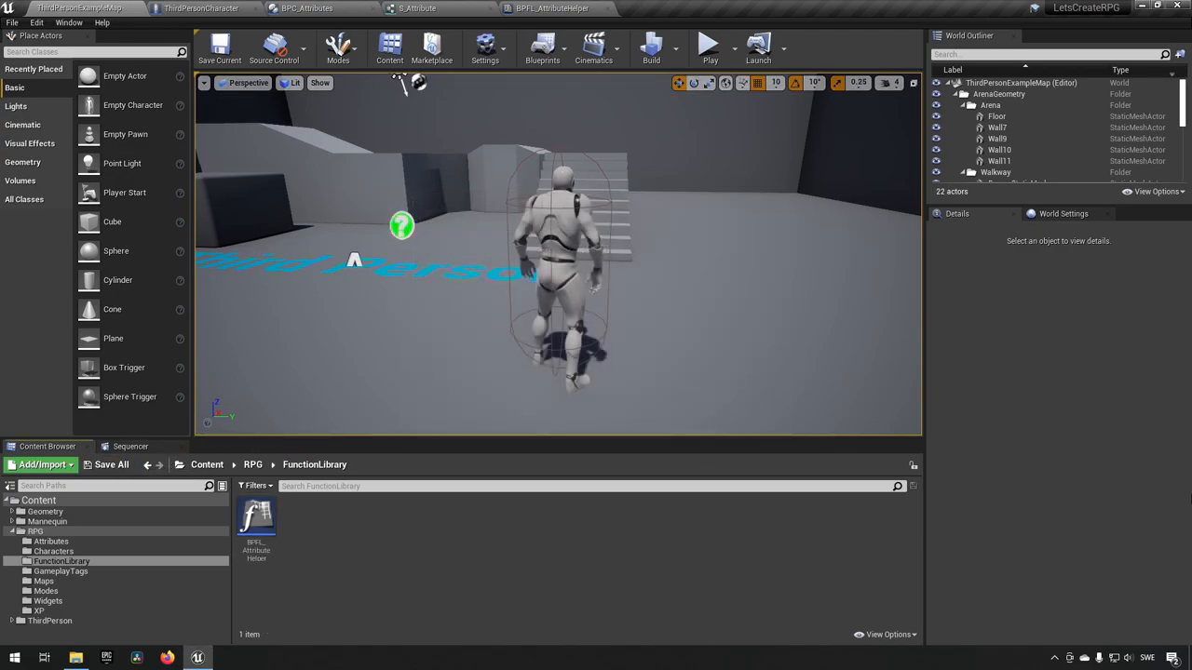